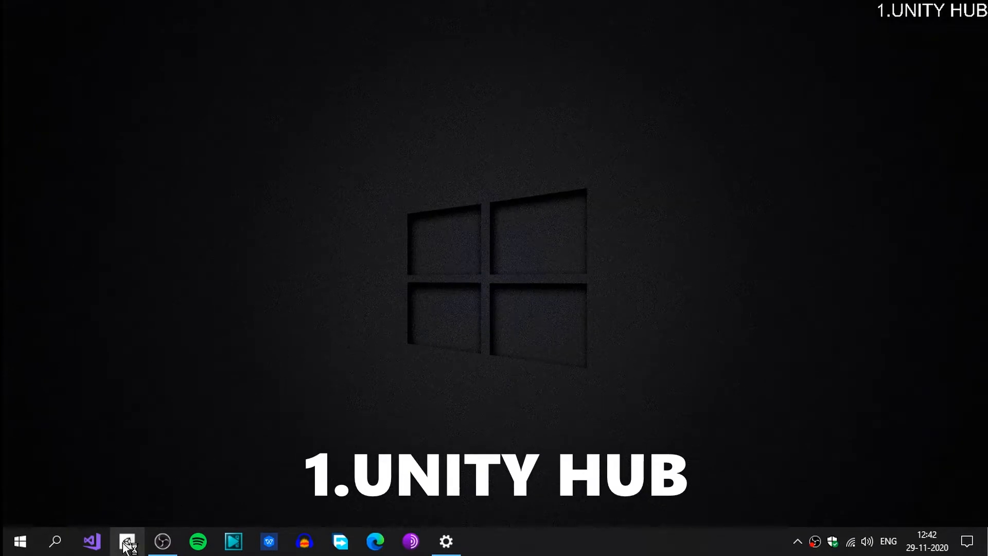
Step: Bring up Unity Hub and show the installed editors 2019.4.14f1 and 2018.4.26f1
click(127, 541)
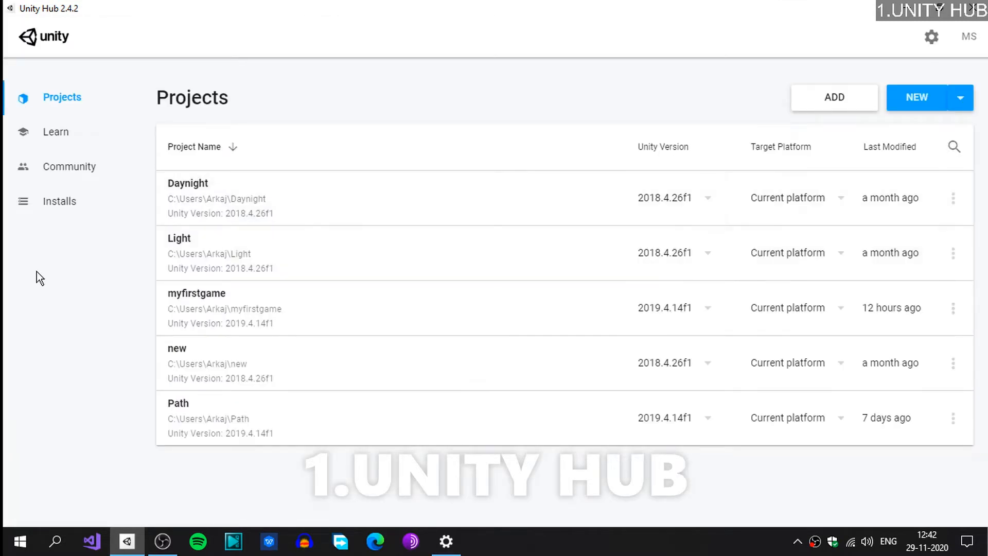
mouse_move(60, 200)
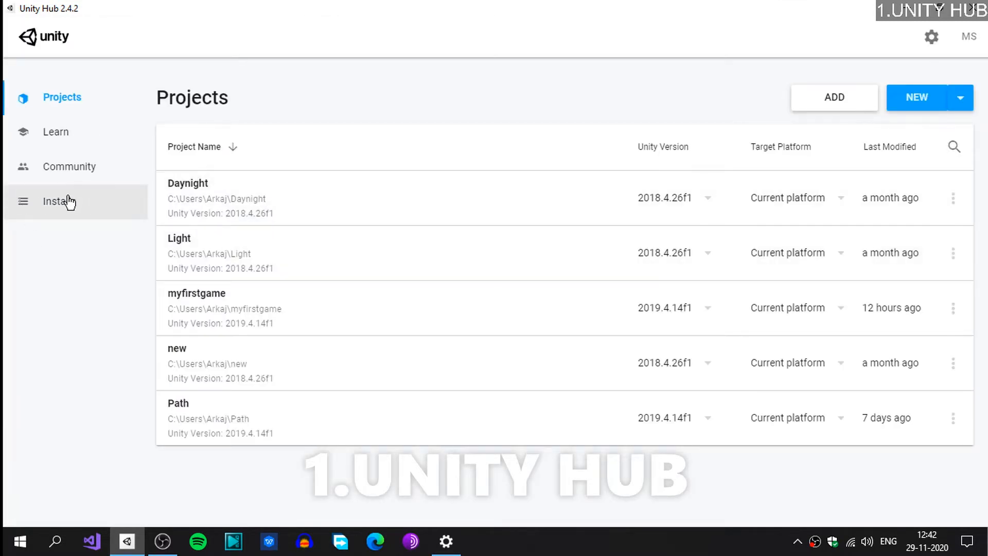
click(60, 200)
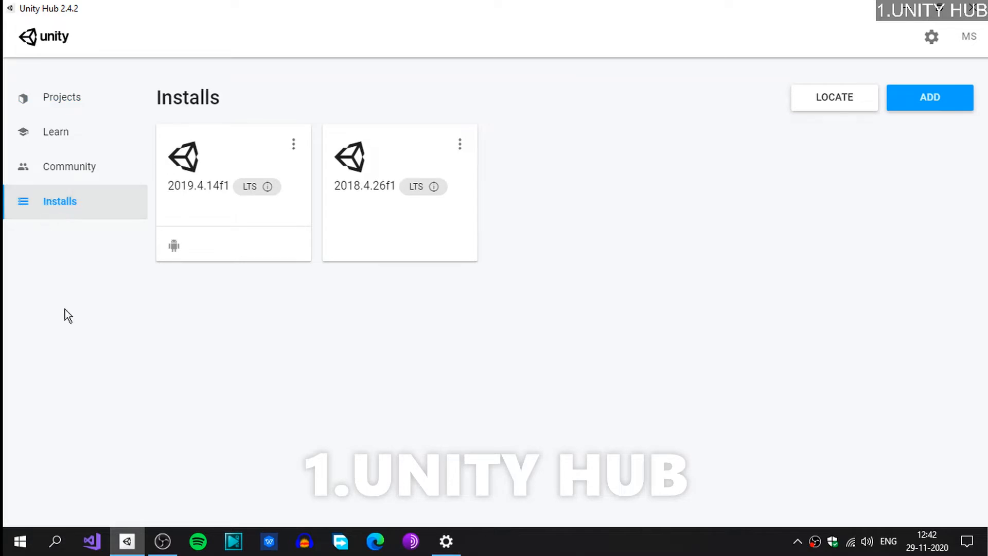
mouse_move(929, 97)
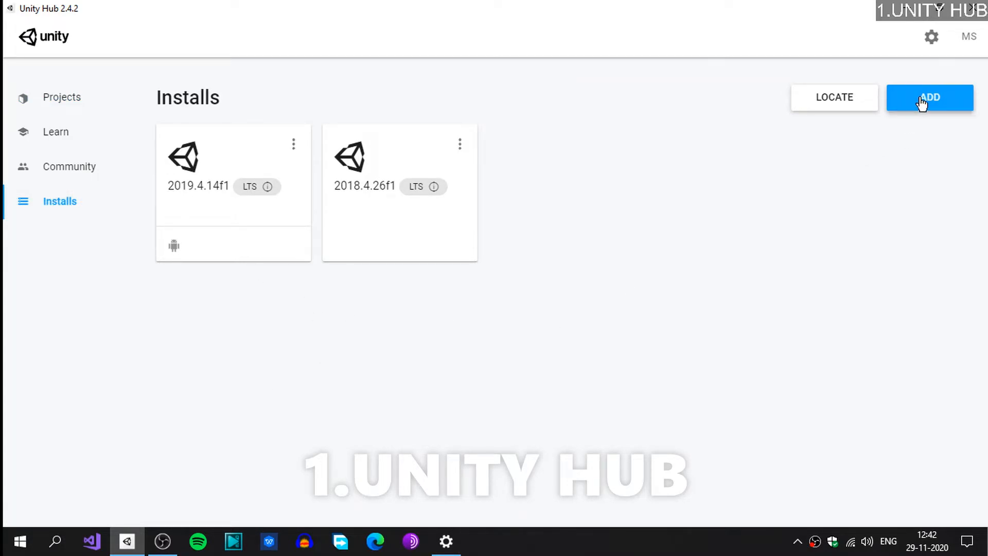
Step: Start adding Unity 2019.4.15f1 with Android Build Support, SDK & NDK tools and OpenJDK selected
click(929, 97)
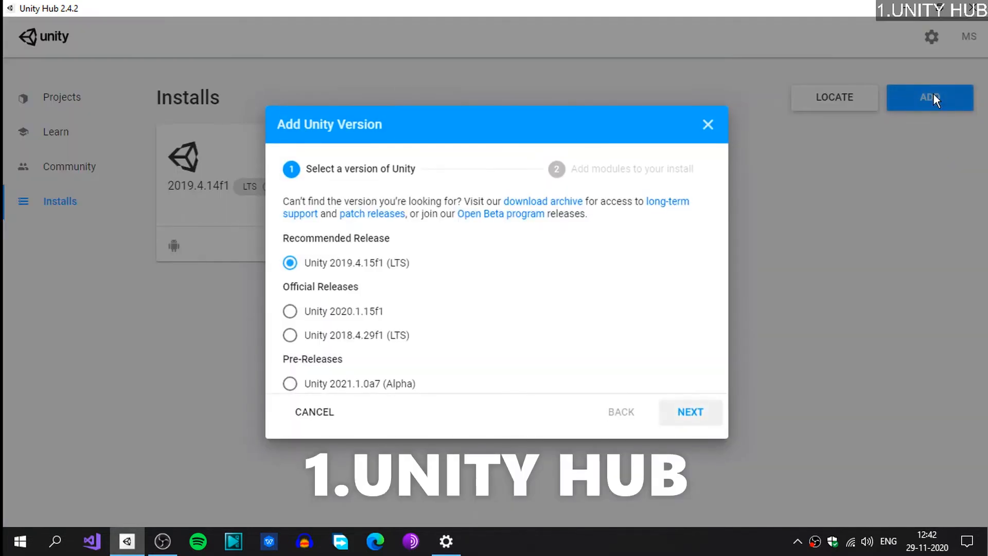
mouse_move(361, 170)
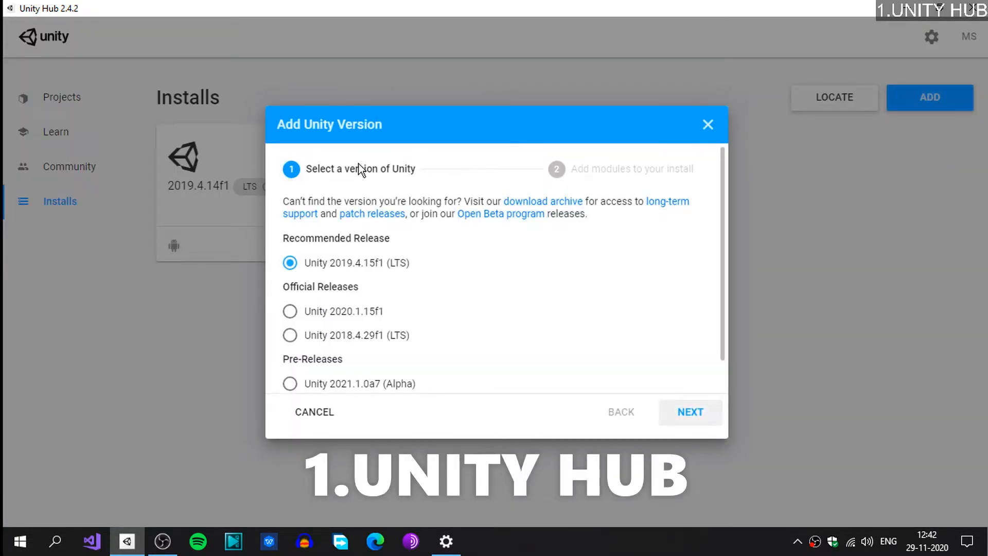
mouse_move(358, 186)
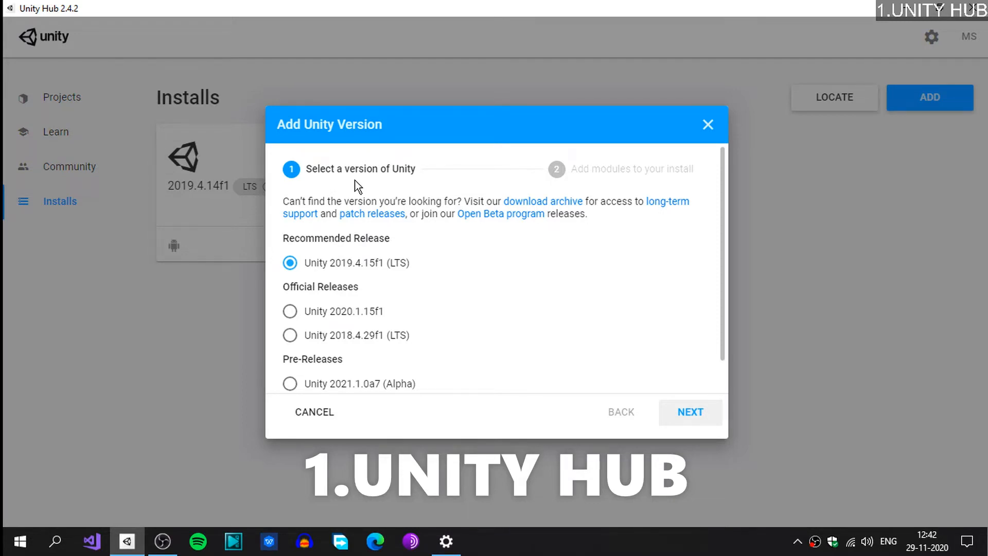
mouse_move(320, 278)
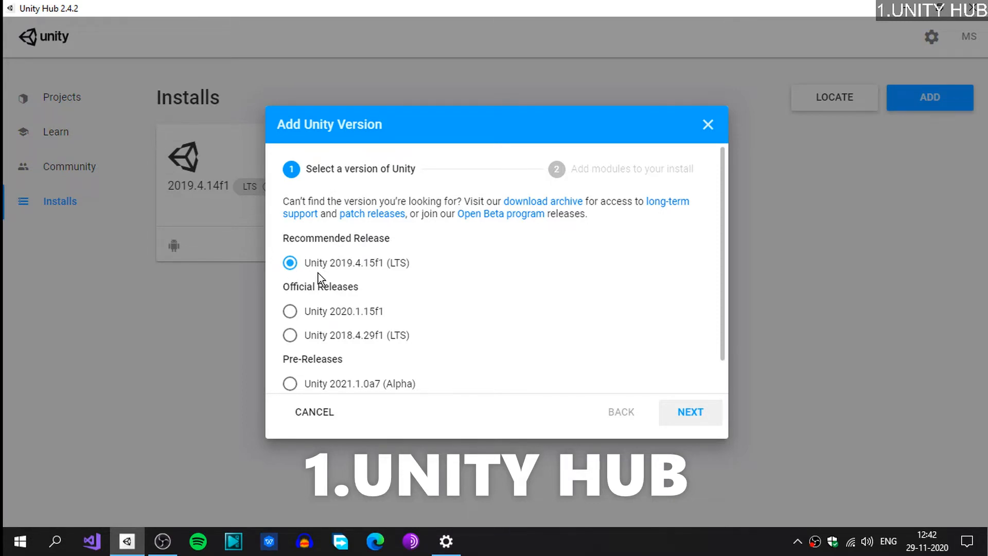
mouse_move(350, 280)
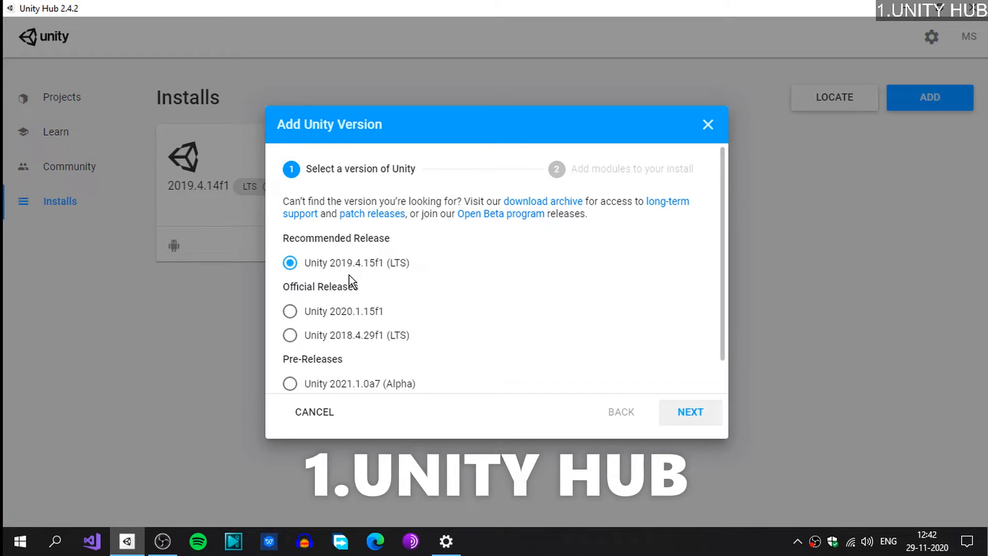
mouse_move(354, 282)
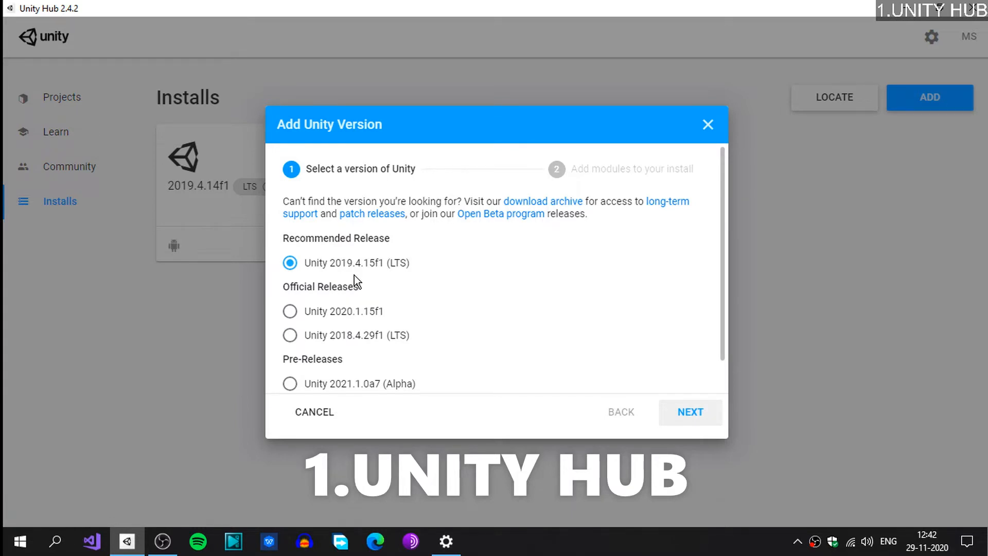
mouse_move(338, 279)
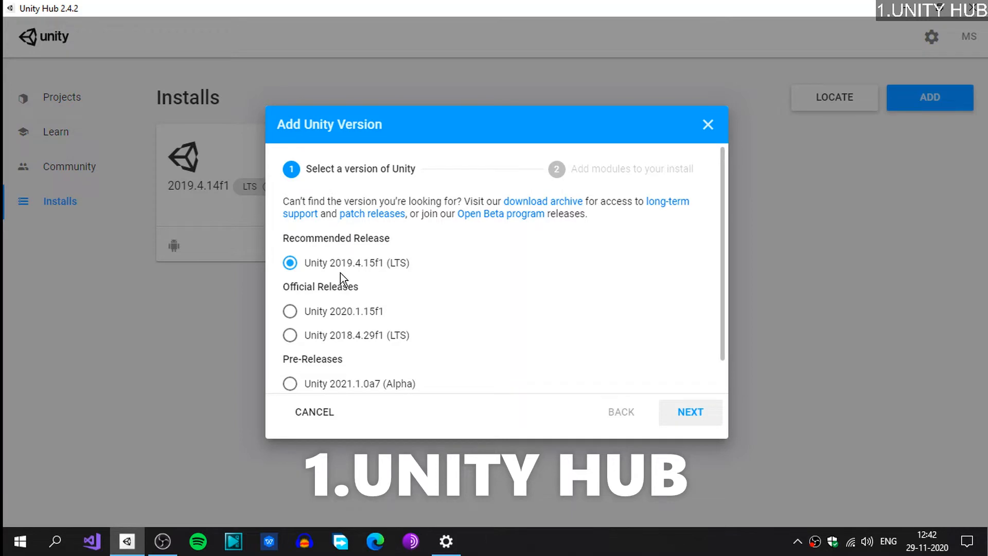
mouse_move(689, 412)
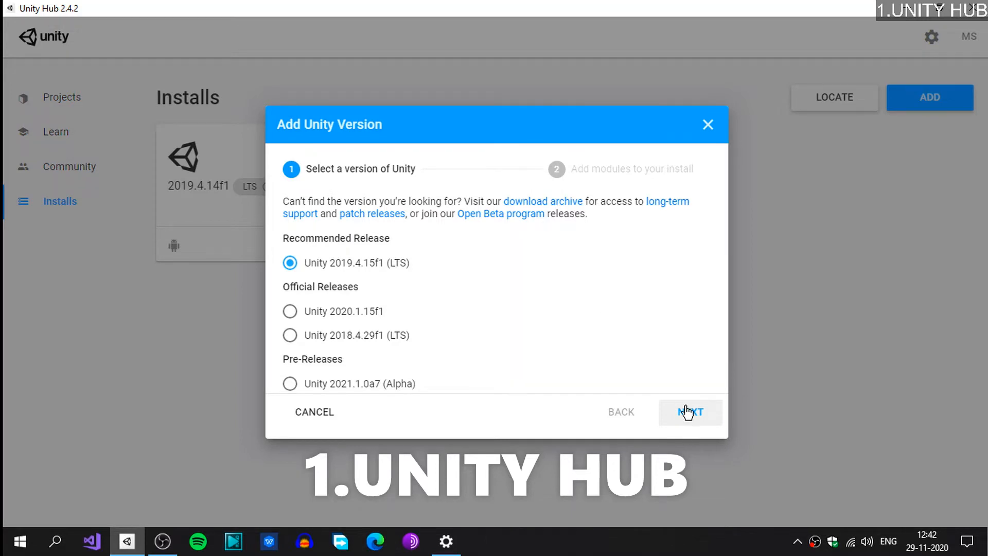
click(689, 412)
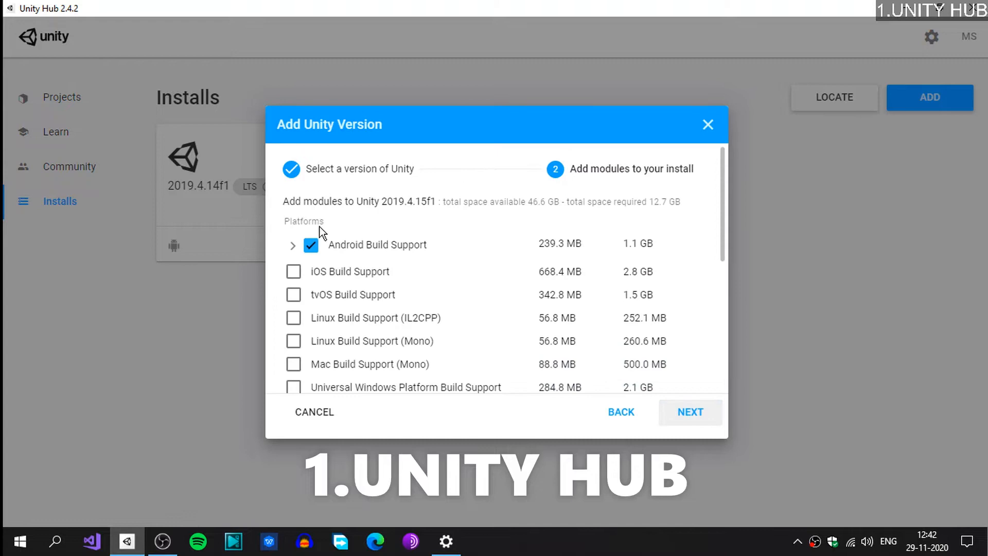
click(292, 245)
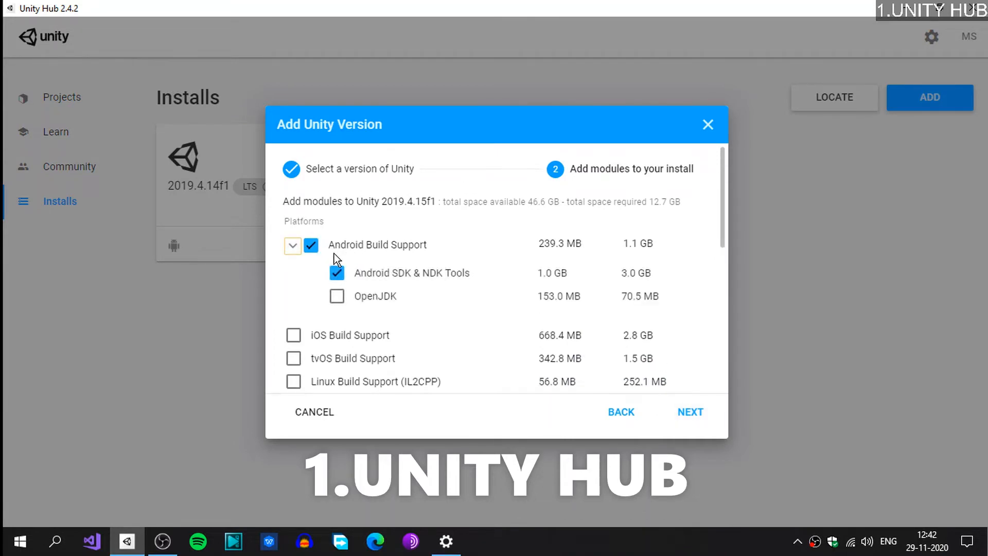
mouse_move(358, 287)
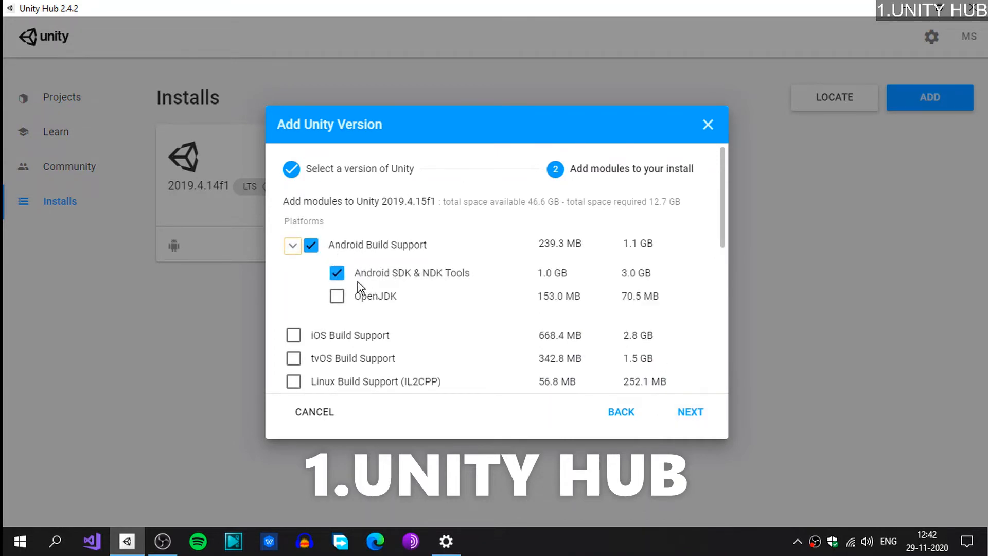
mouse_move(445, 285)
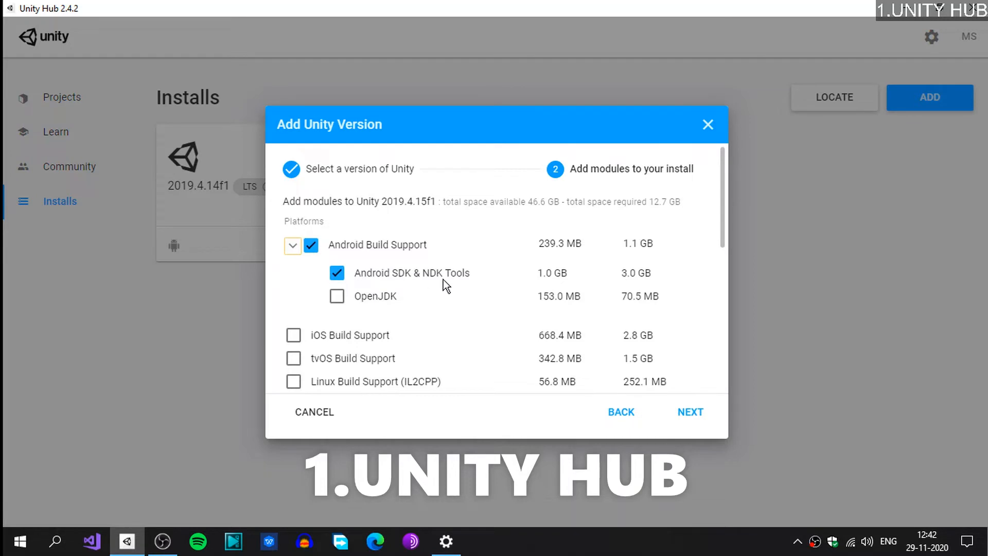
mouse_move(338, 299)
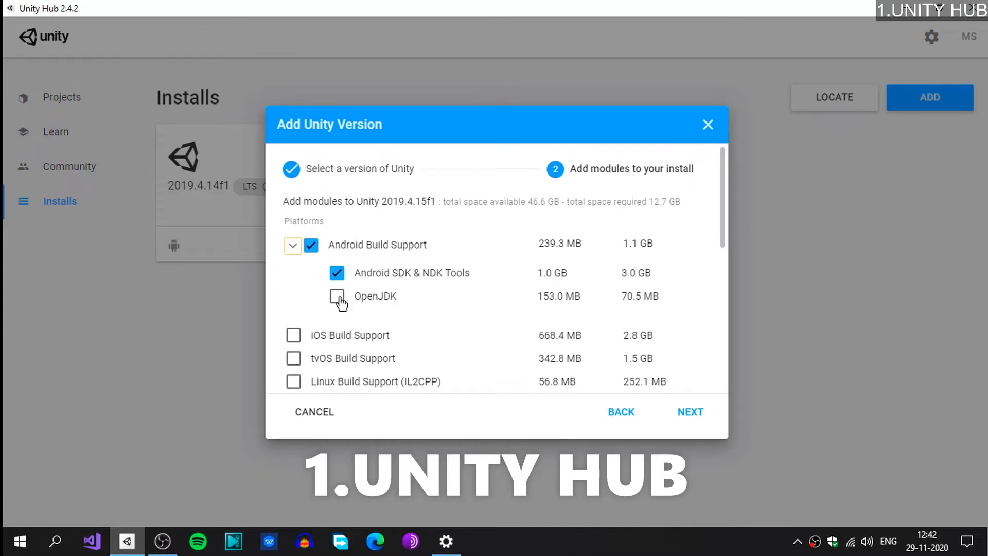
click(337, 297)
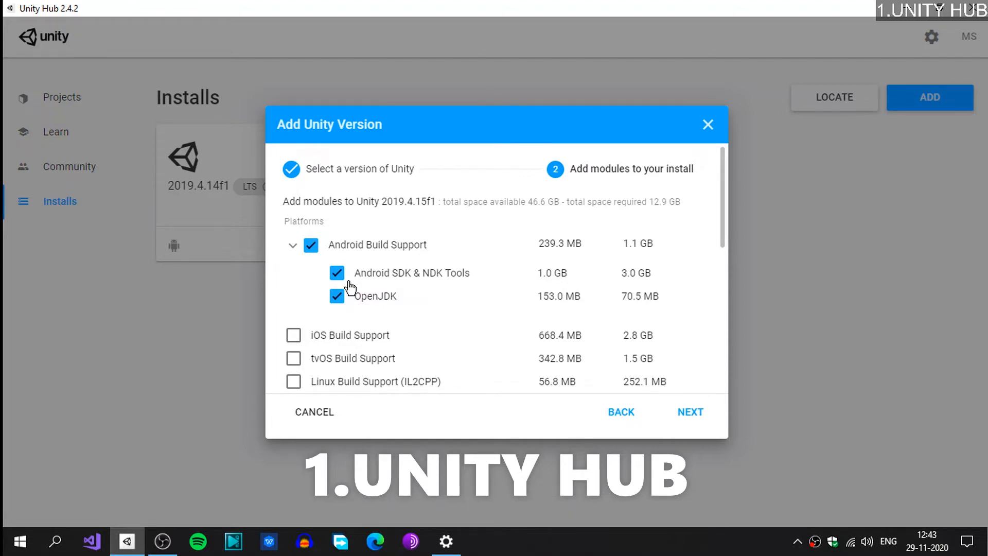
mouse_move(314, 240)
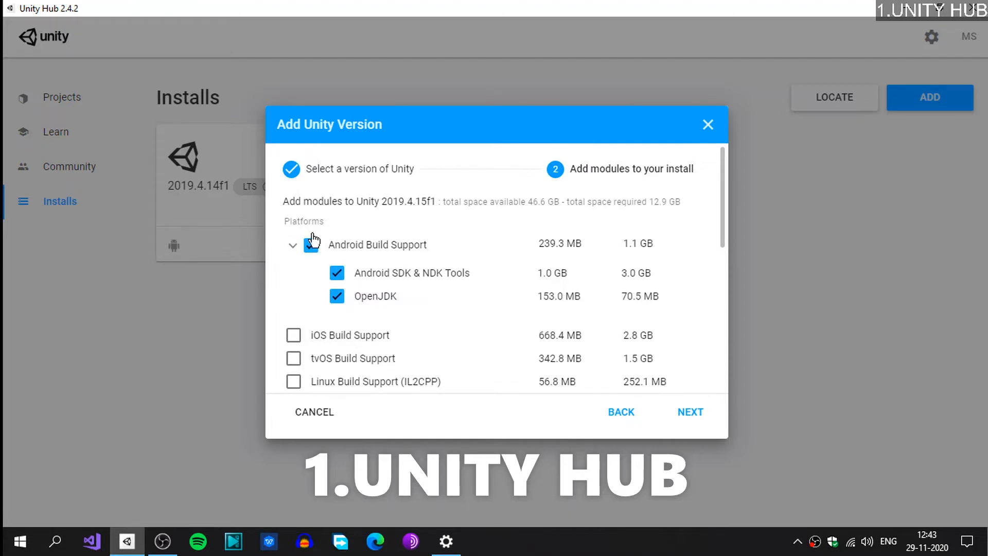
click(291, 245)
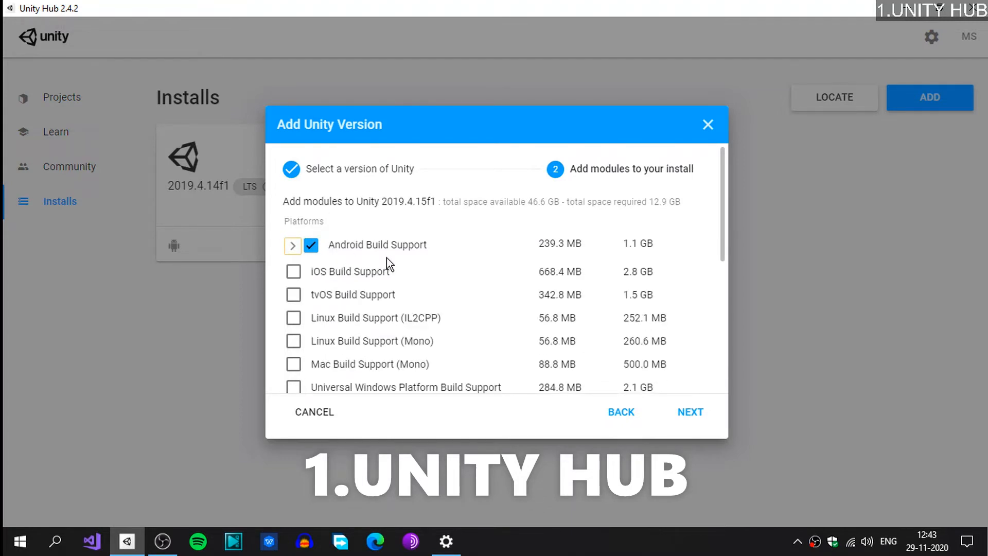
Step: Switch the pick to 2018.4.29f1 with Android Build Support, then return to version selection
click(619, 412)
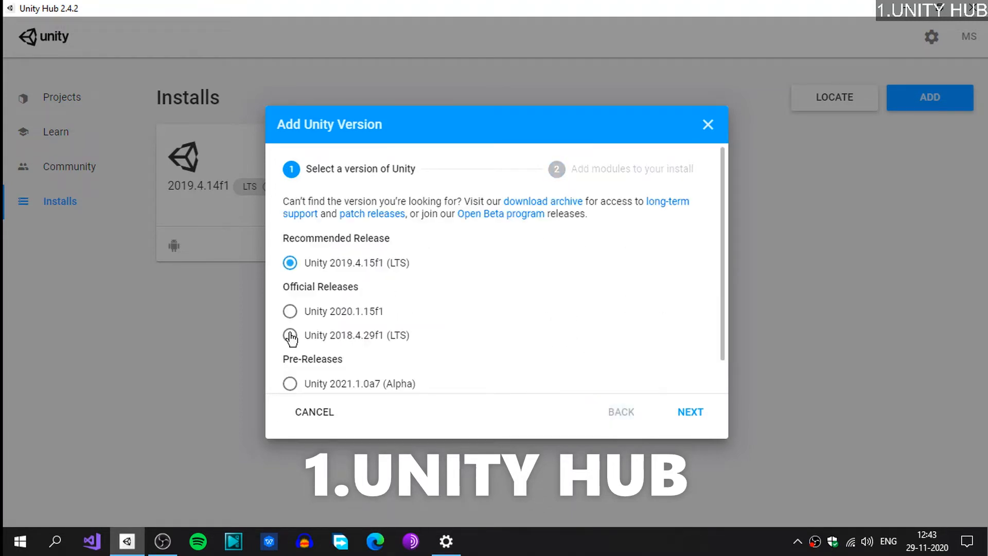
click(290, 335)
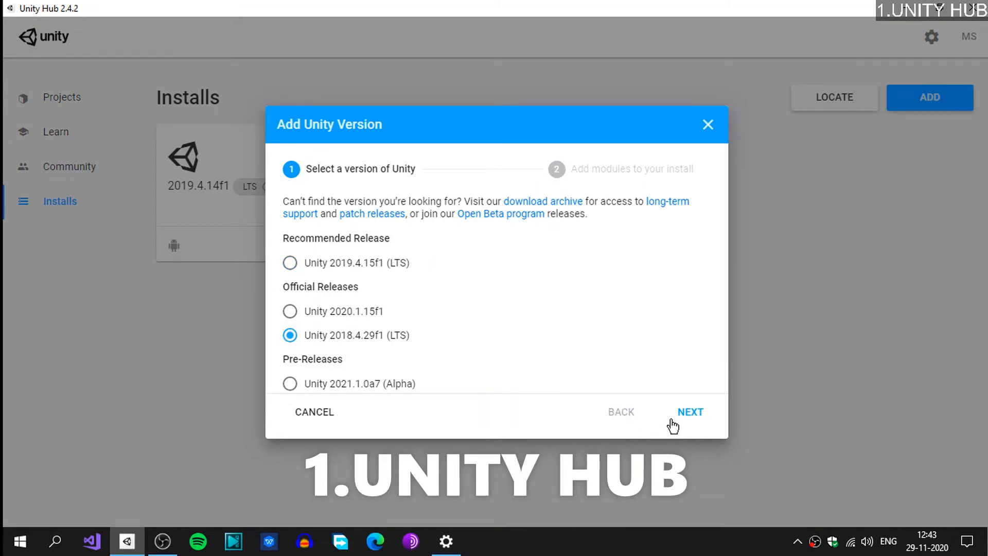
click(689, 412)
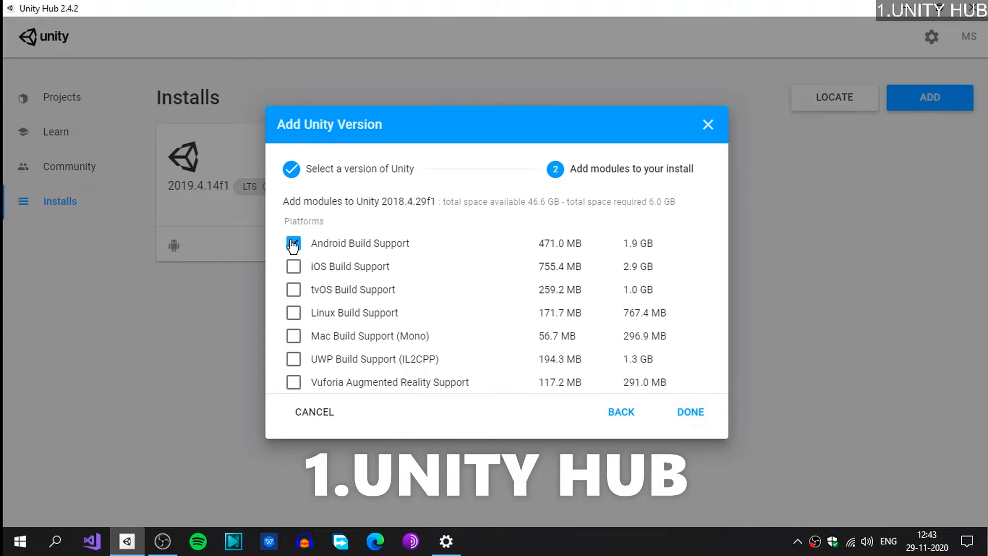
click(293, 243)
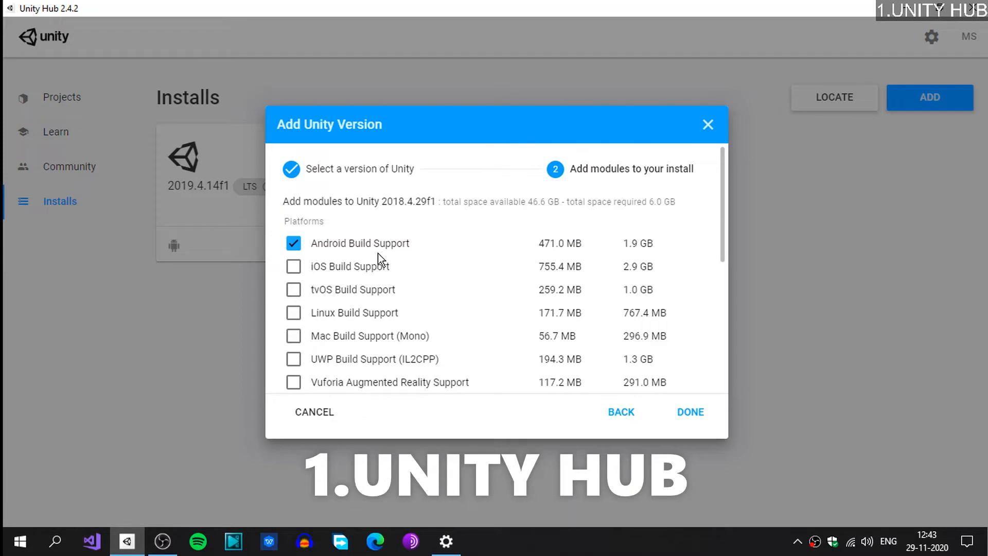
mouse_move(386, 212)
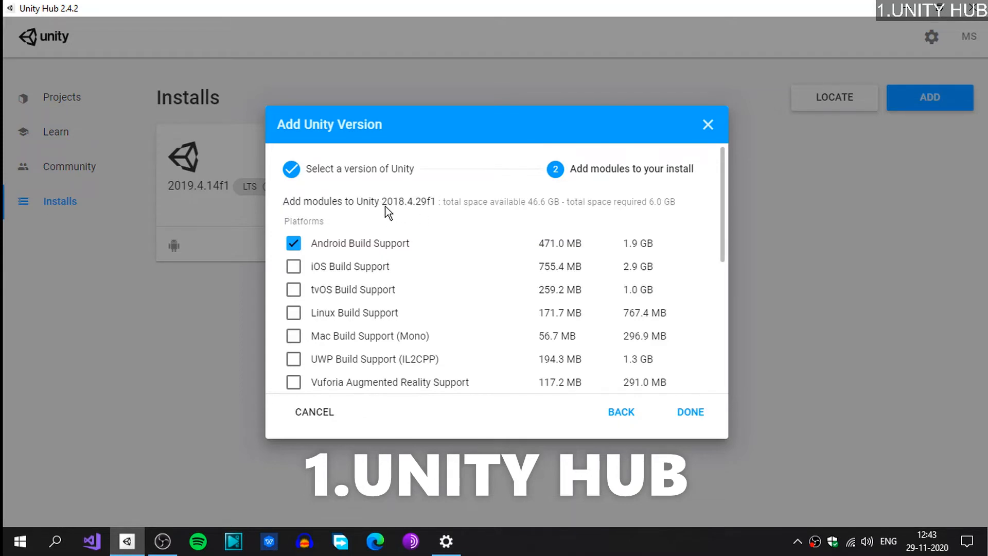
mouse_move(381, 214)
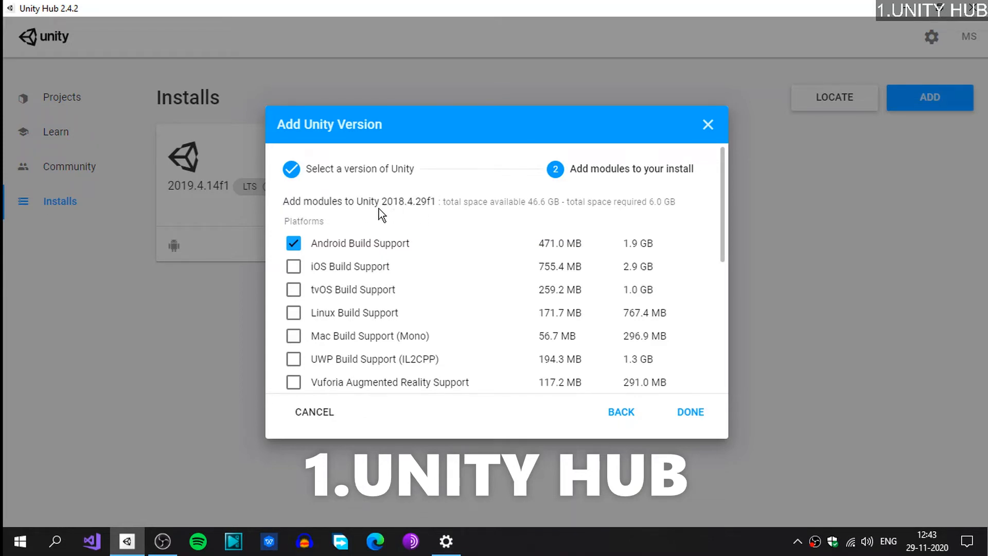
mouse_move(306, 247)
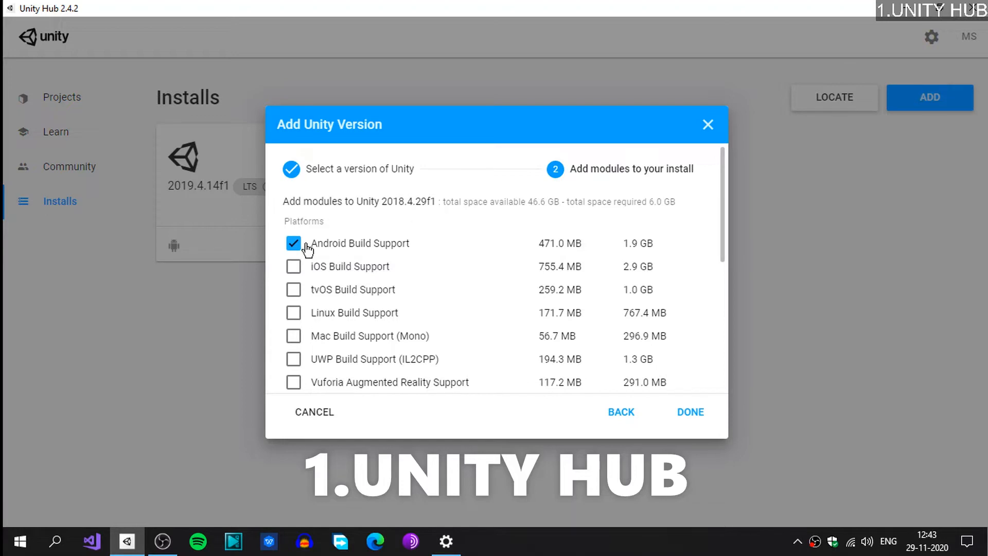
mouse_move(437, 253)
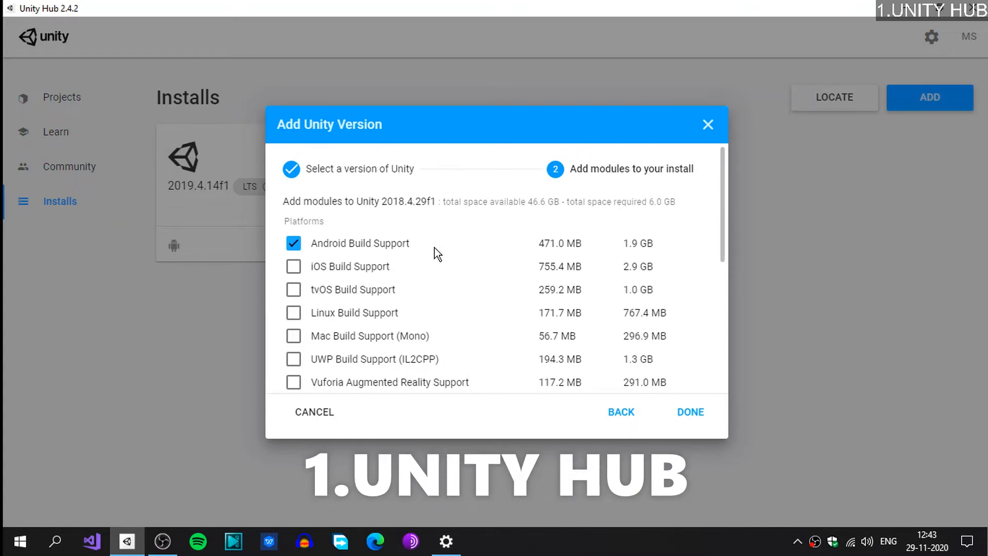
mouse_move(608, 443)
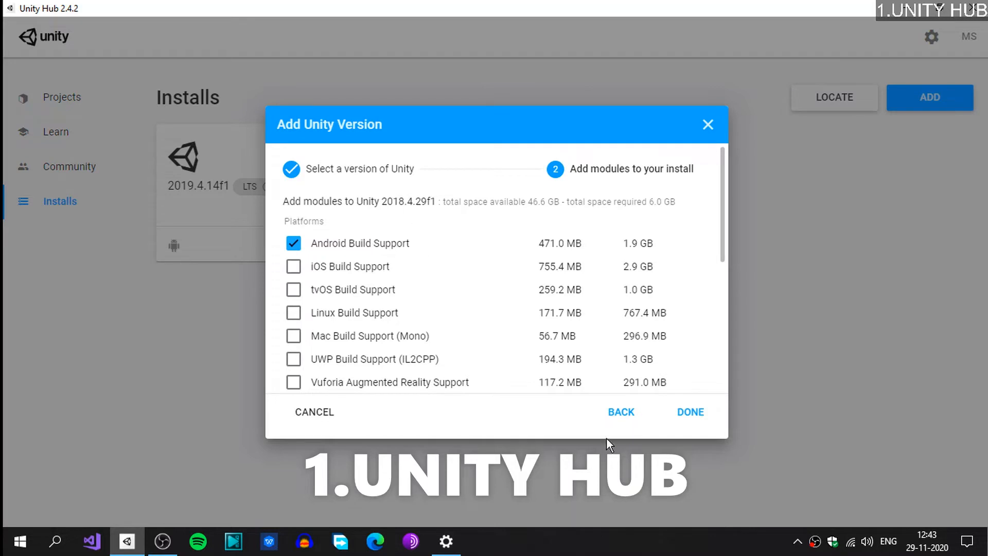
click(620, 412)
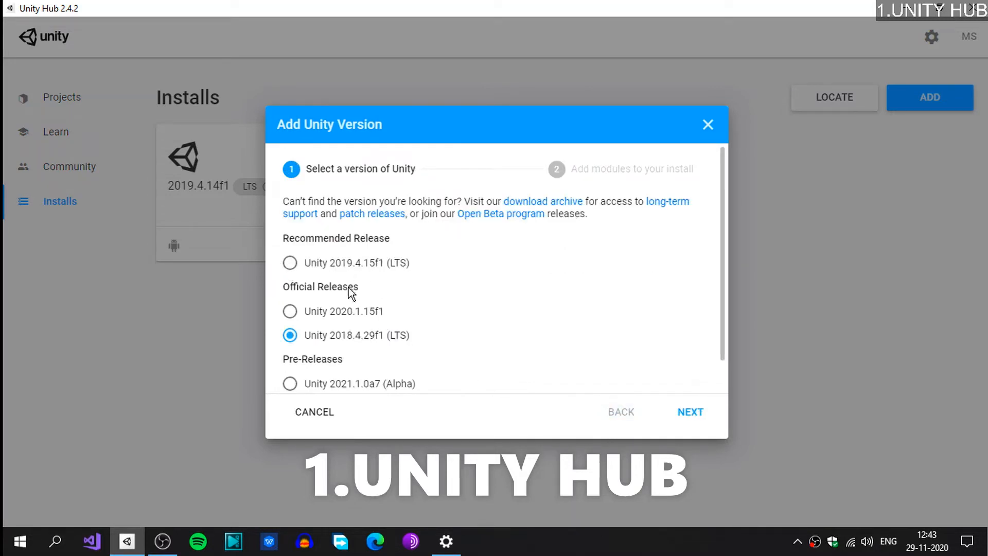
mouse_move(302, 312)
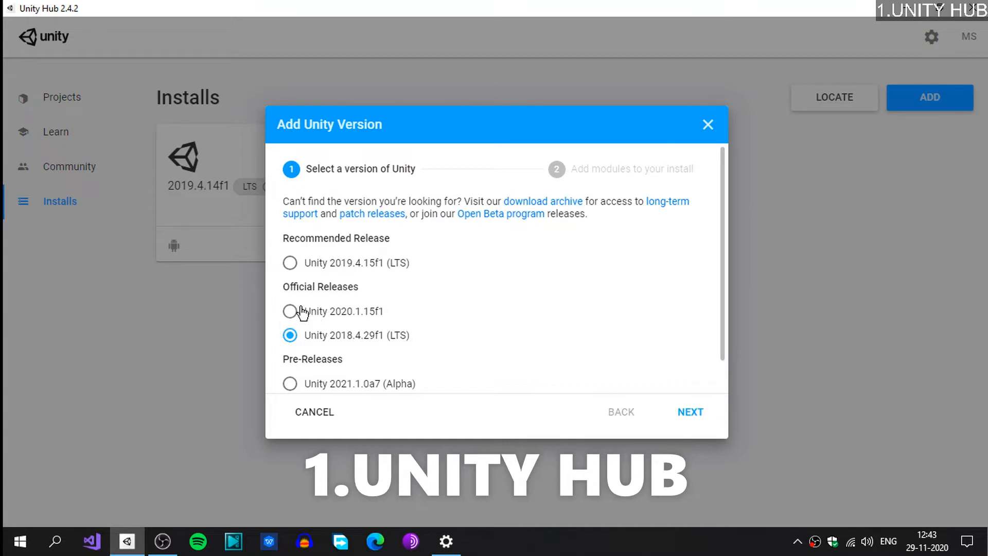
Step: Pick 2020.1.15f1 and include OpenJDK under its Android Build Support modules
click(290, 311)
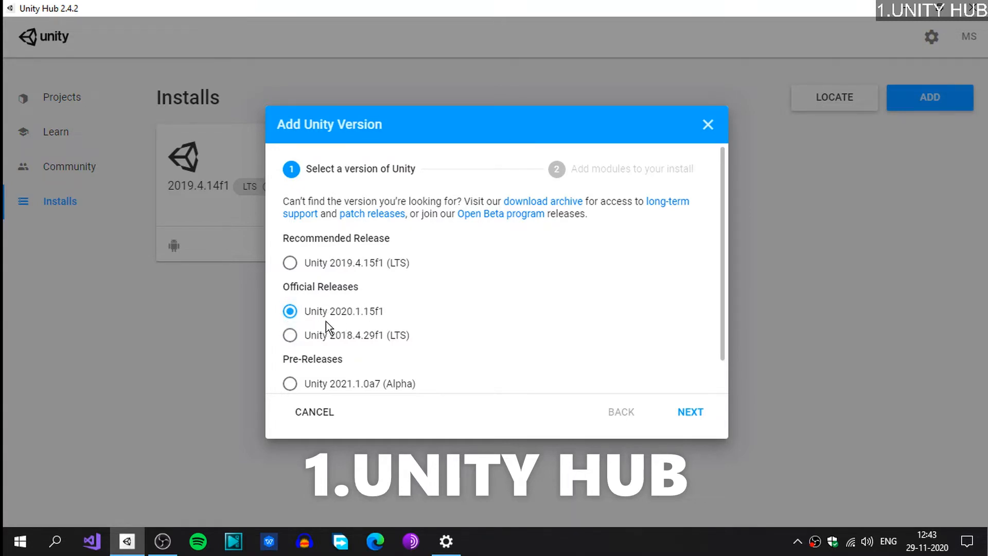
click(689, 411)
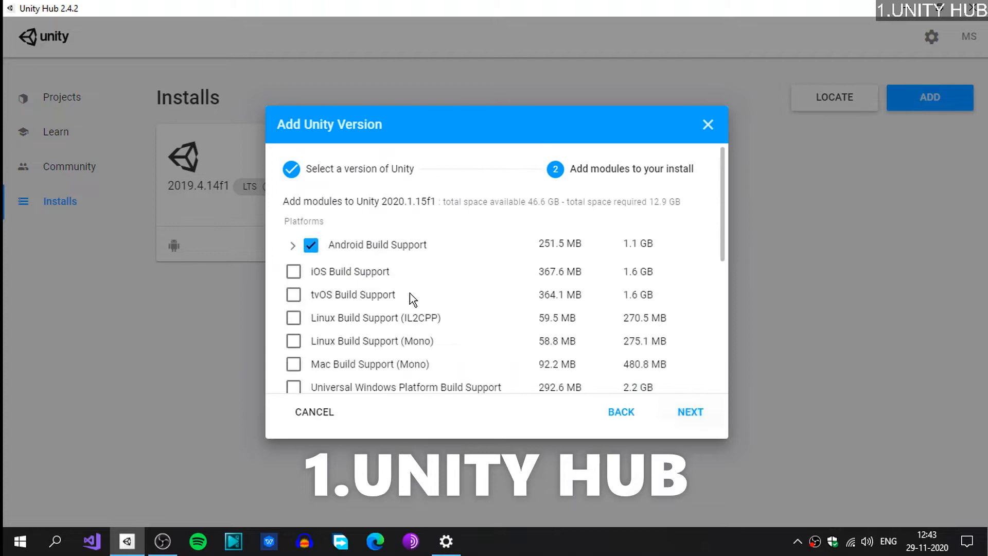
click(291, 245)
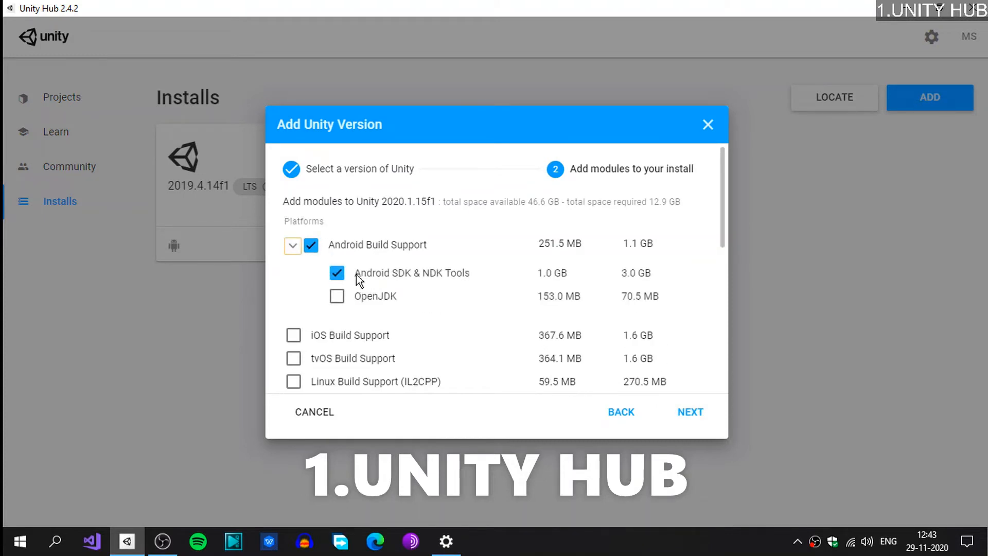
click(336, 296)
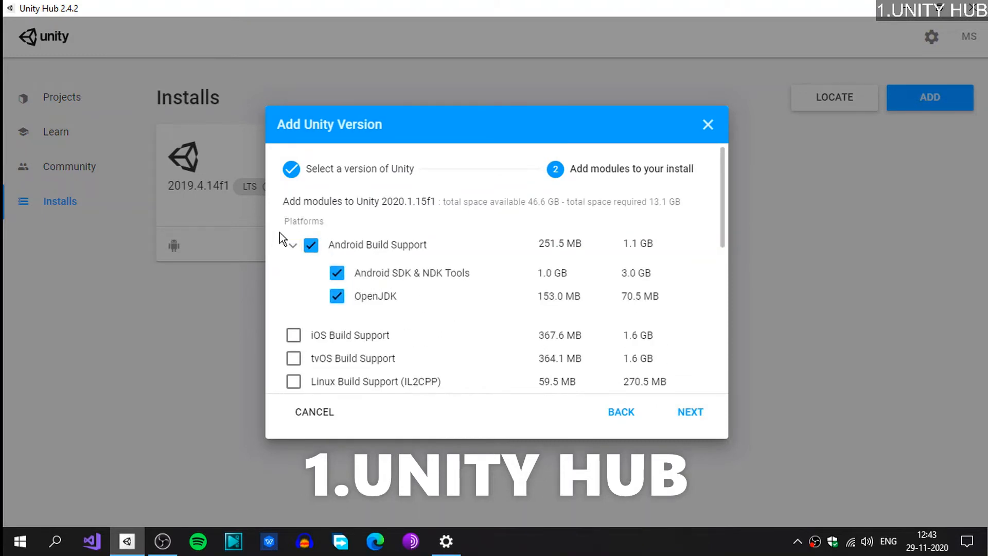
click(293, 245)
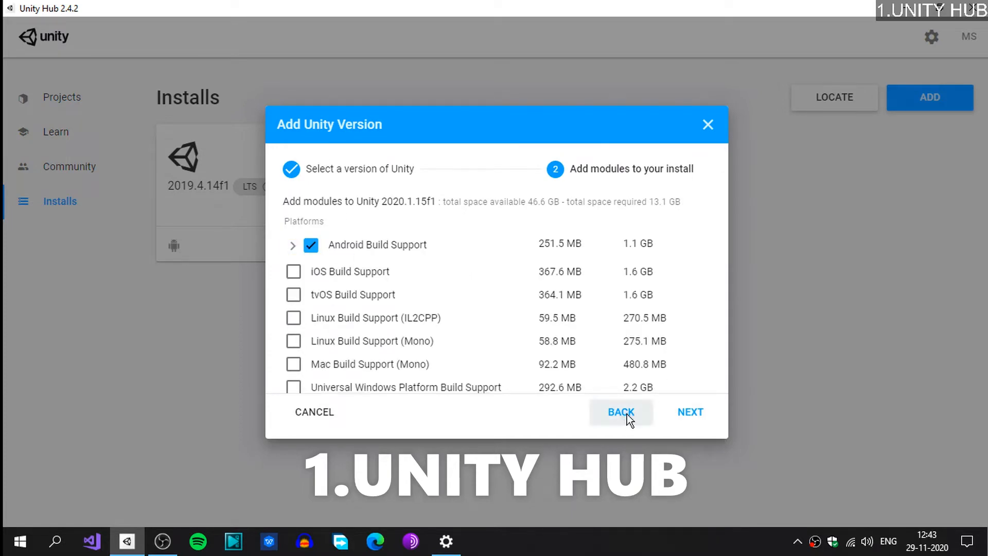
Step: Go back and settle on the recommended 2019.4.15f1 LTS release
click(620, 411)
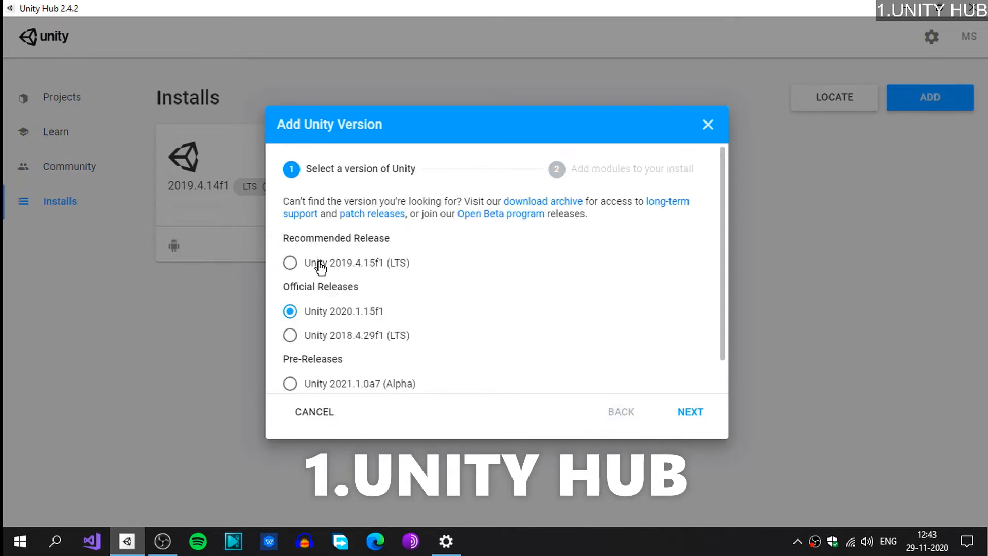
click(290, 263)
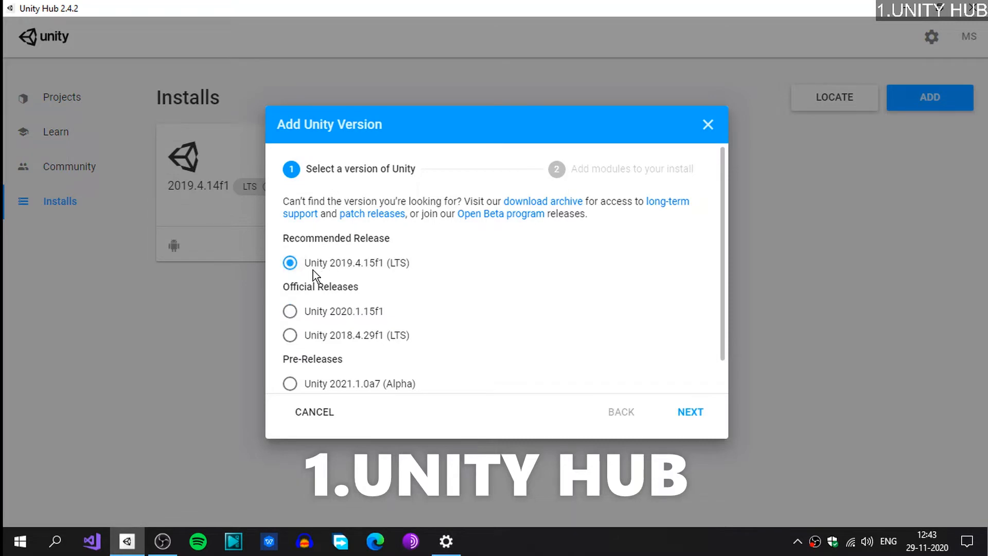
mouse_move(356, 277)
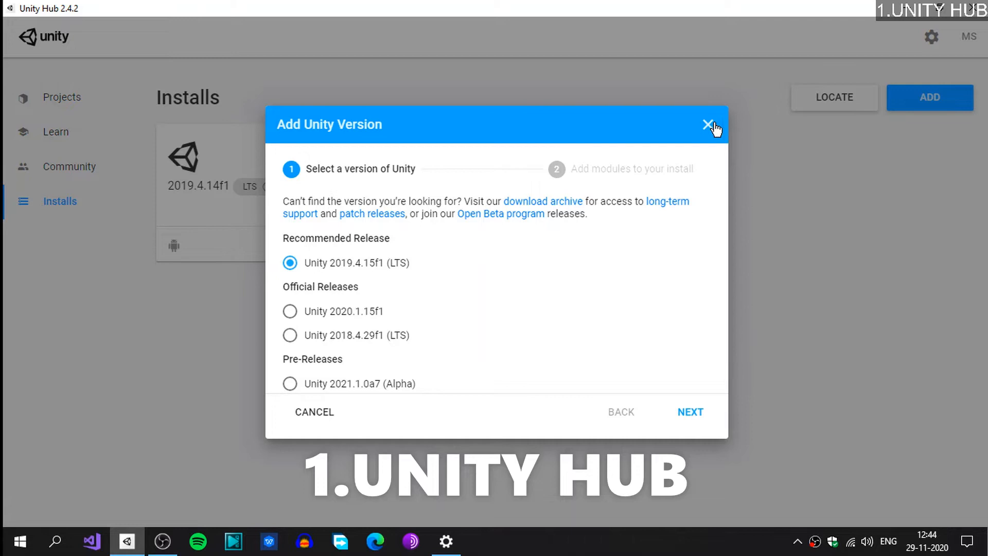
Step: Abandon adding a version and review the module list of the installed 2019.4.14f1 editor
click(708, 125)
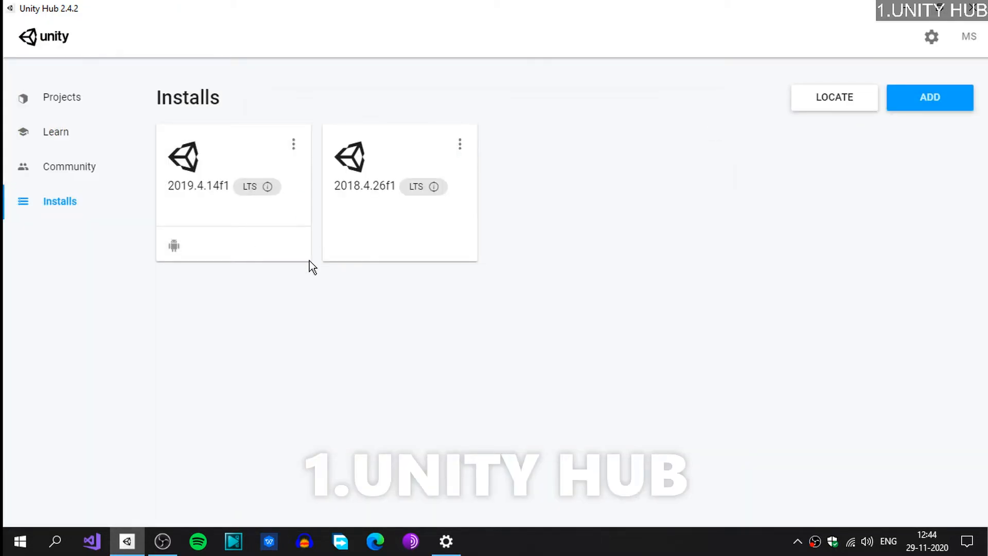
mouse_move(267, 229)
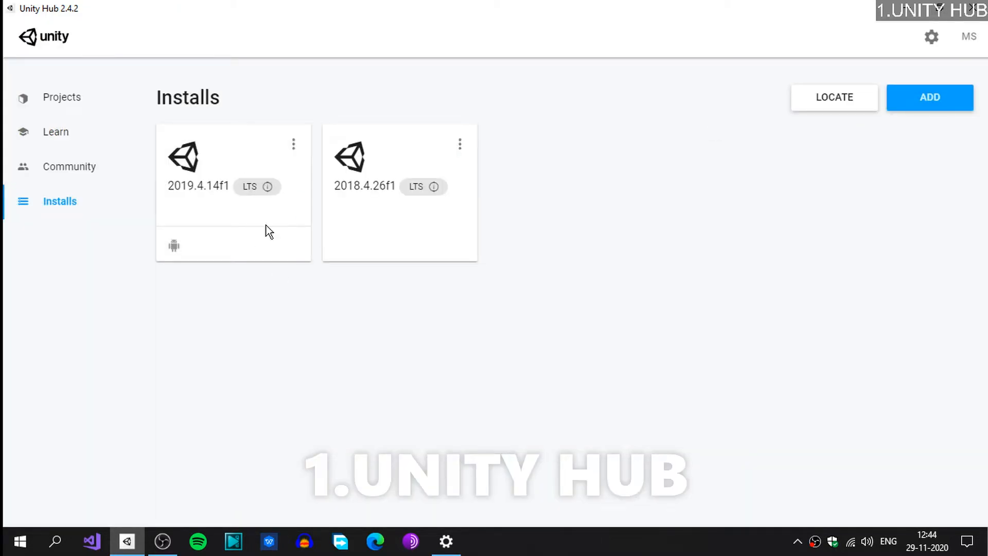
mouse_move(293, 145)
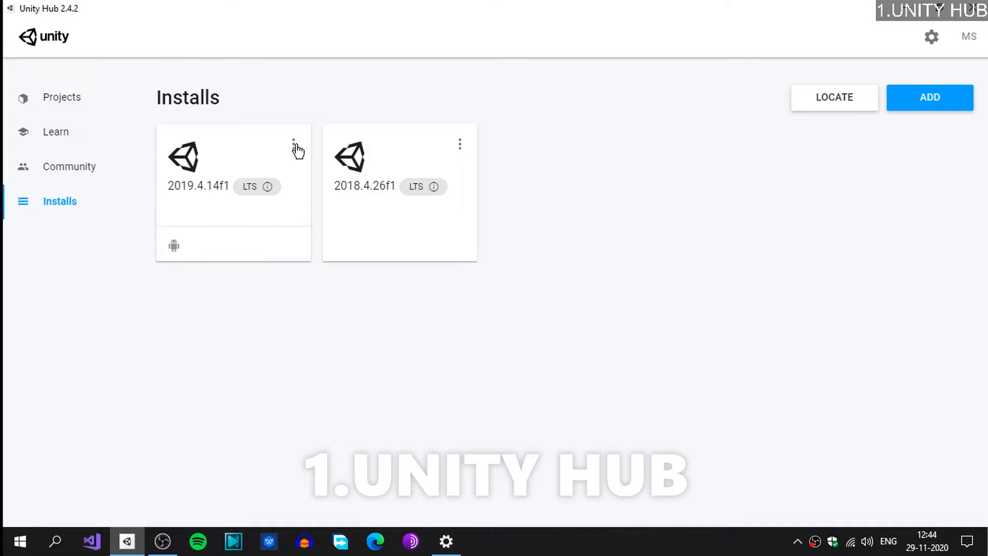
mouse_move(288, 212)
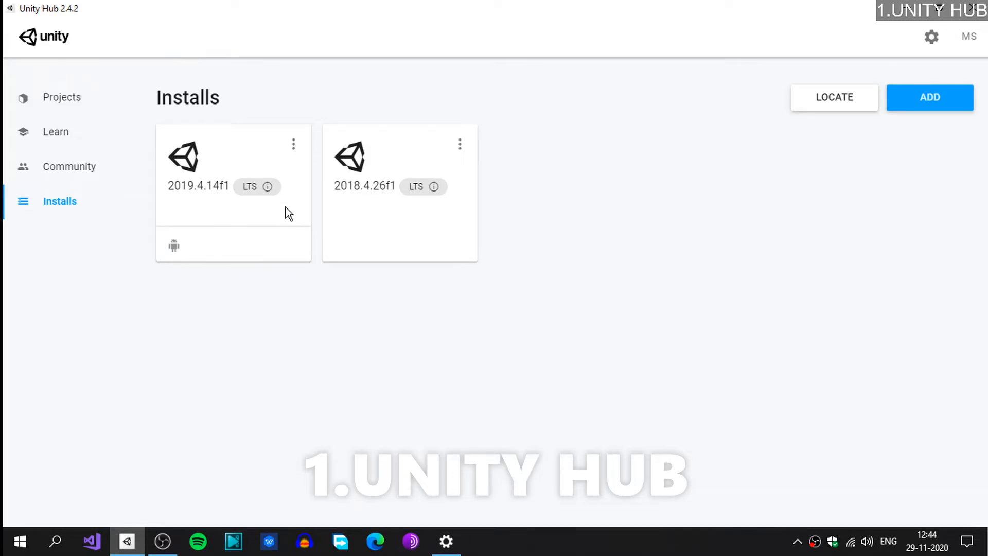
mouse_move(170, 195)
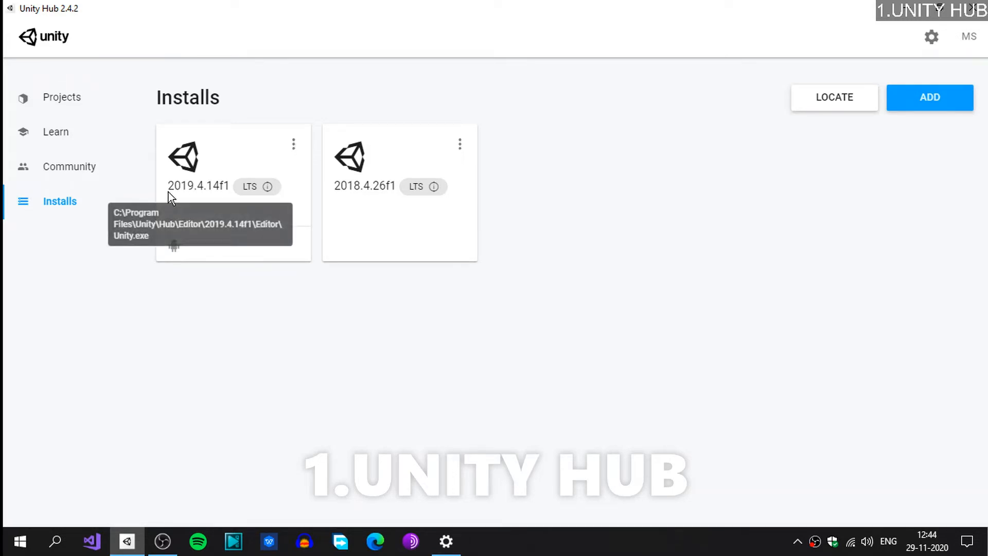
mouse_move(292, 154)
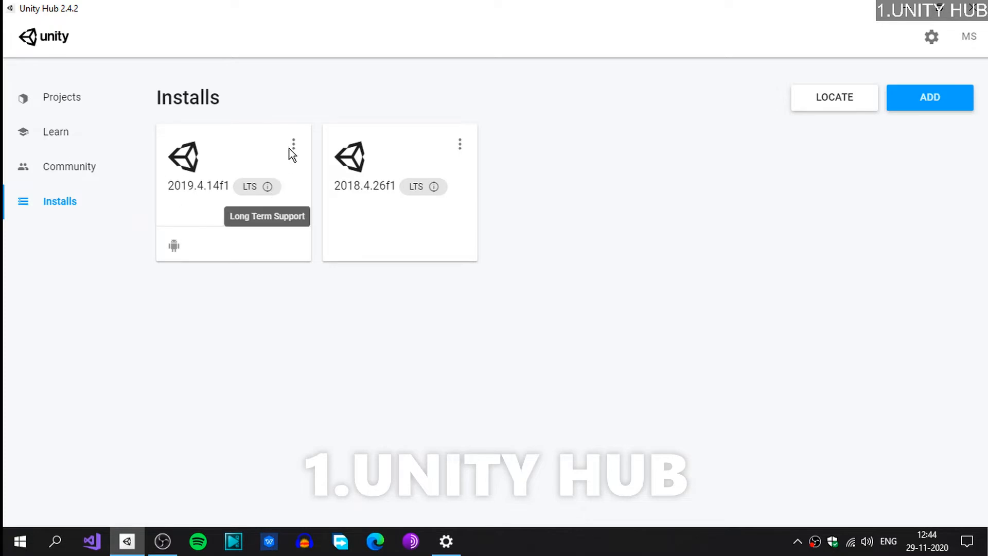
mouse_move(293, 150)
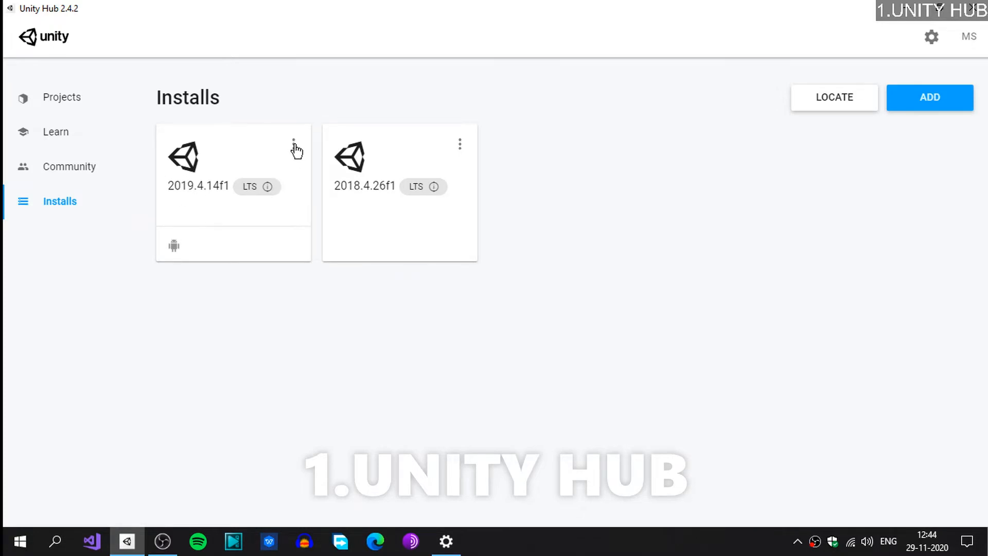
click(293, 142)
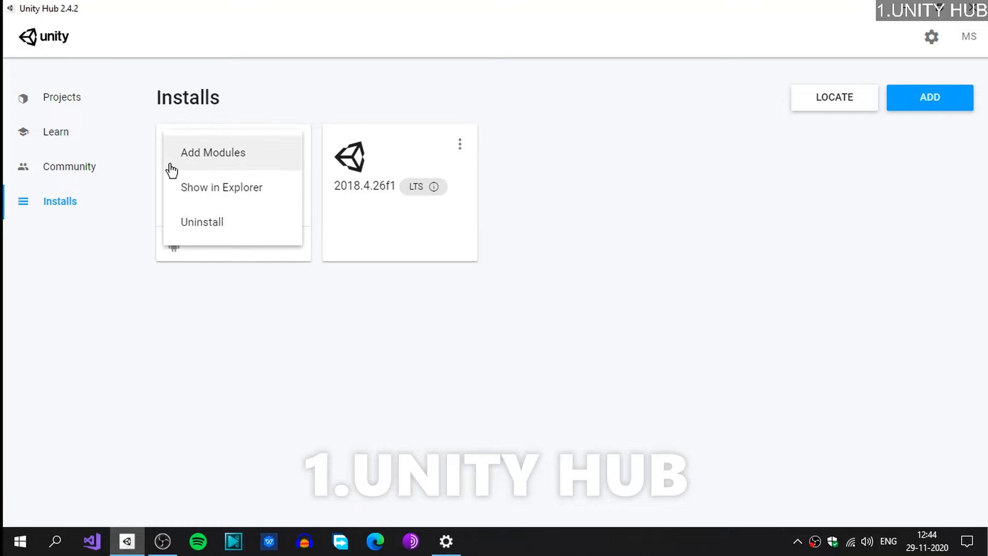
mouse_move(233, 156)
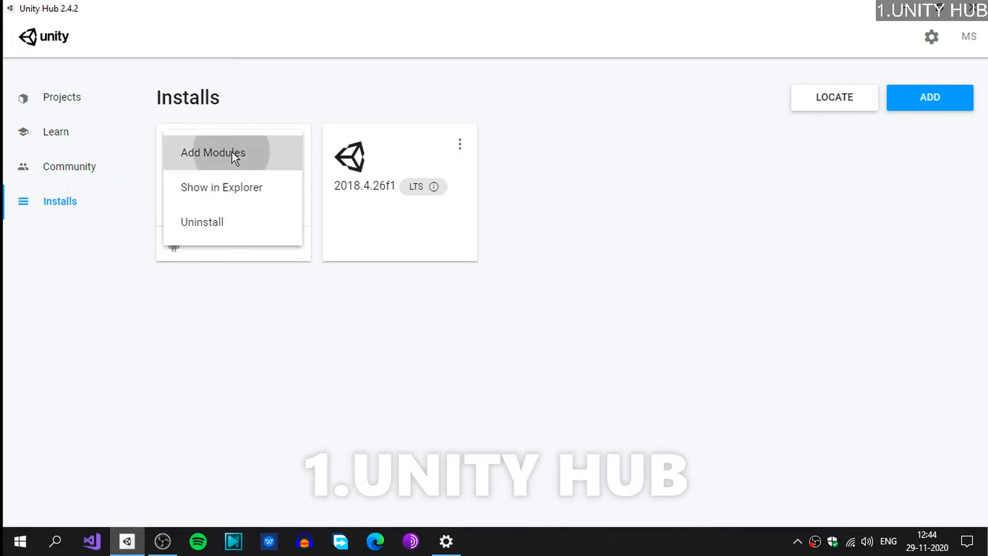
click(213, 152)
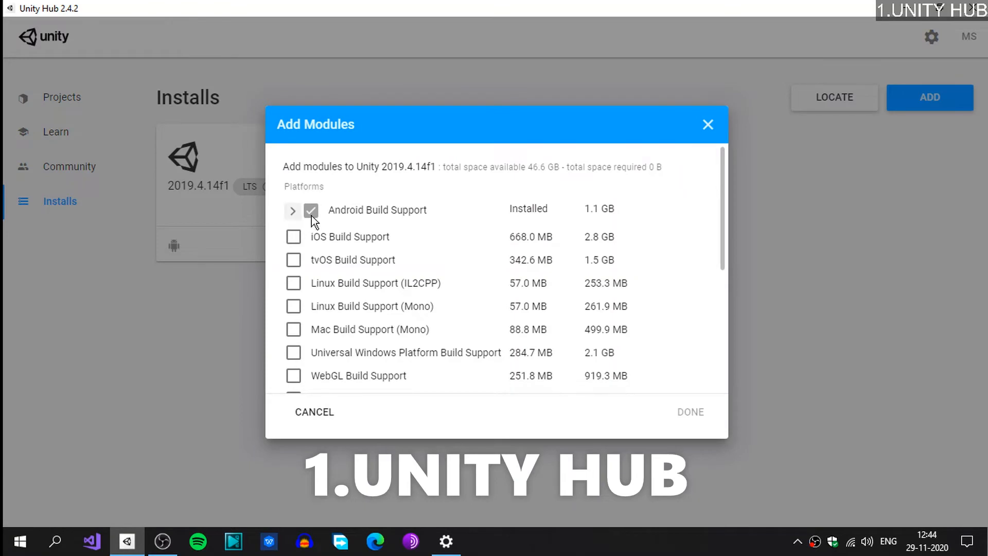
click(291, 210)
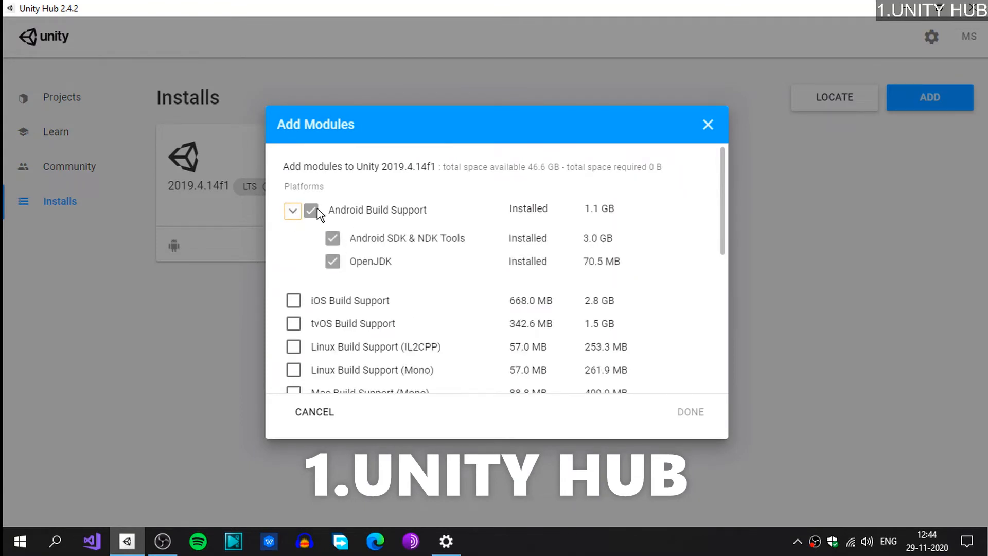
mouse_move(293, 304)
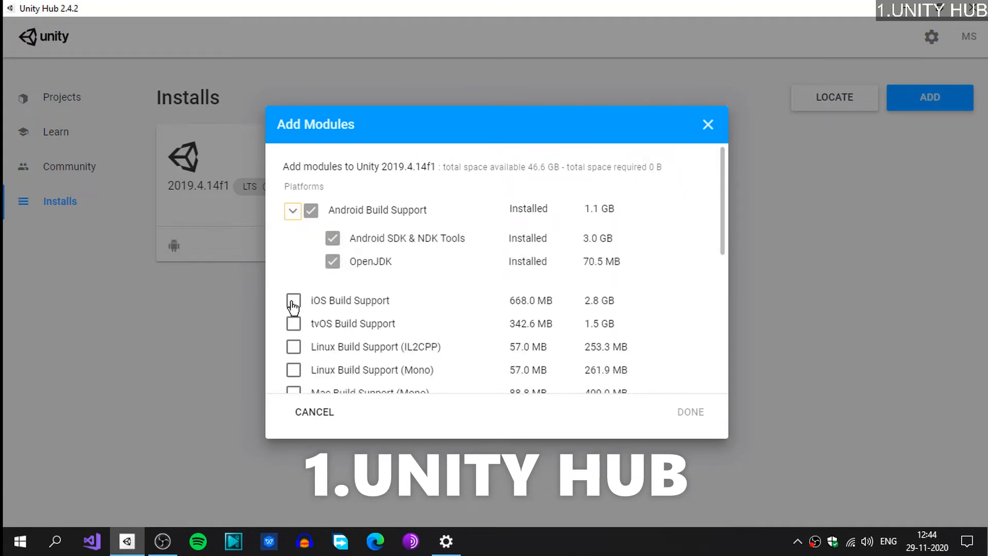
Step: Browse the remaining add-on modules, checking Windows IL2CPP support, and close the list unchanged
scroll(down, 3)
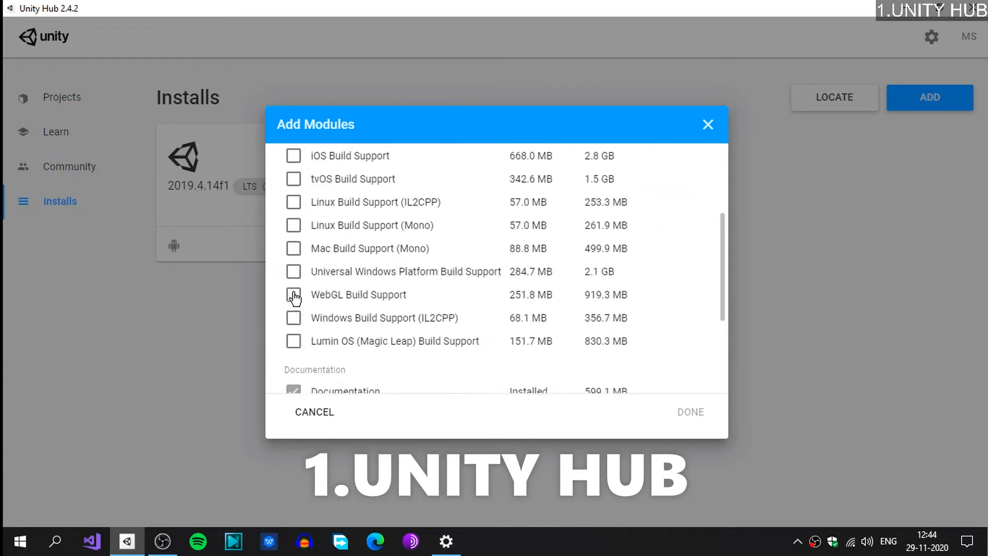
mouse_move(293, 318)
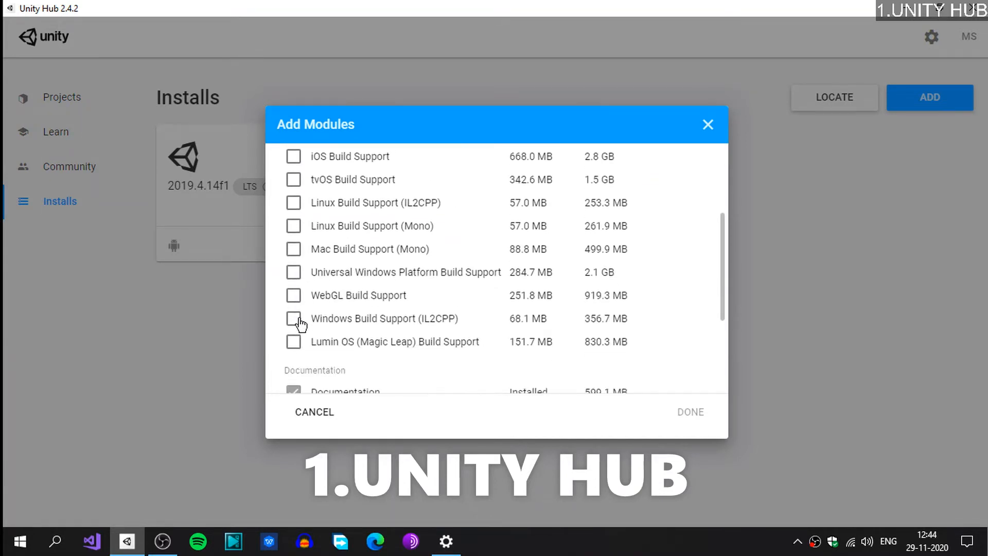
click(293, 318)
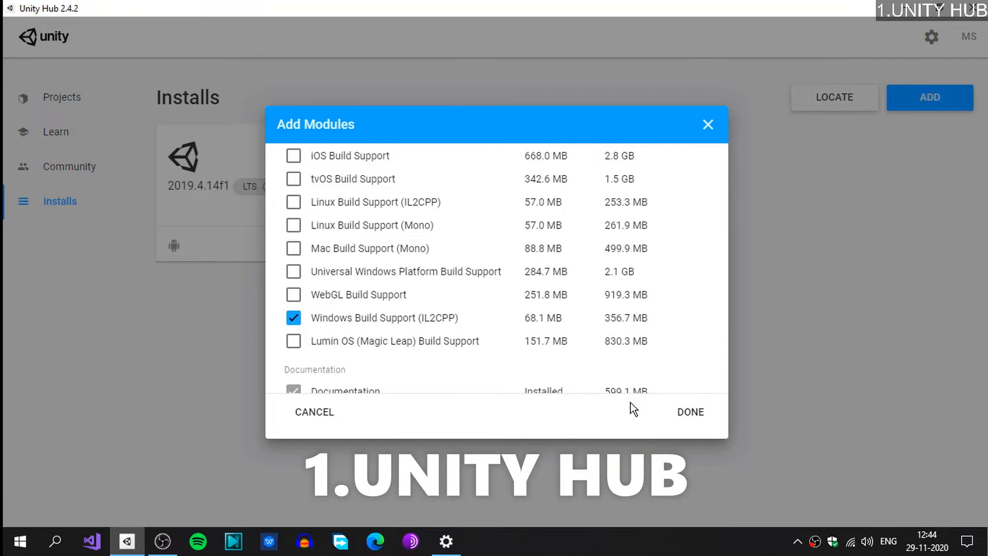
scroll(up, 3)
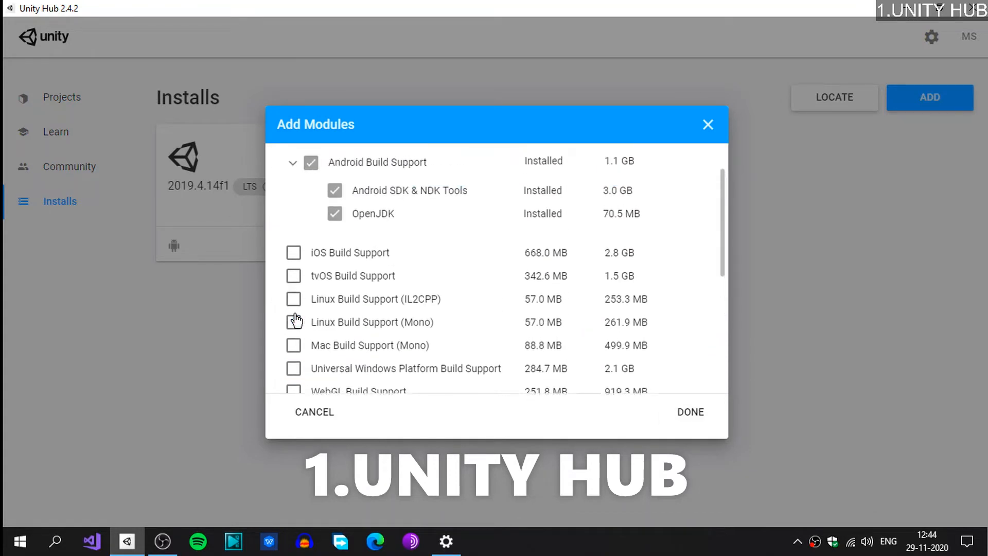
scroll(down, 3)
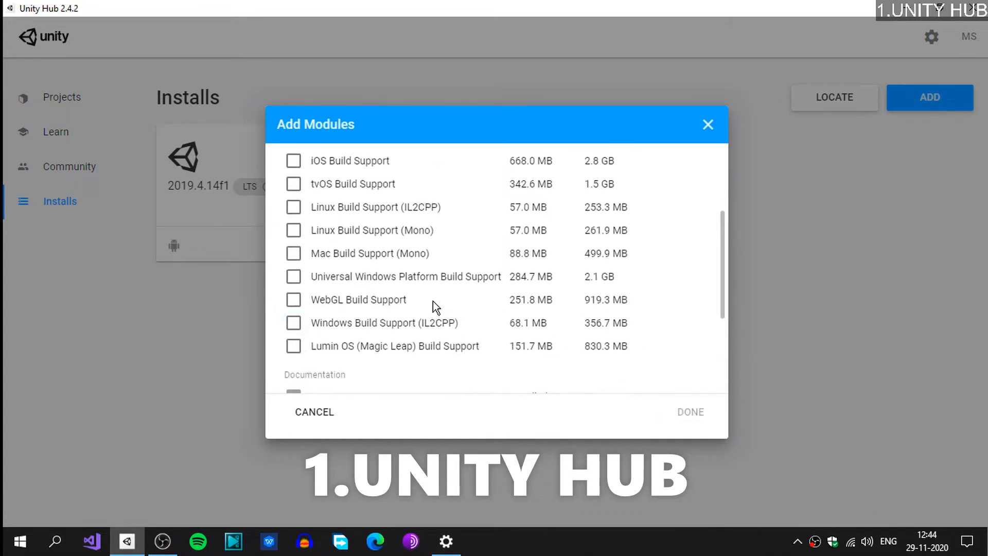
scroll(up, 3)
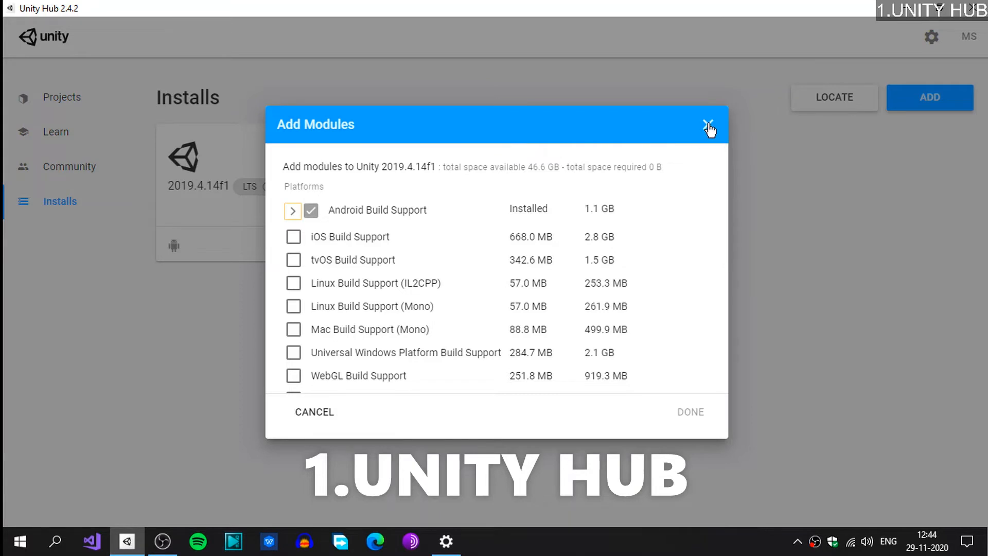
mouse_move(703, 129)
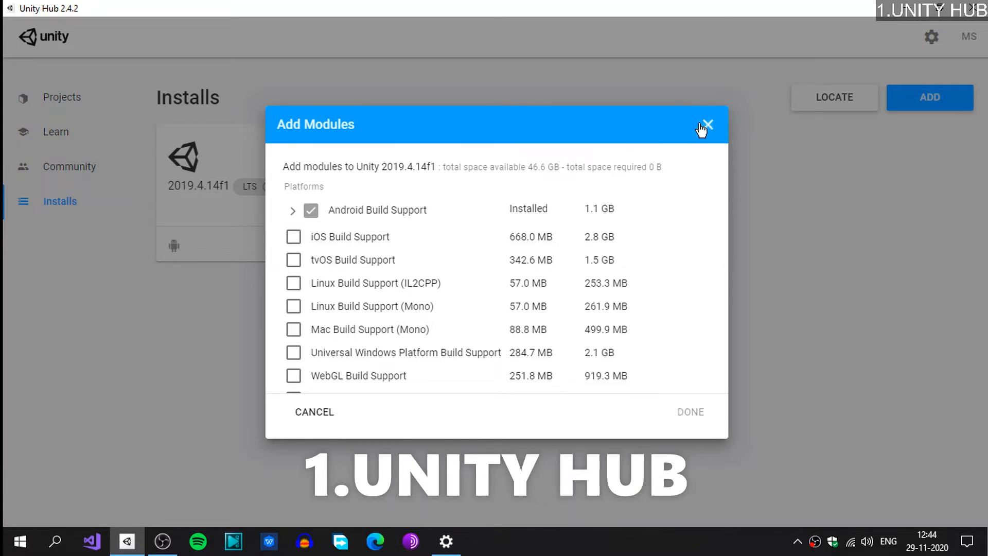
click(706, 124)
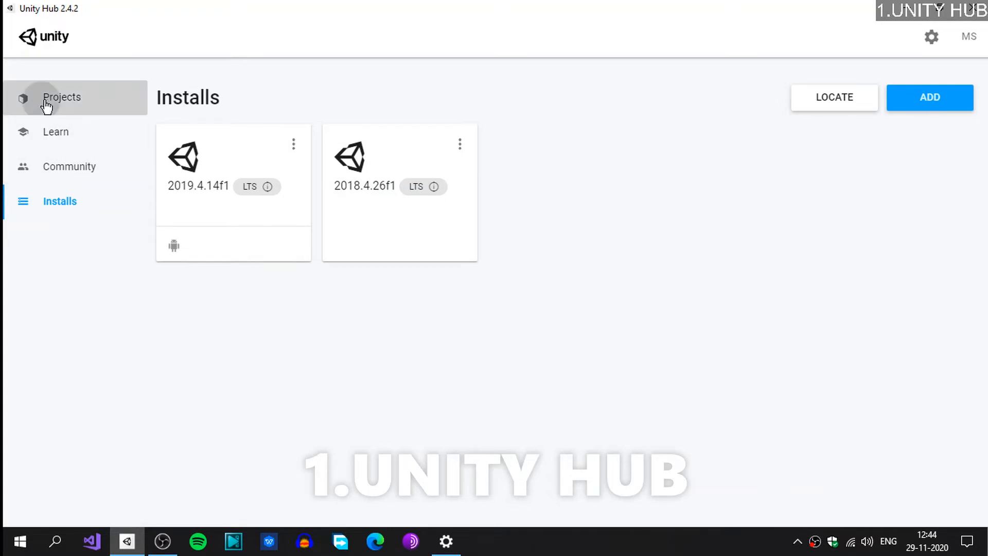
Step: Open the myfirstgame project from the Projects list in Unity 2019.4.14f1
click(61, 97)
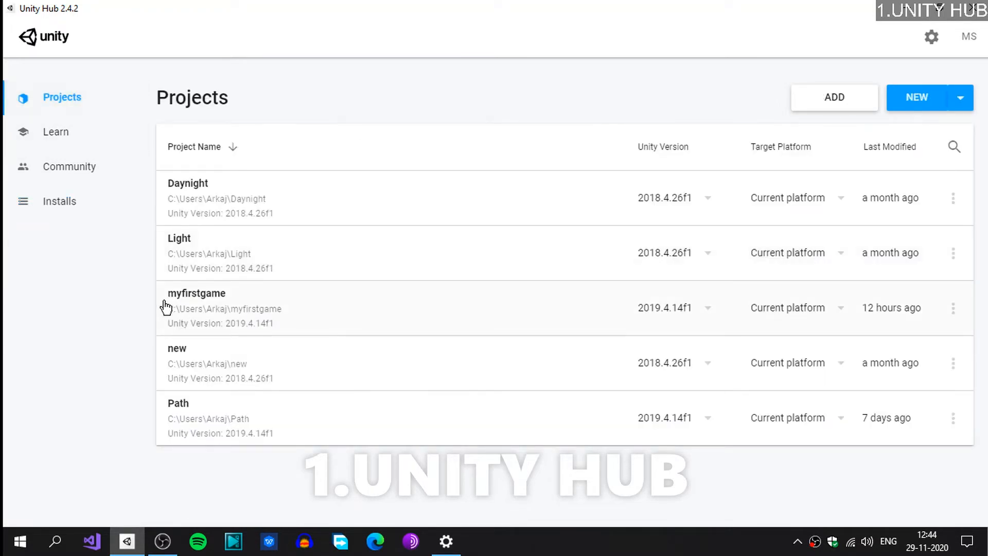
mouse_move(225, 313)
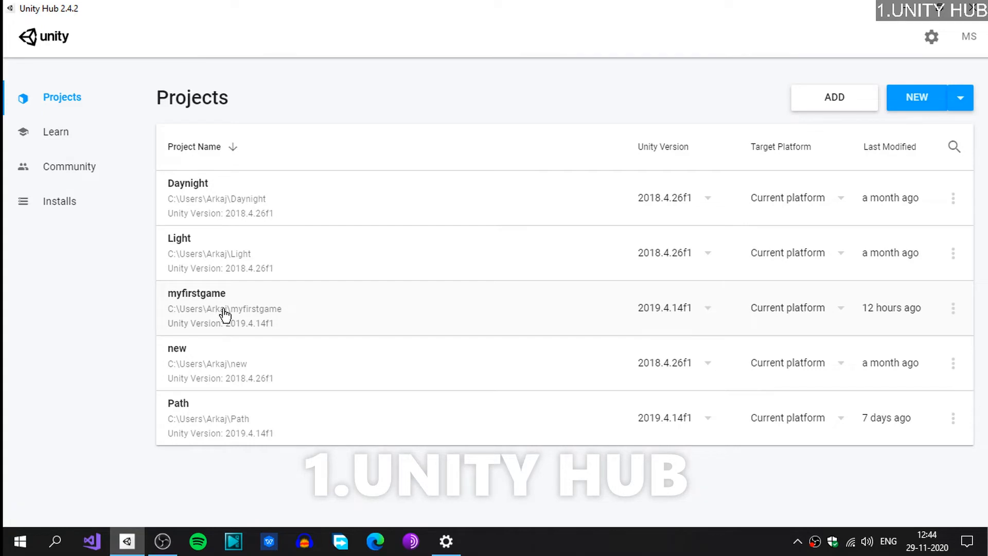
mouse_move(225, 312)
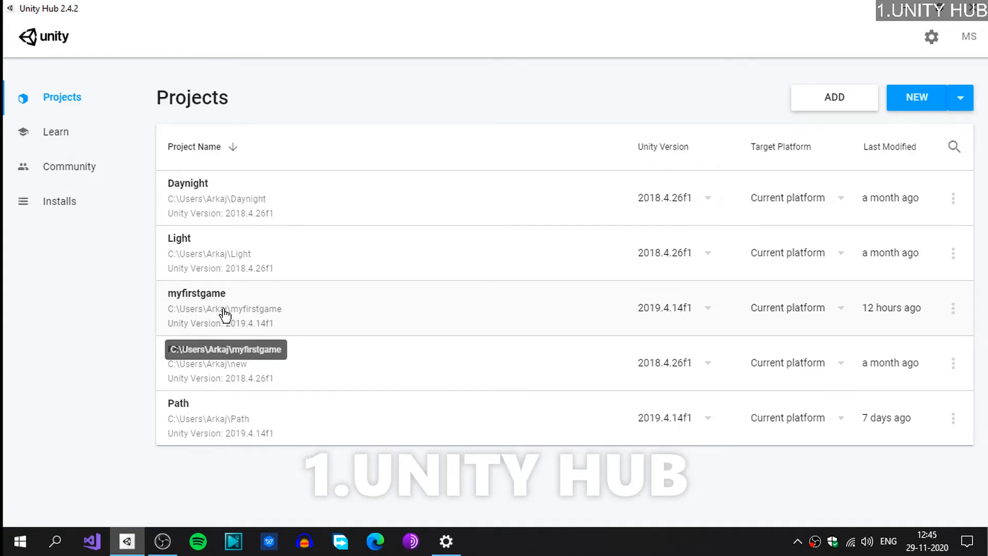
mouse_move(549, 319)
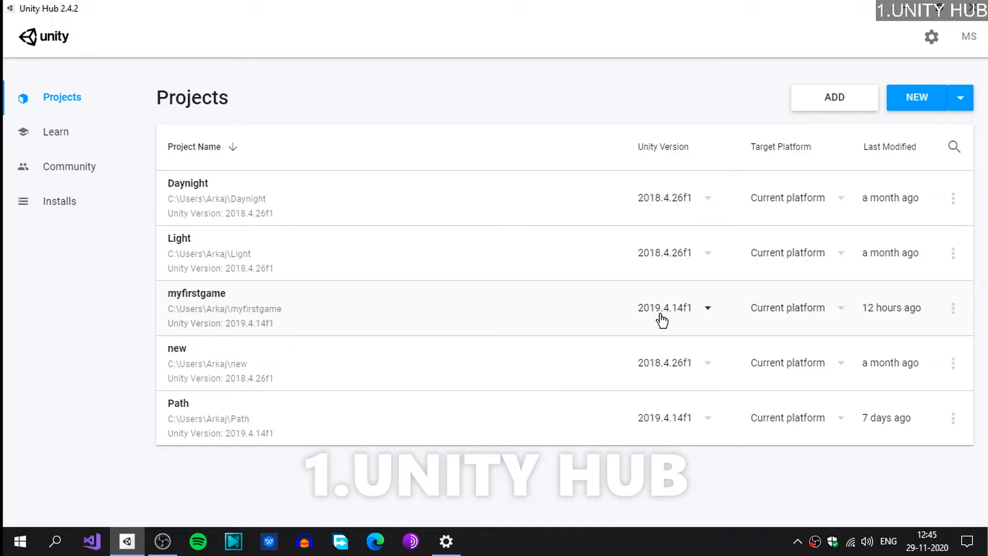
mouse_move(666, 311)
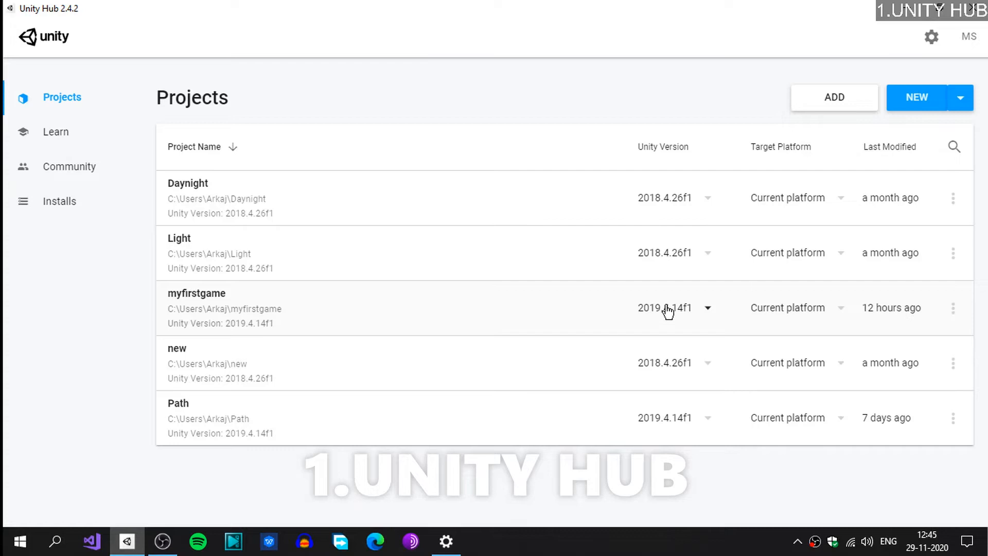
click(706, 308)
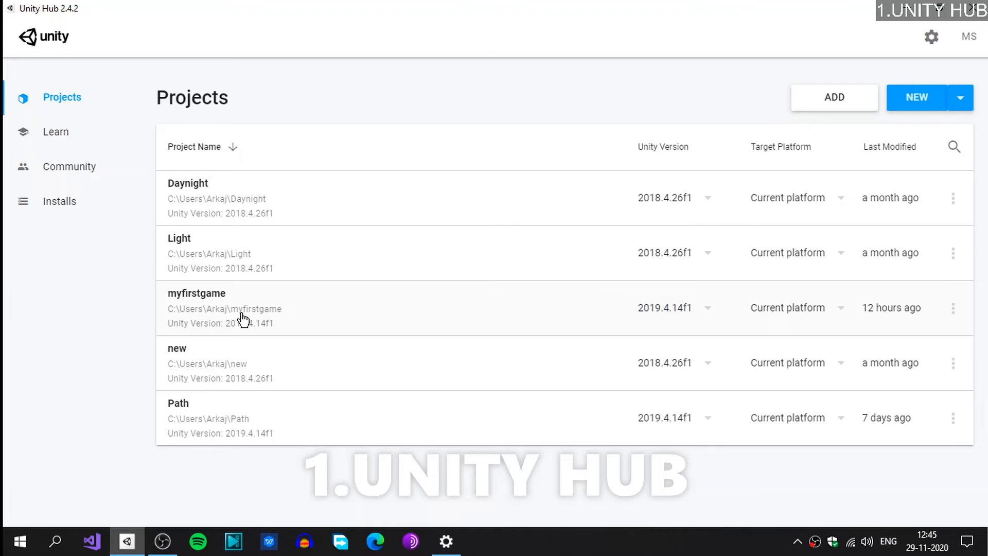
double_click(195, 308)
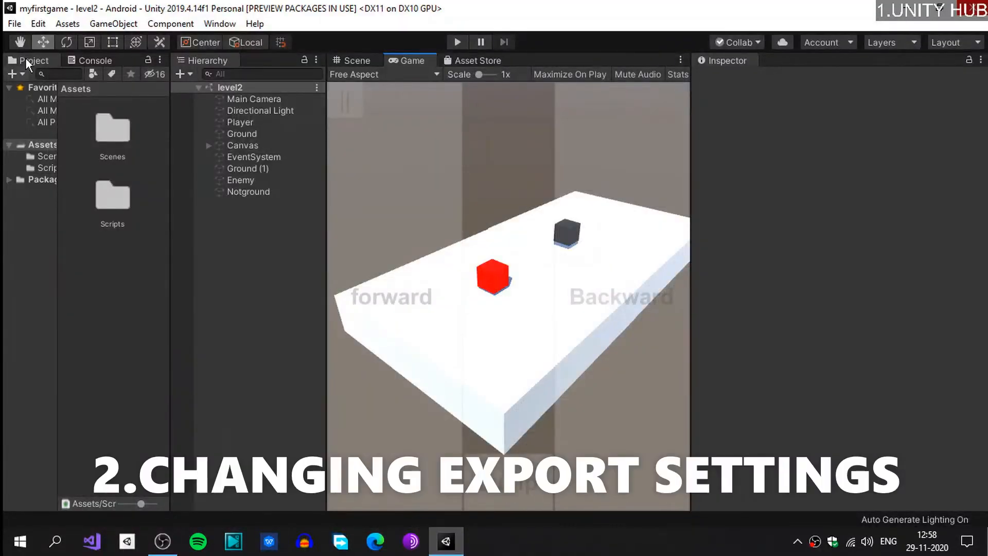
mouse_move(315, 336)
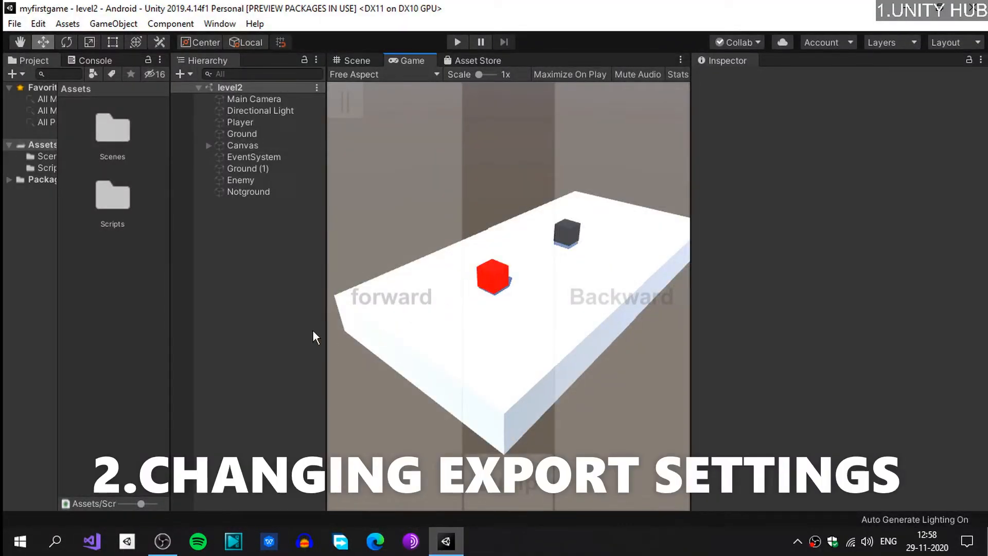
mouse_move(445, 299)
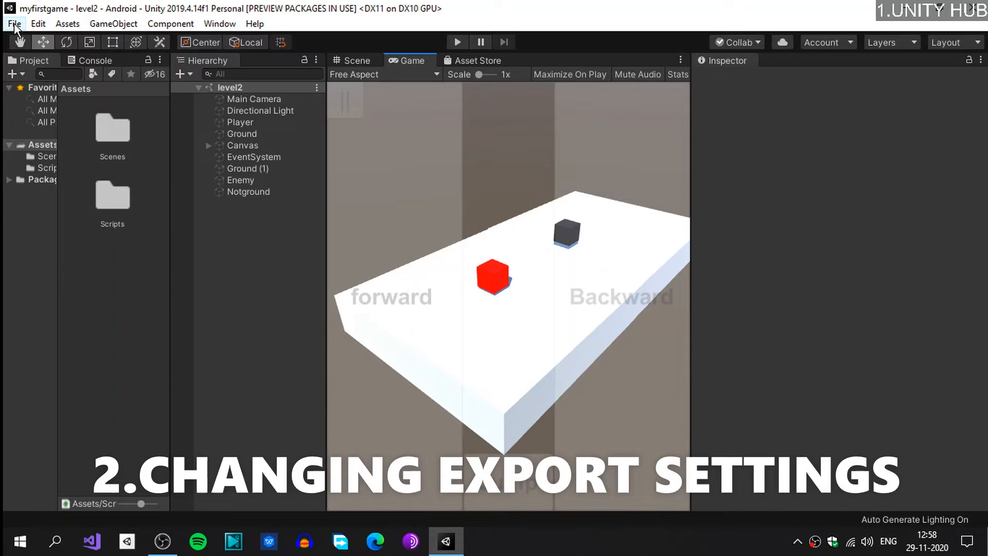
Step: Bring up Build Settings from the File menu for myfirstgame
click(14, 23)
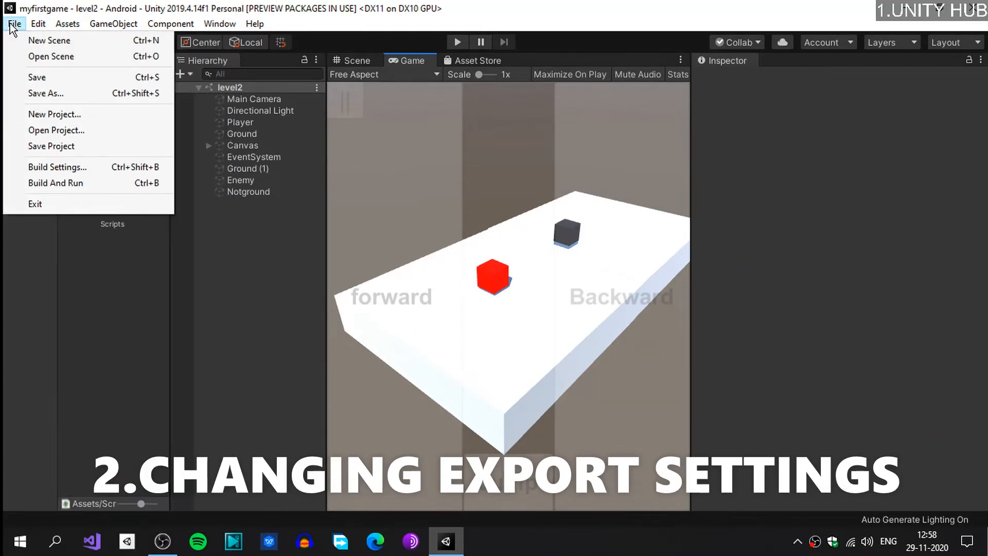
mouse_move(18, 164)
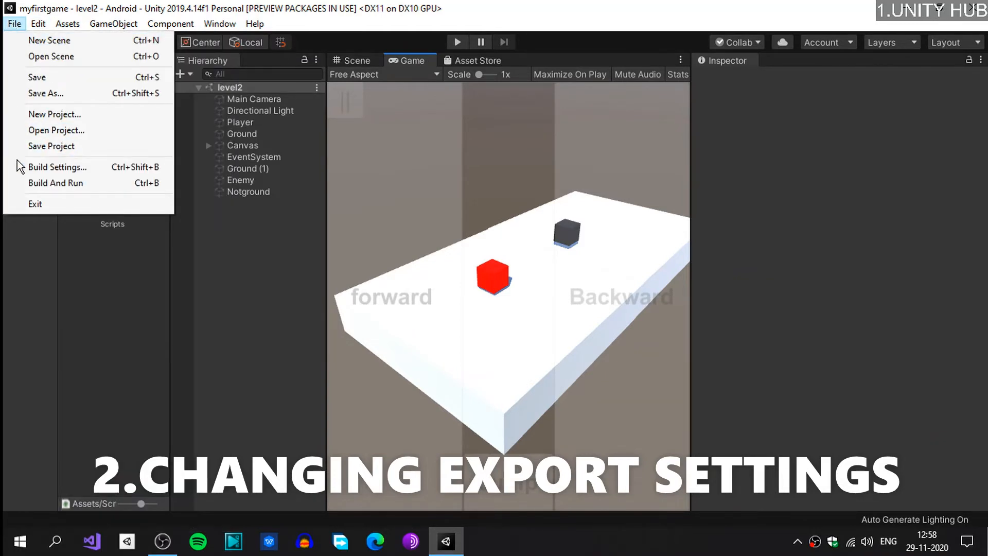
mouse_move(58, 166)
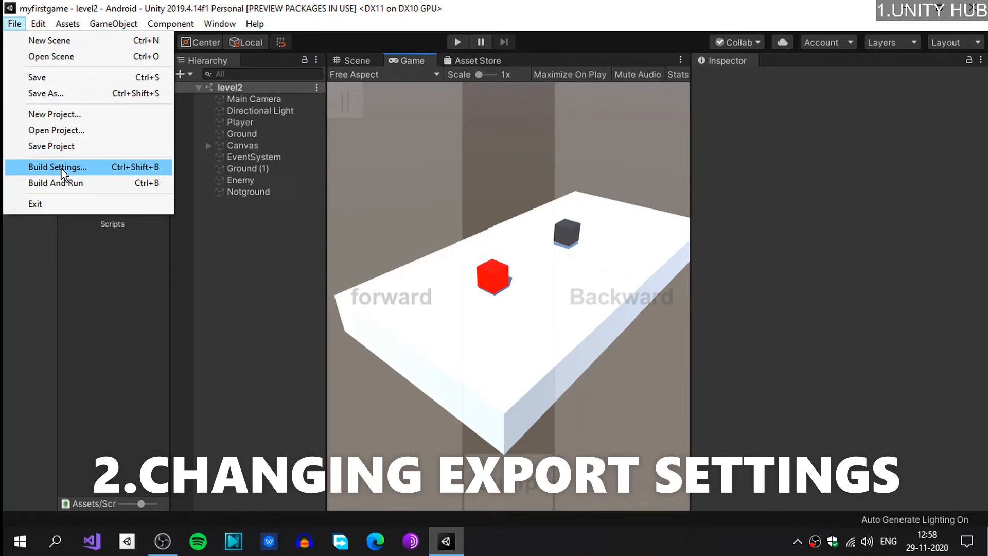
click(58, 166)
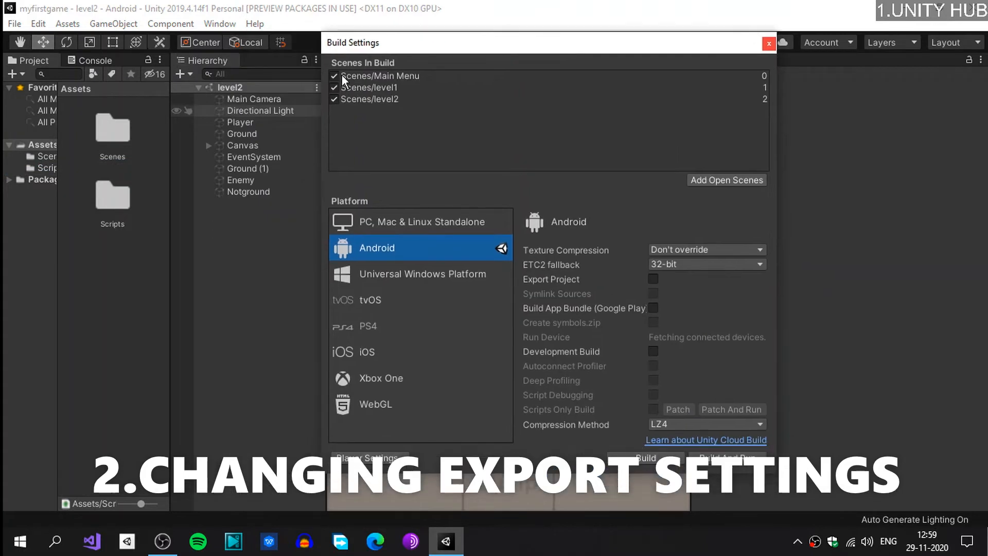
mouse_move(356, 155)
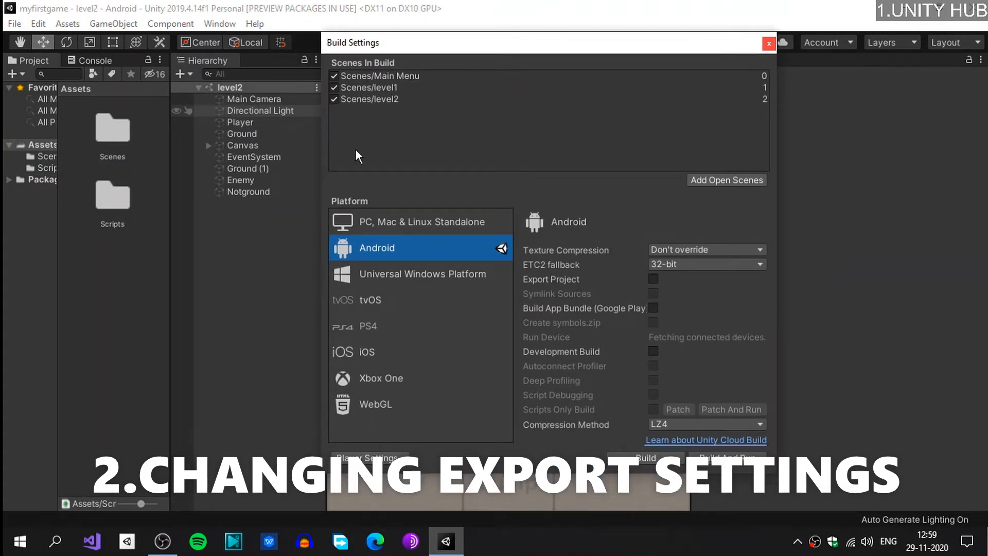
mouse_move(361, 116)
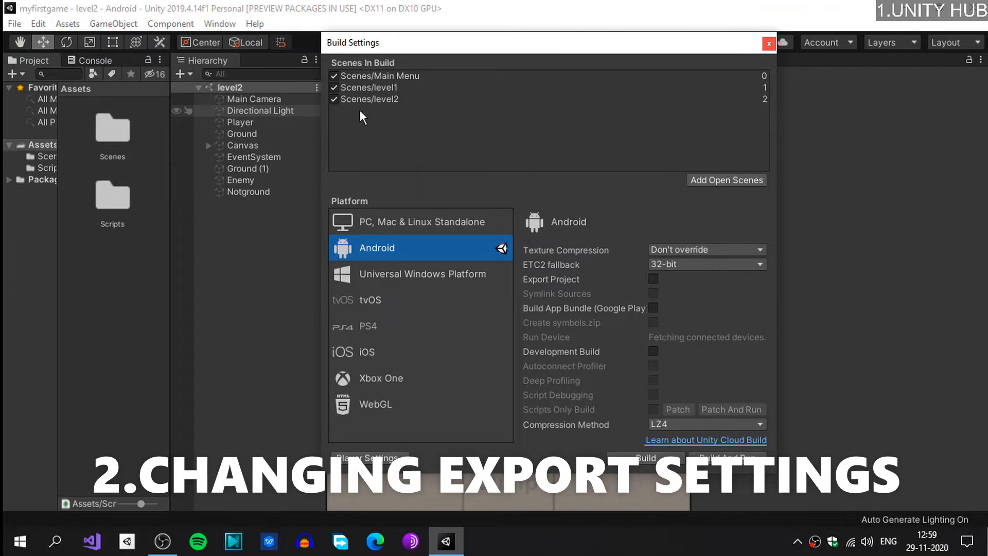
mouse_move(384, 145)
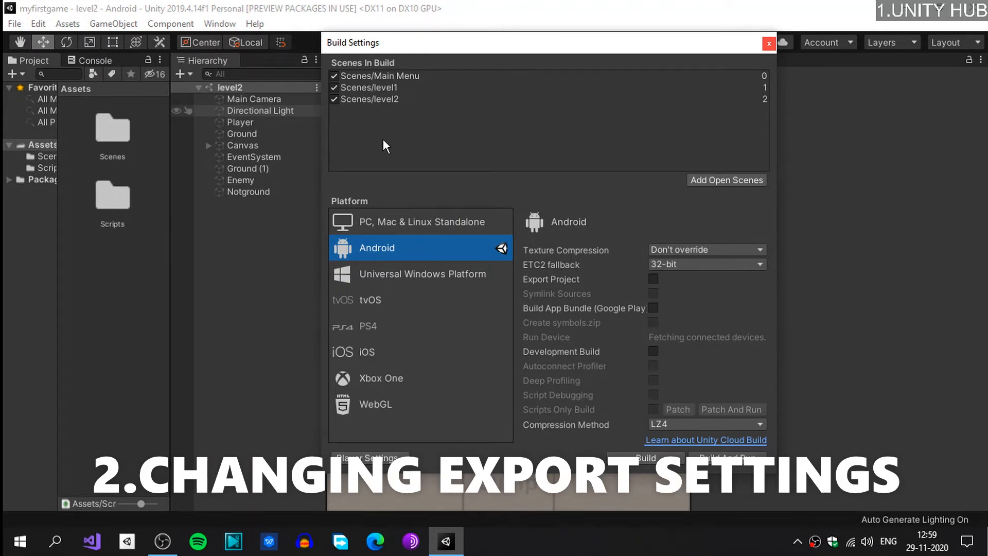
mouse_move(351, 252)
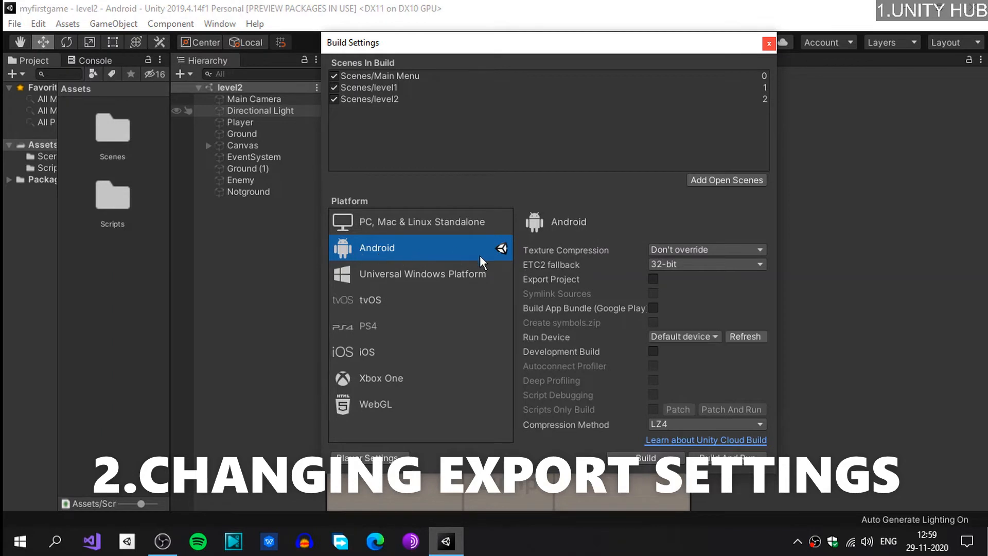
mouse_move(434, 254)
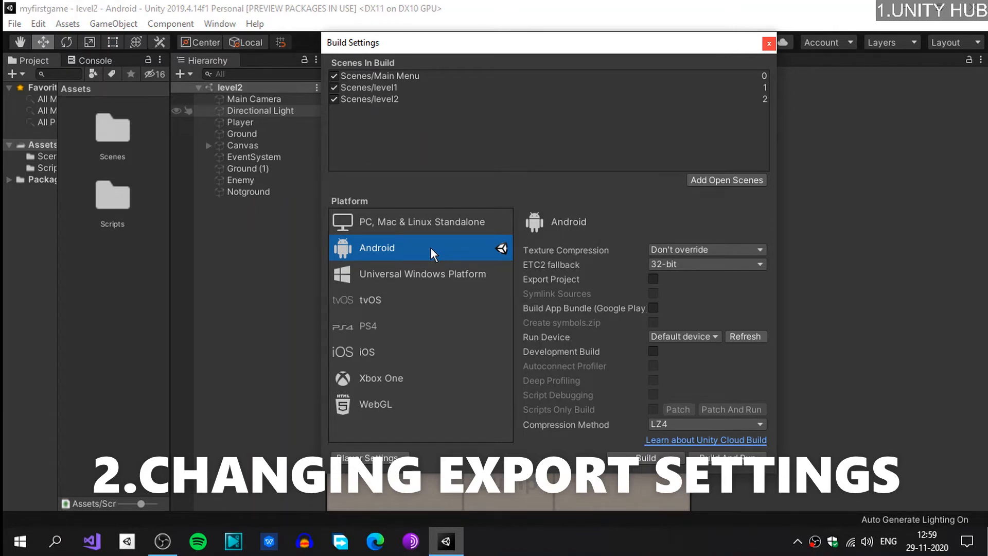
mouse_move(397, 232)
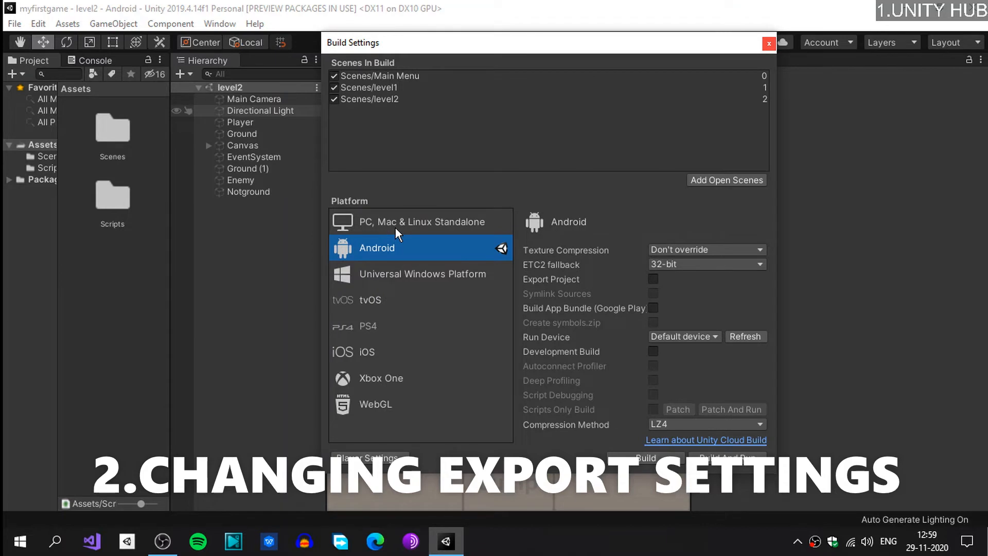
mouse_move(384, 225)
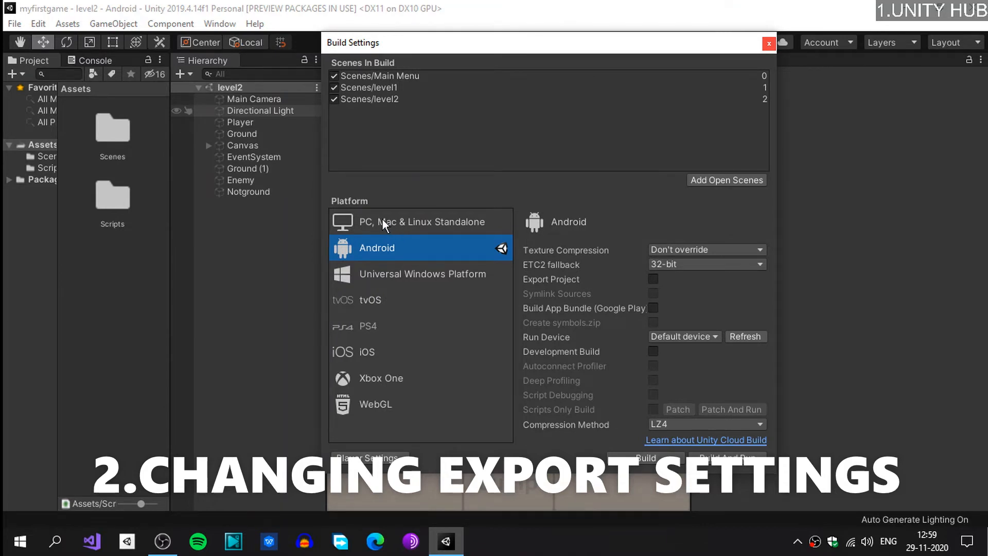
click(422, 221)
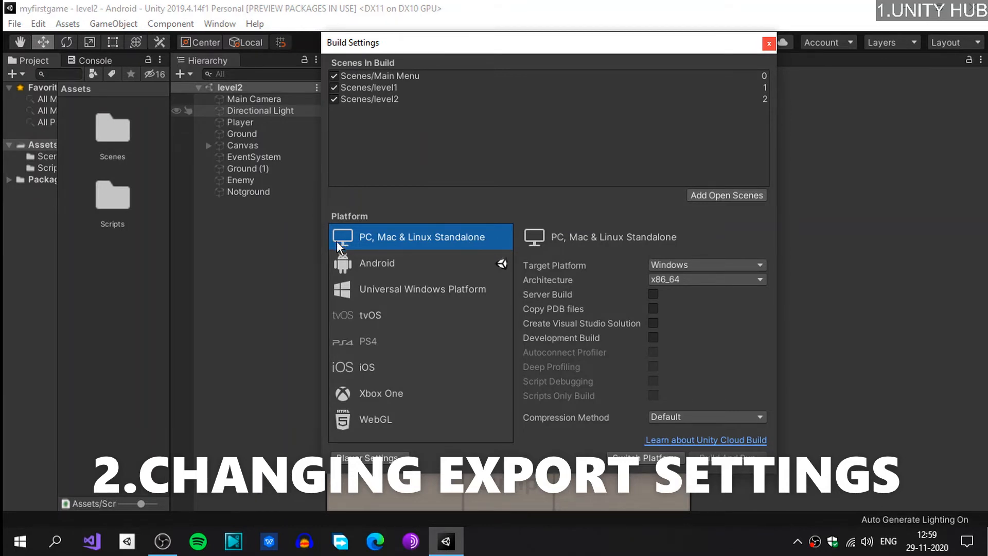
mouse_move(348, 260)
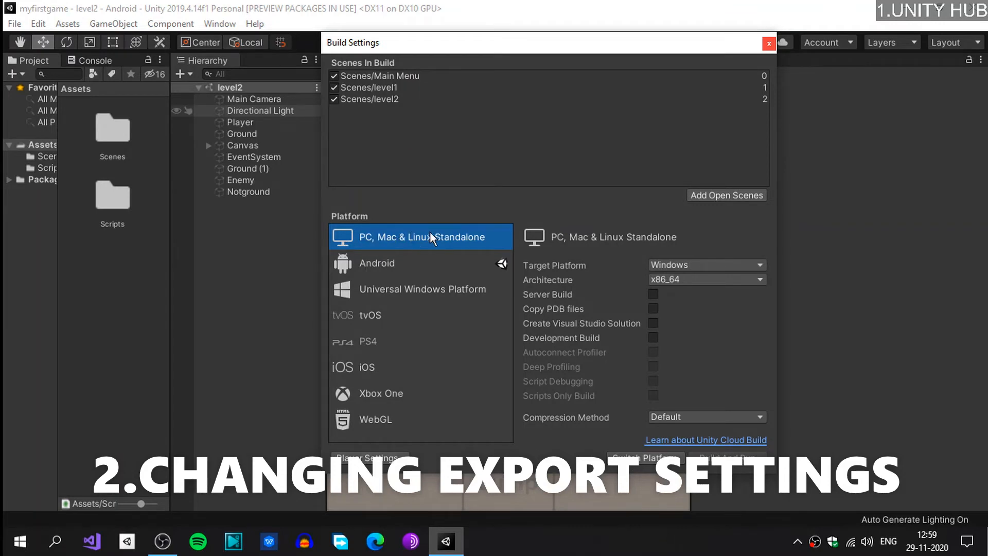
mouse_move(386, 267)
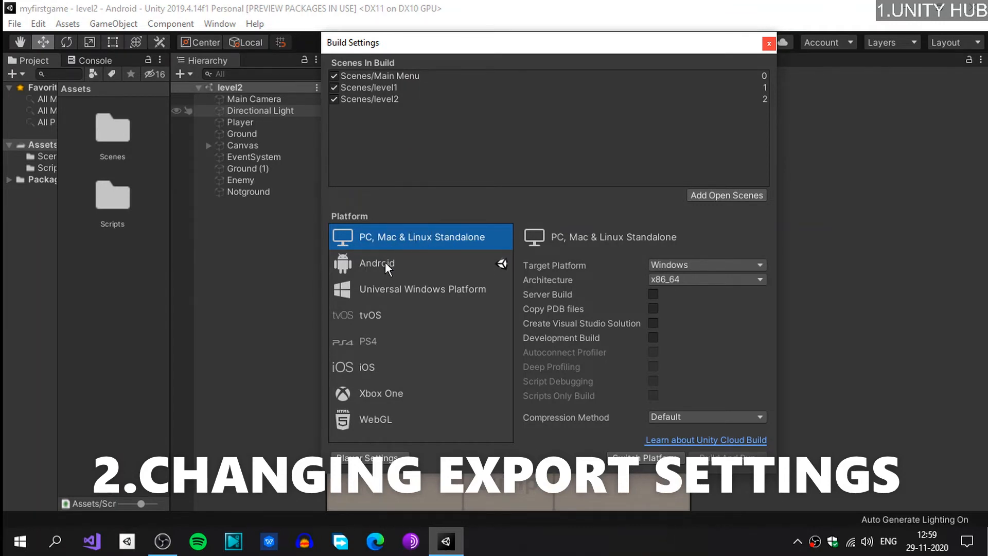
click(377, 263)
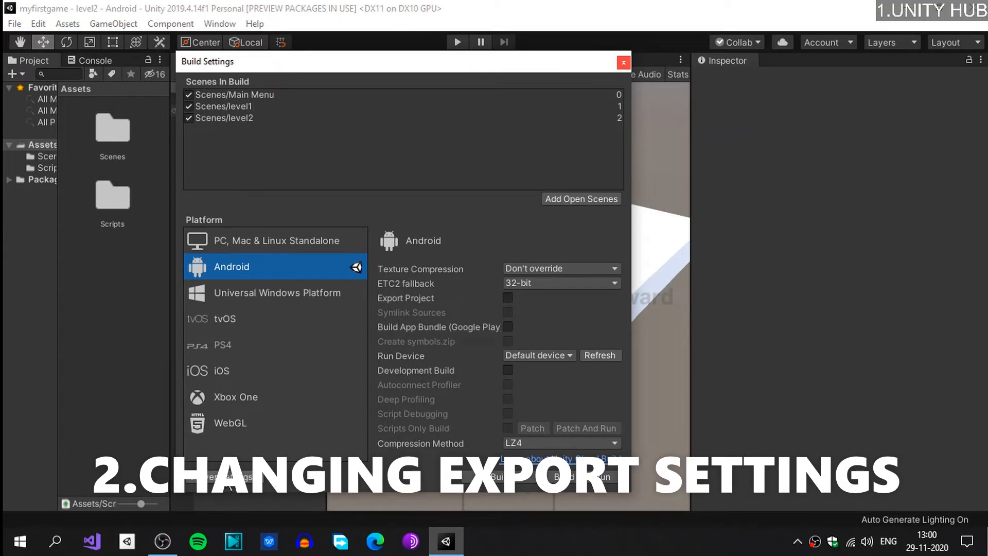
mouse_move(189, 78)
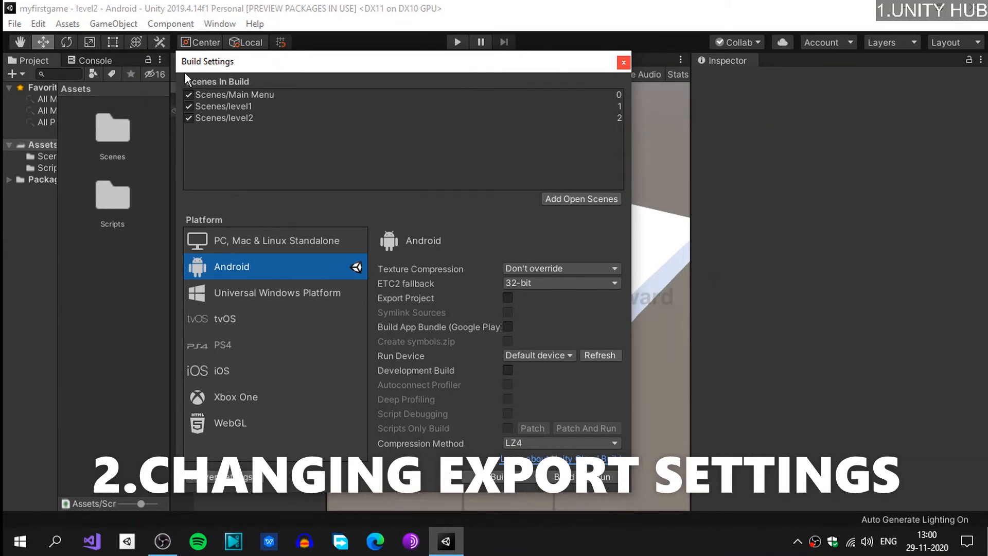
mouse_move(214, 488)
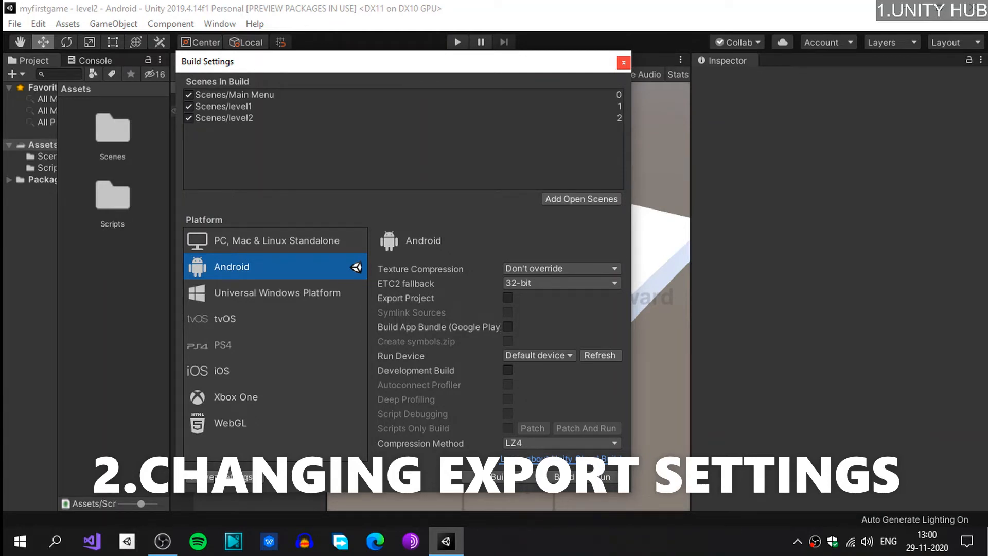
Step: Show the Android Player Settings and expand Publishing Settings down to the Minify section
click(543, 460)
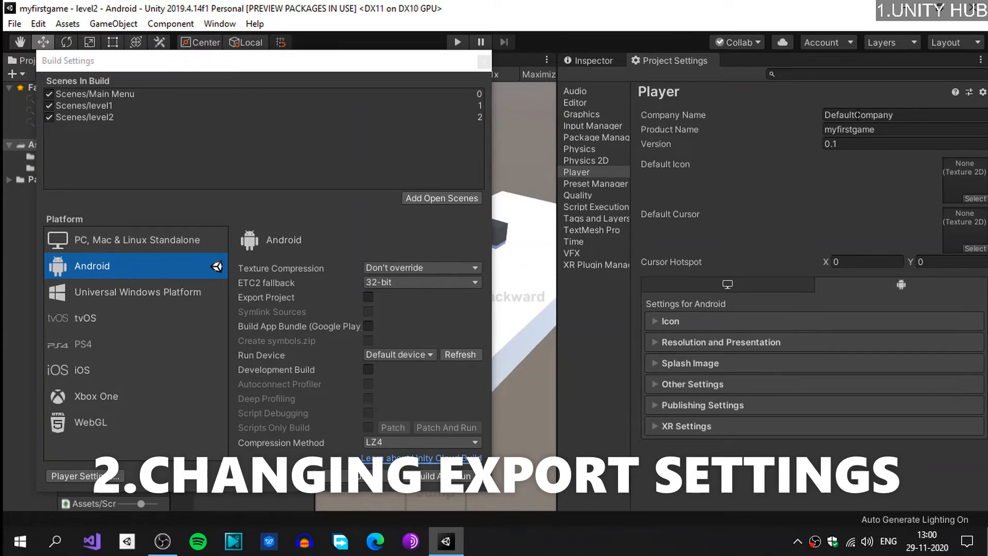
mouse_move(718, 157)
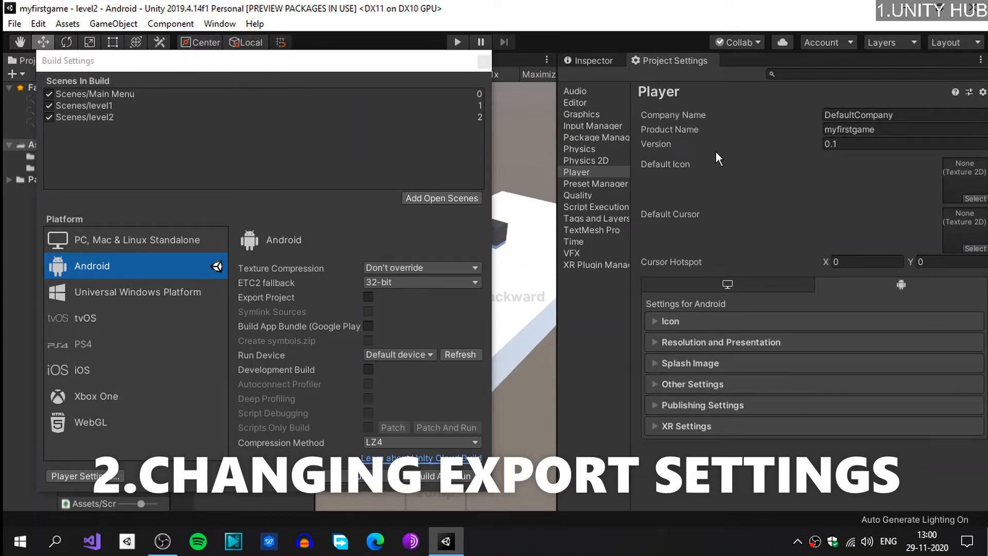
mouse_move(722, 159)
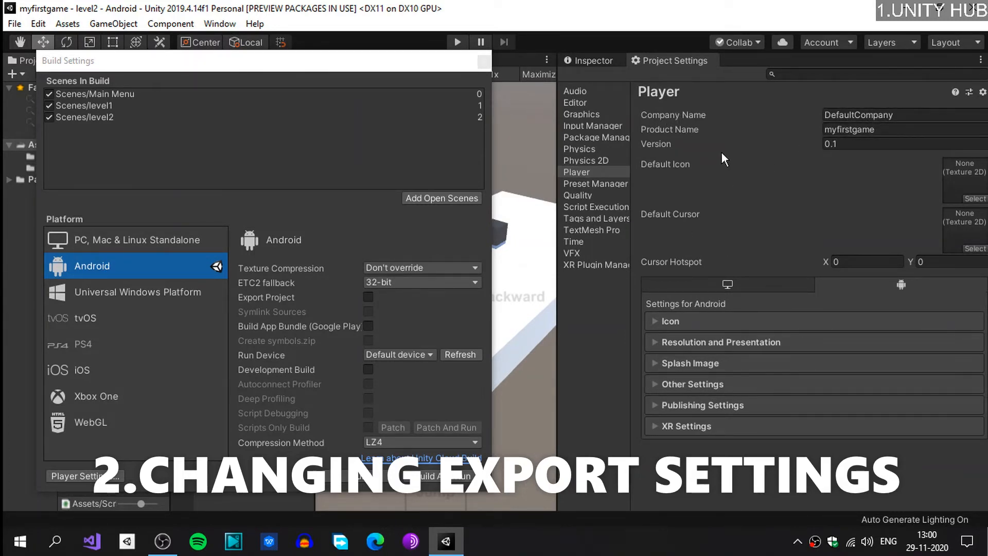
mouse_move(726, 187)
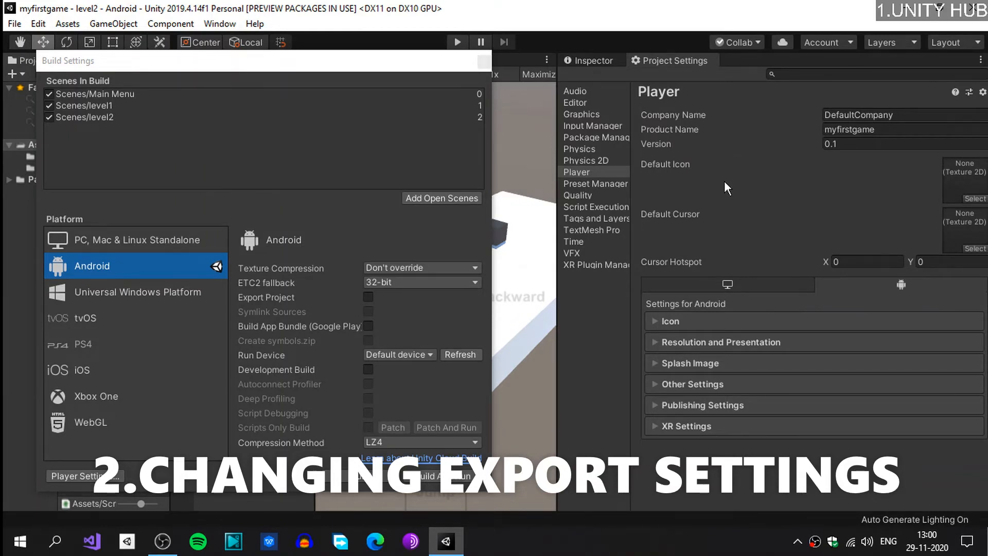
mouse_move(686, 317)
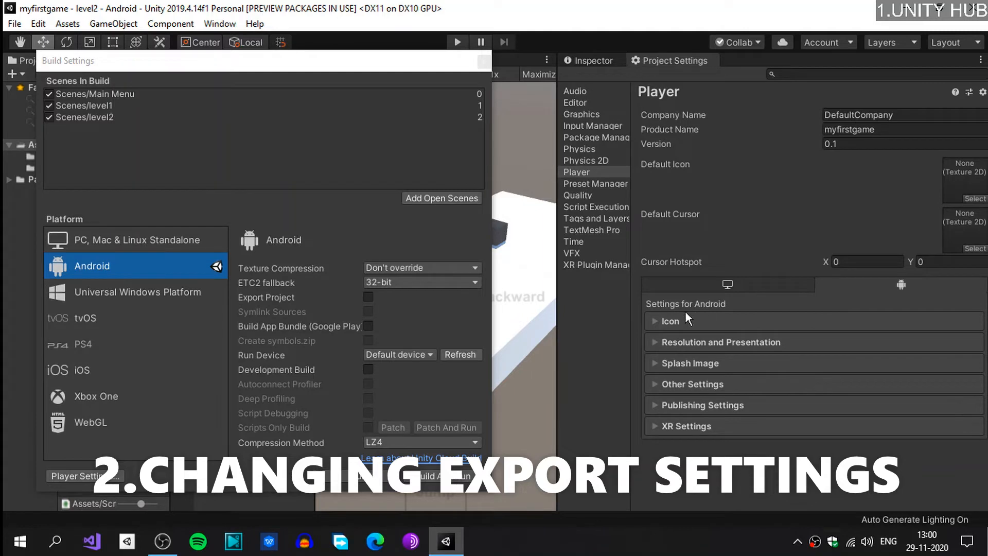
mouse_move(706, 418)
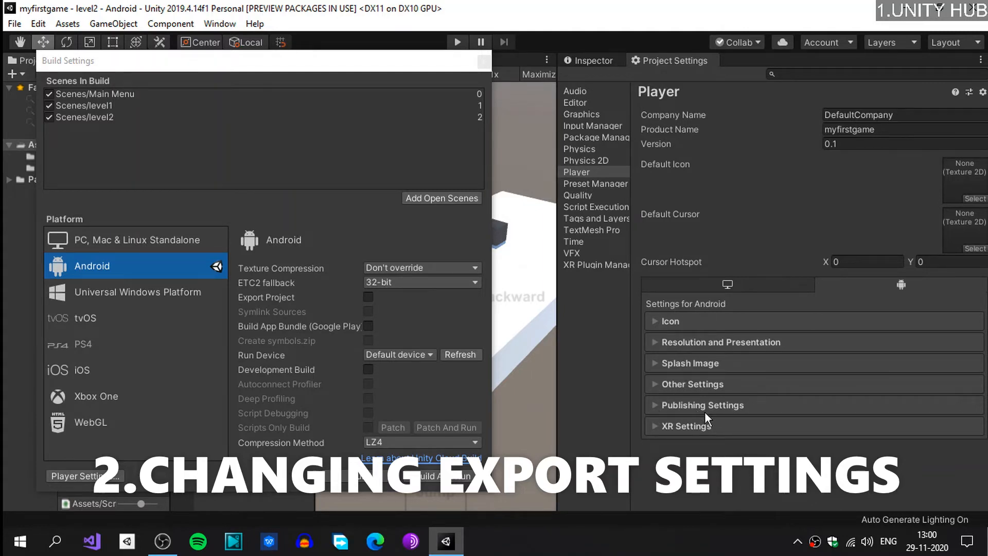
click(702, 405)
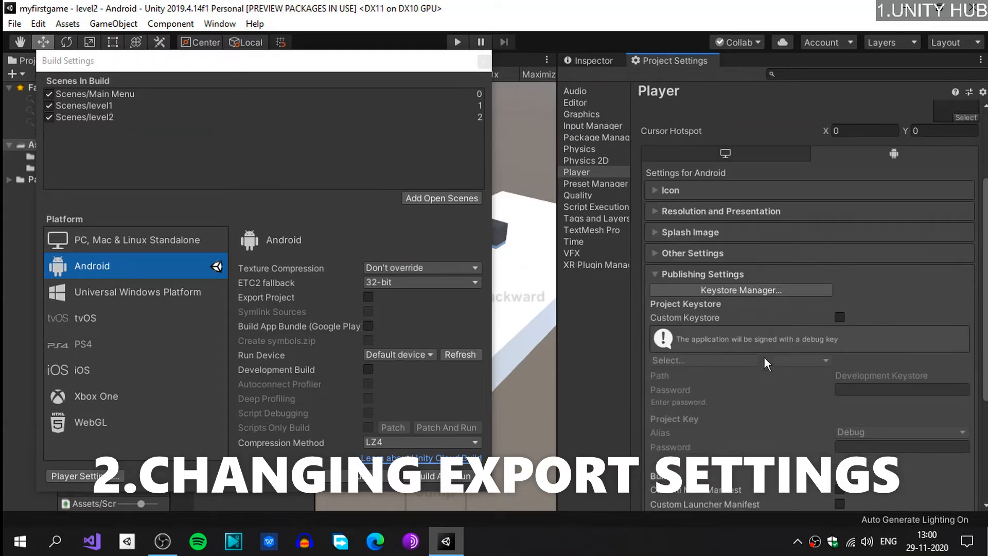
scroll(down, 3)
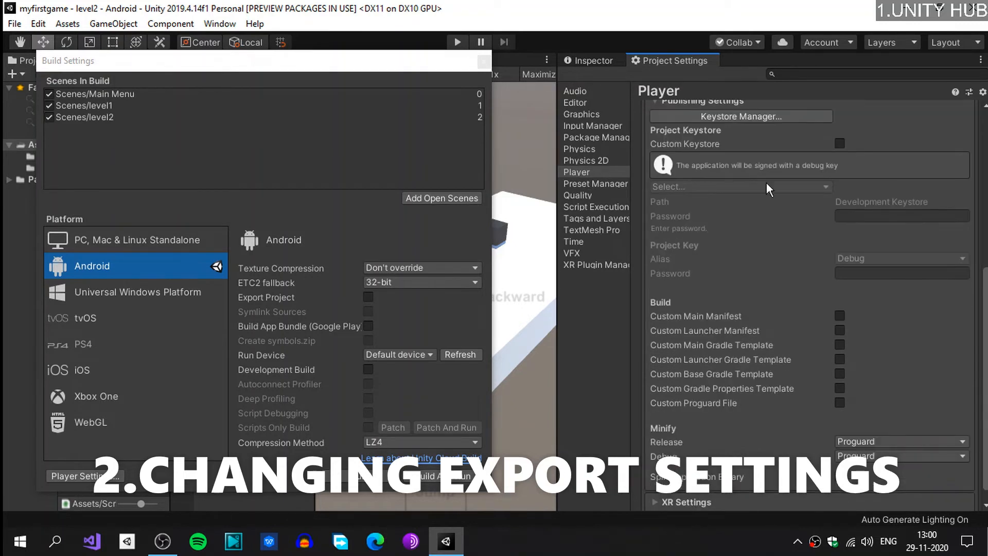
scroll(up, 3)
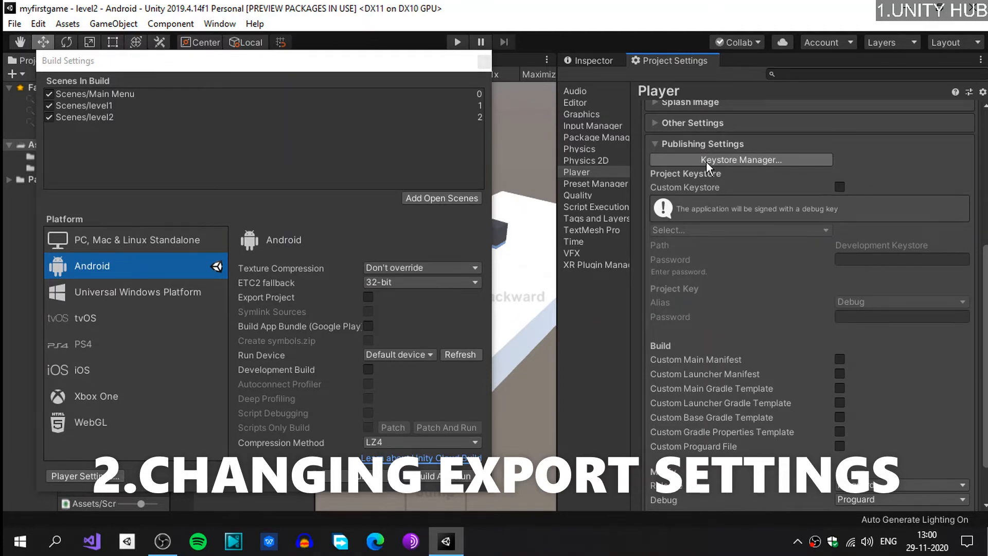
Step: Bring up the Keystore Manager and its Create New keystore choices
click(739, 159)
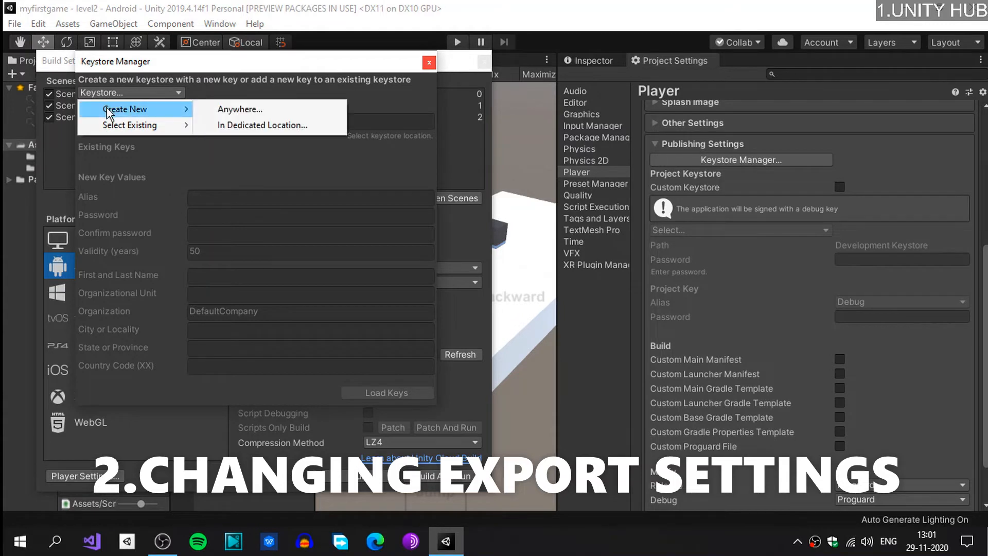
mouse_move(263, 115)
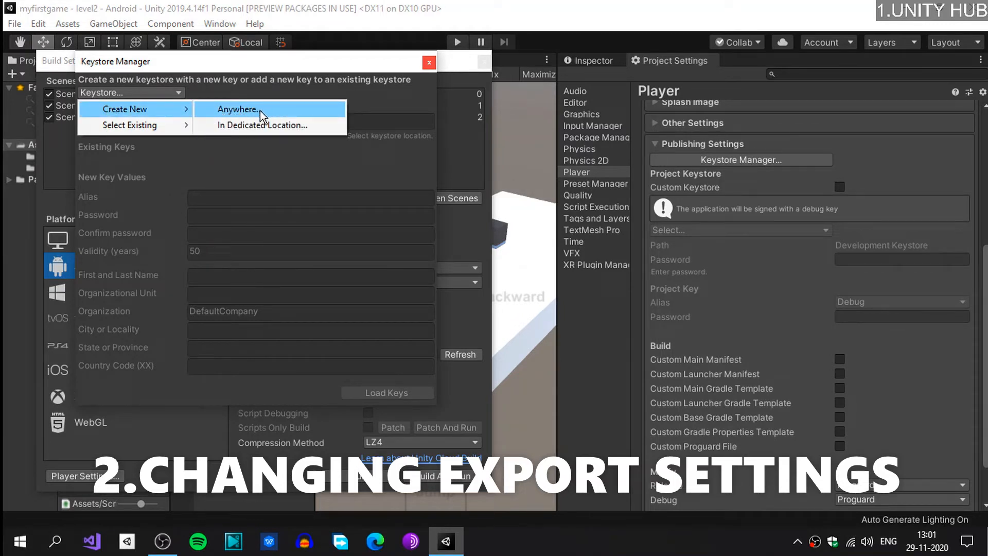
mouse_move(251, 136)
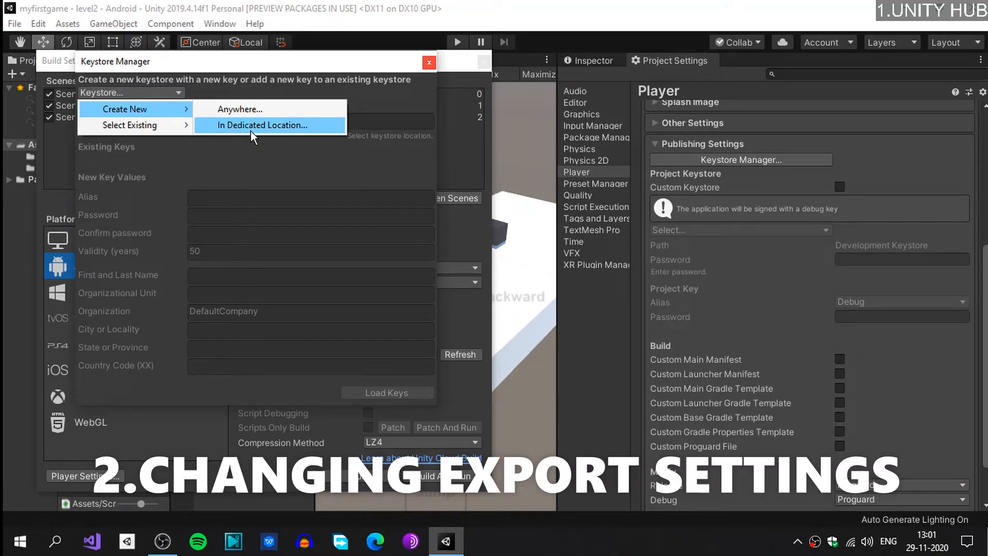
mouse_move(158, 113)
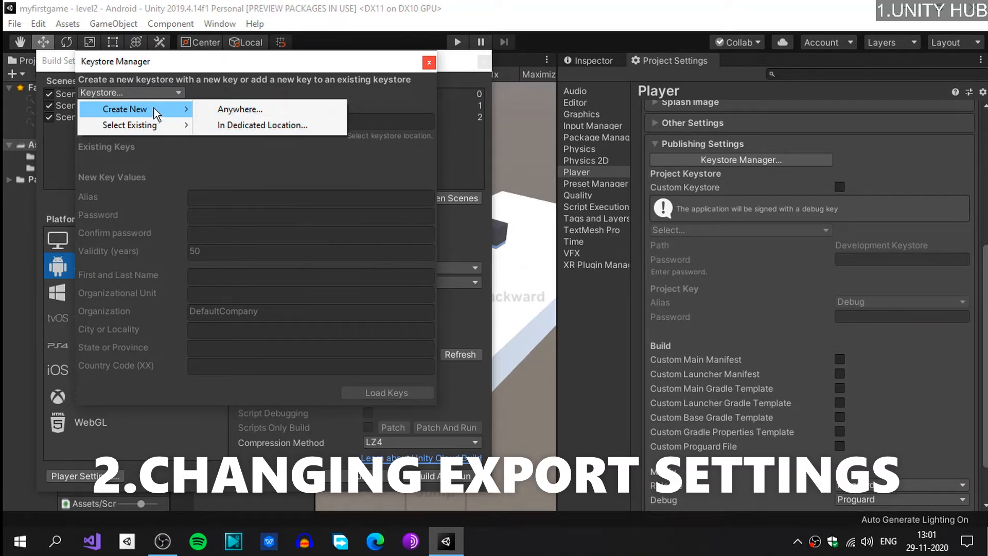
click(256, 108)
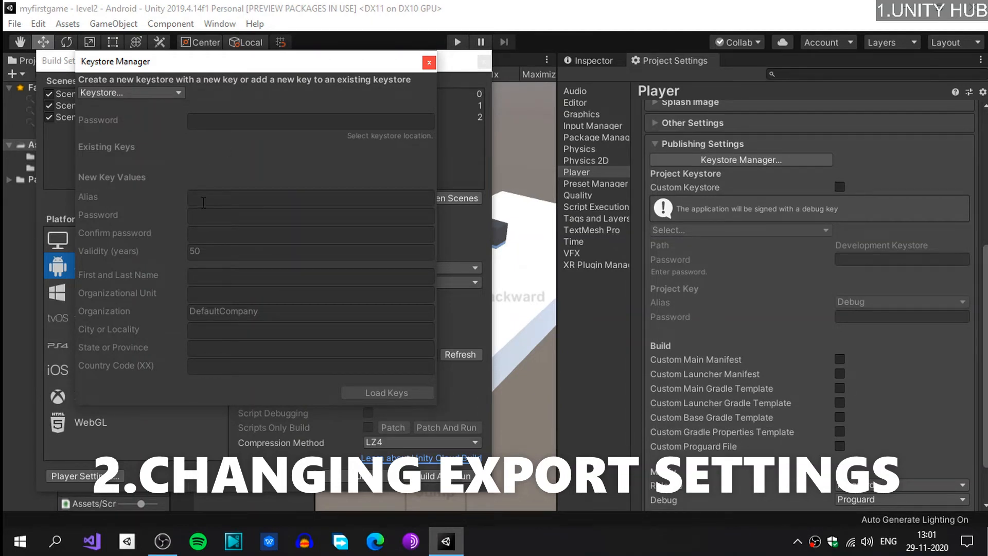
mouse_move(246, 232)
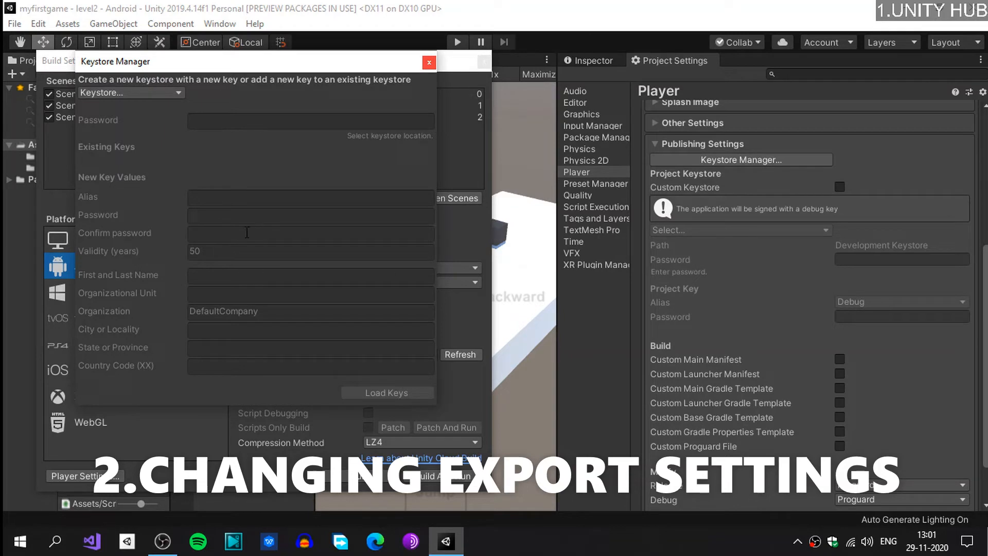
mouse_move(234, 271)
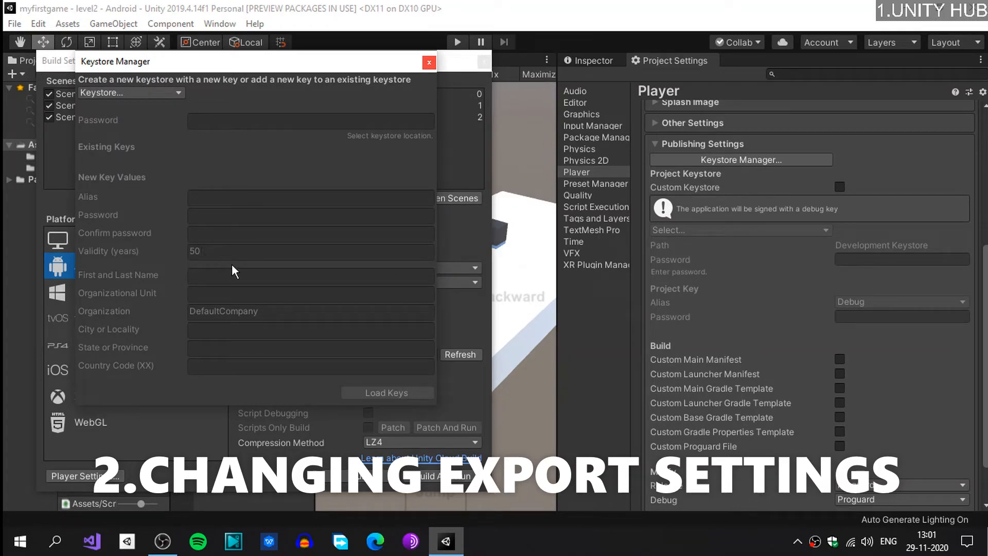
mouse_move(185, 344)
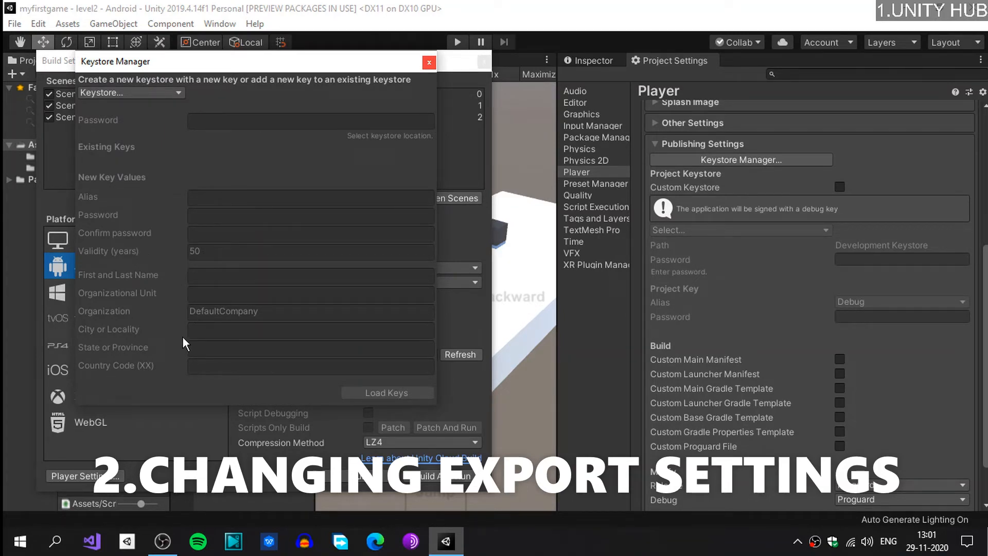
mouse_move(104, 377)
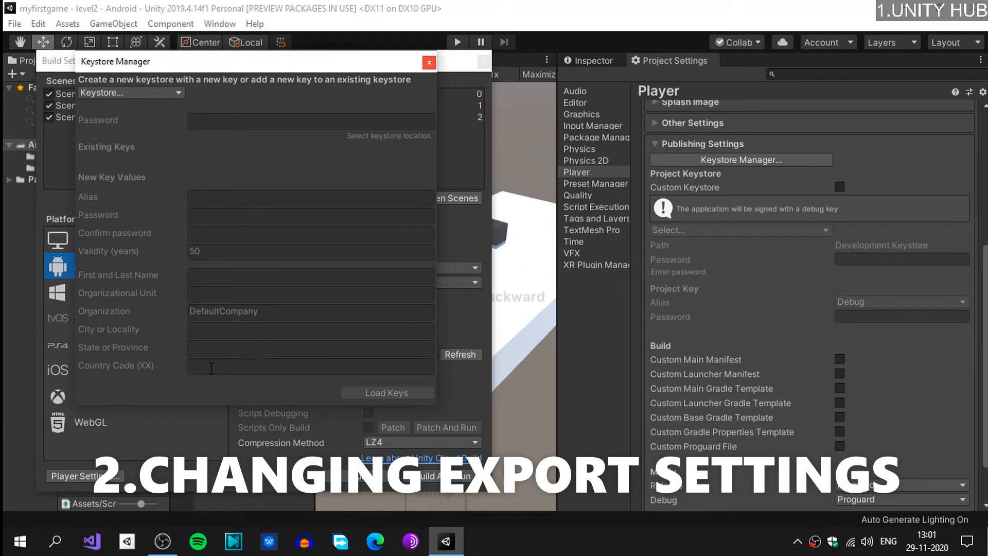
mouse_move(276, 312)
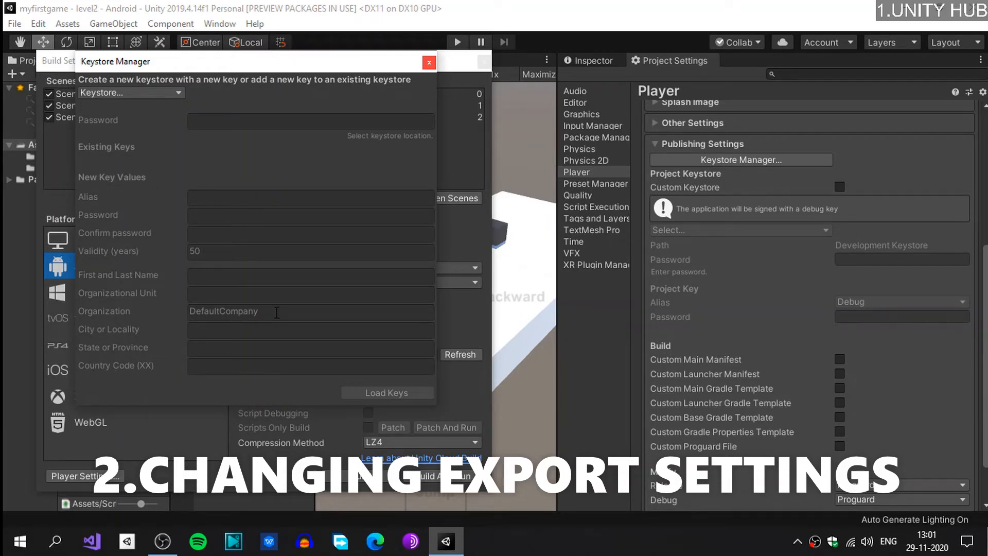
mouse_move(414, 80)
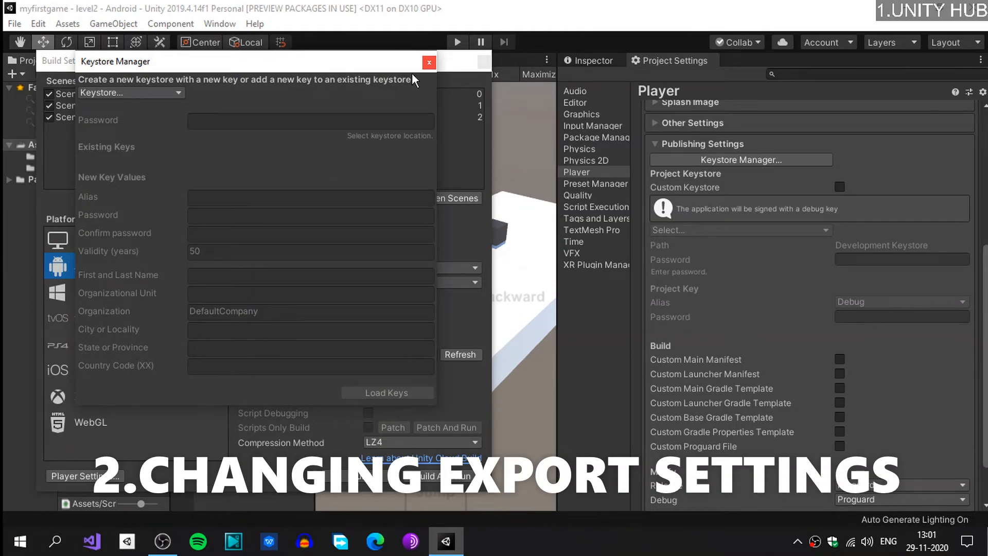
Step: Close the Keystore Manager and review the Release/Debug Proguard minify settings
click(428, 63)
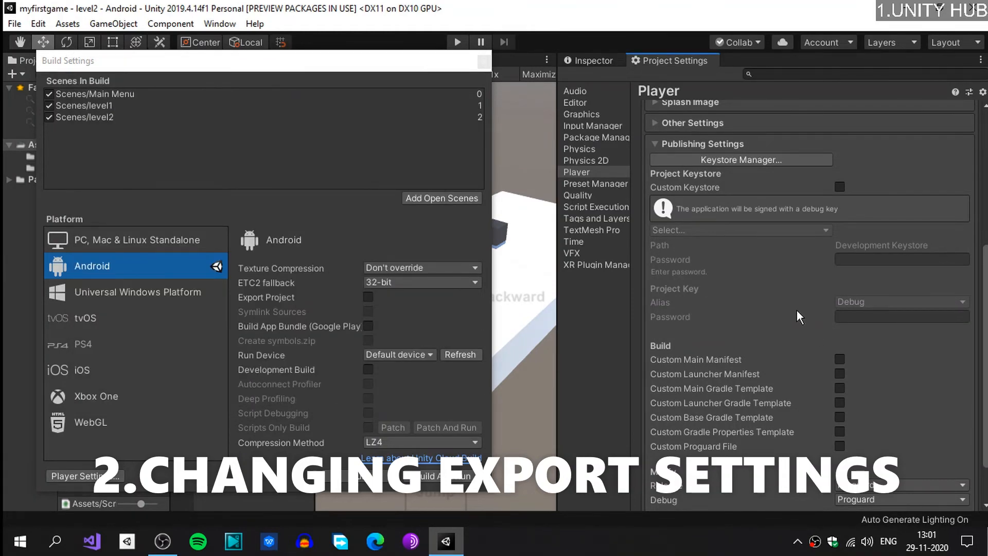
scroll(down, 3)
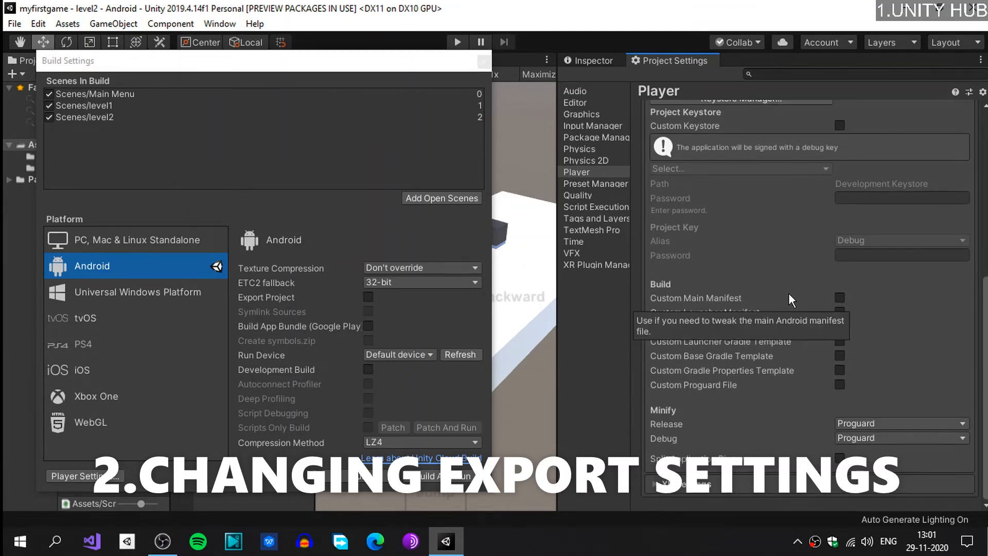
scroll(up, 3)
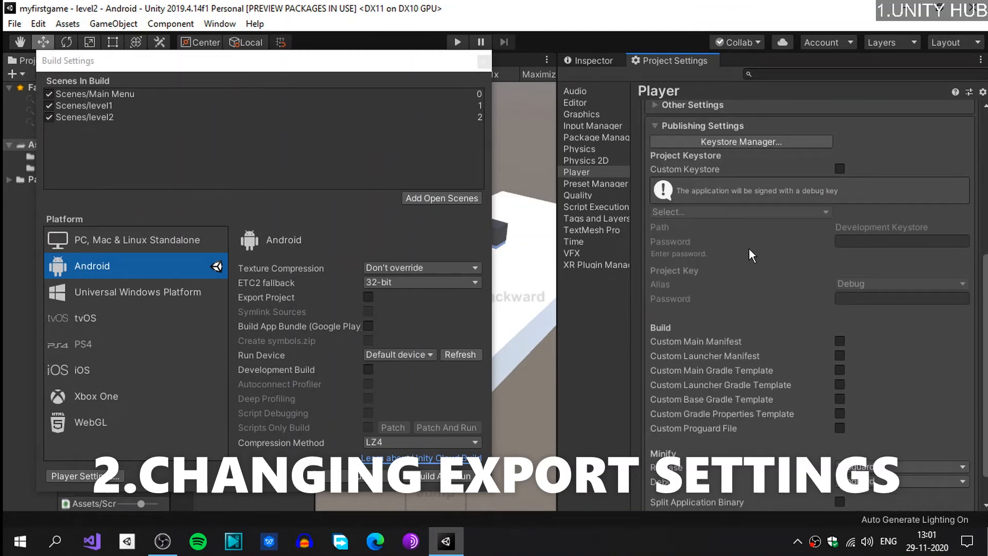
scroll(down, 3)
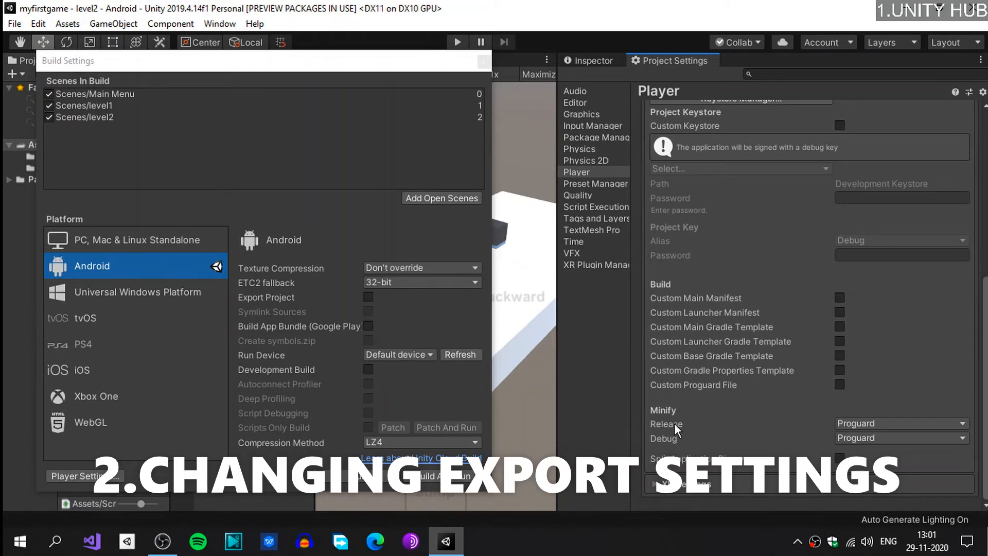
mouse_move(667, 433)
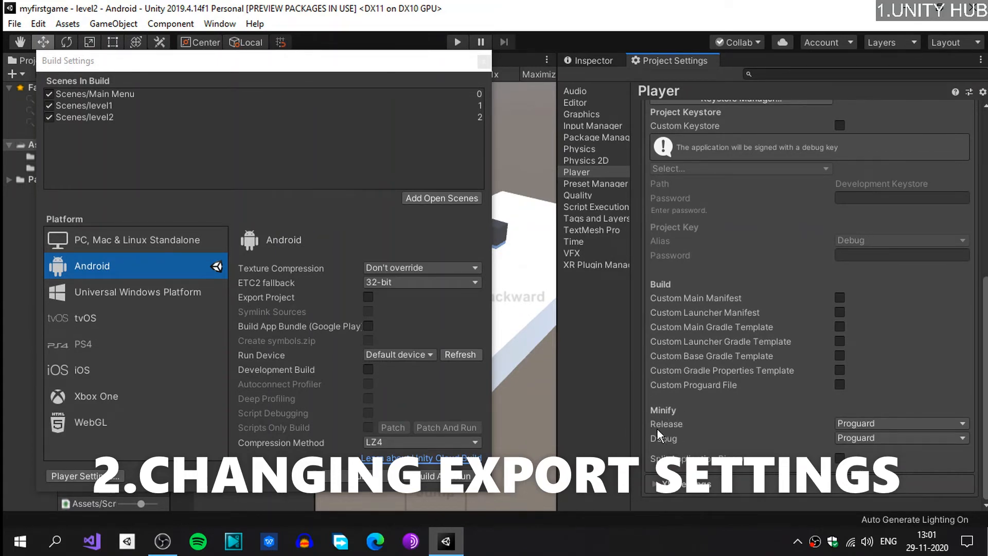
click(899, 423)
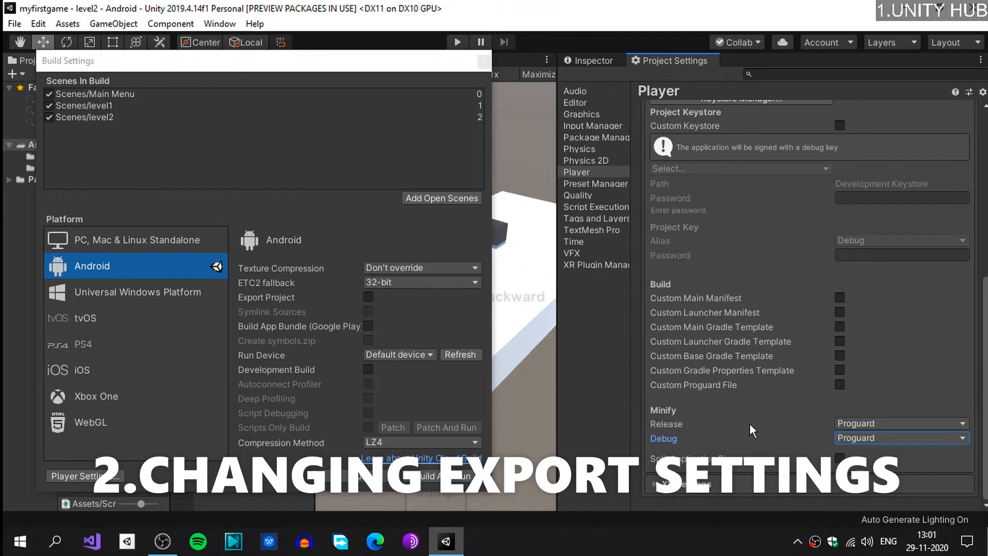
scroll(up, 3)
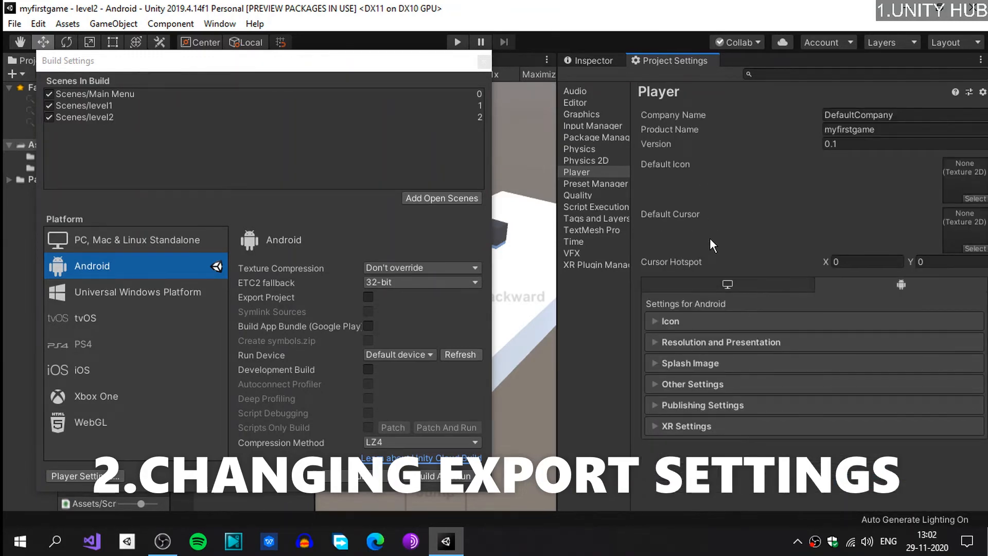
mouse_move(675, 151)
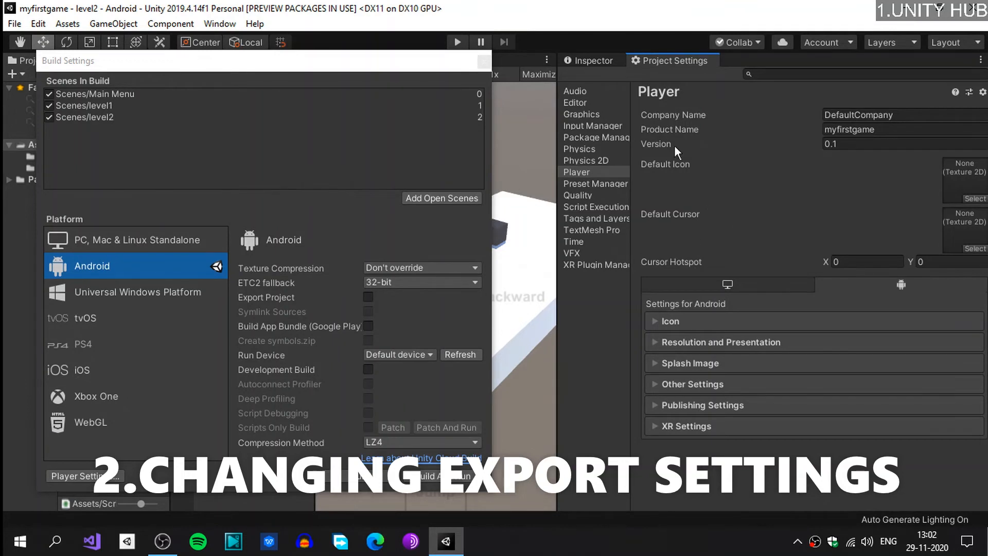
mouse_move(589, 66)
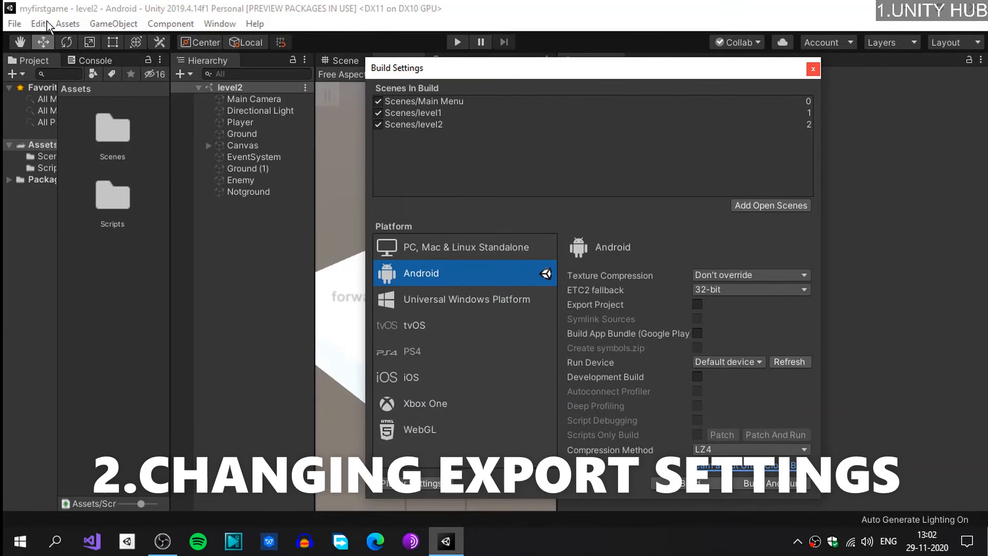
click(38, 24)
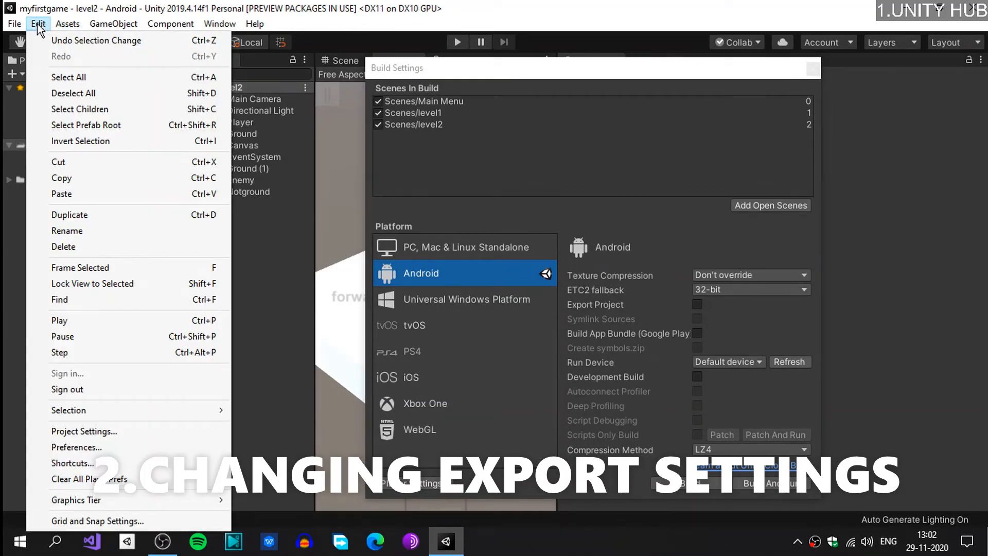
mouse_move(75, 447)
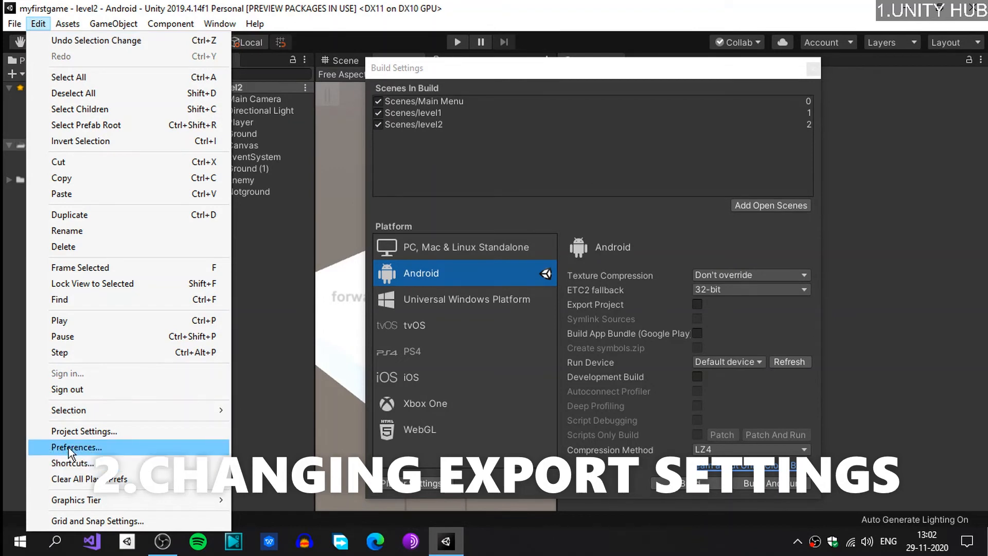
mouse_move(90, 456)
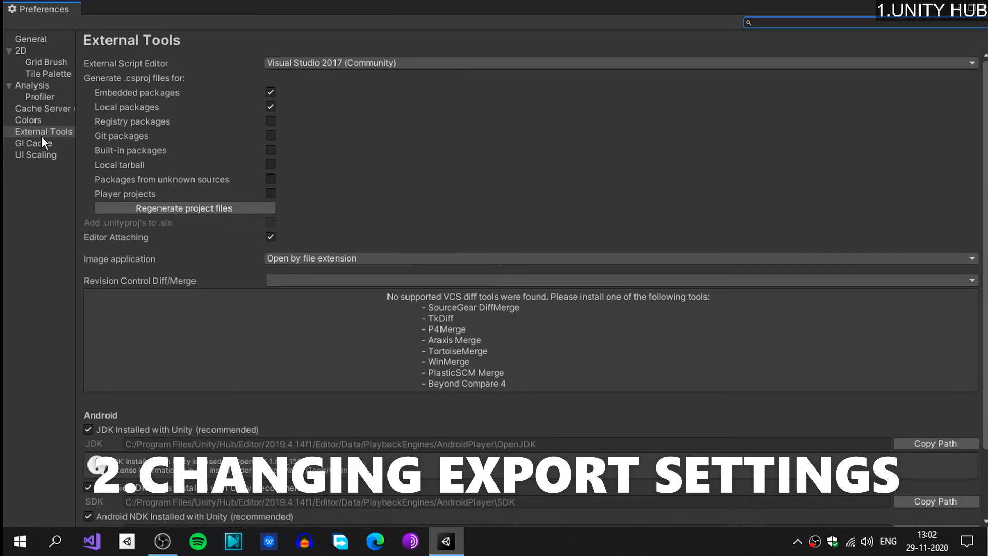
scroll(down, 3)
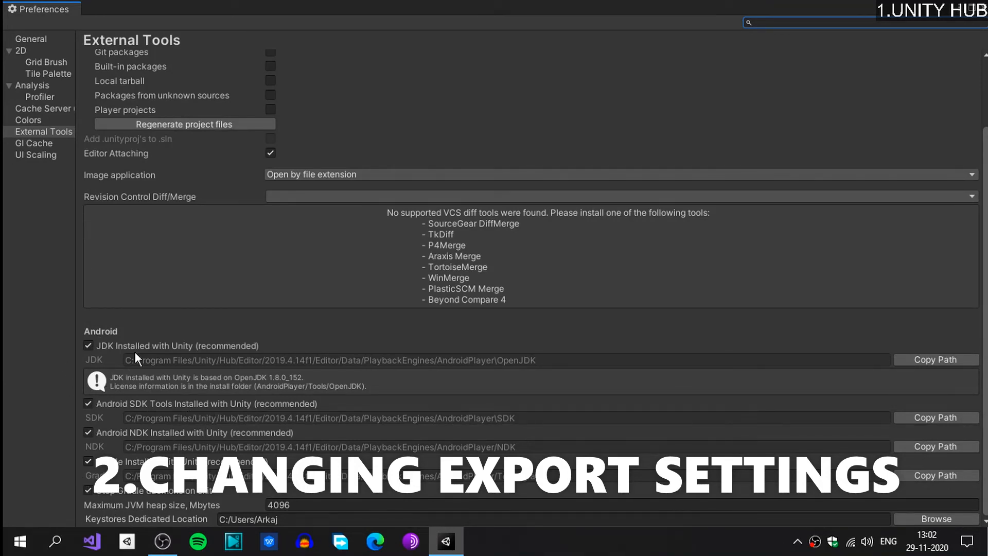
mouse_move(165, 295)
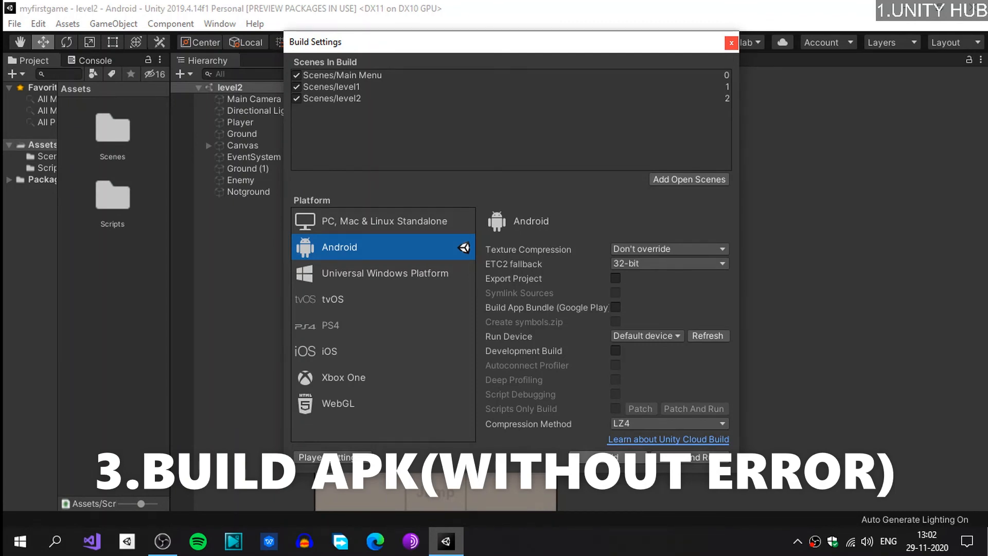
mouse_move(595, 407)
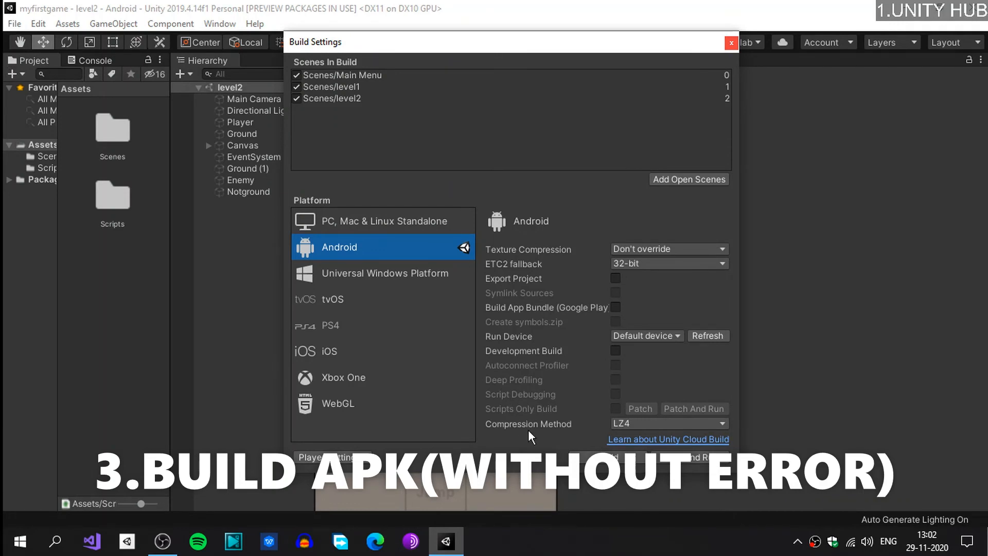
mouse_move(333, 309)
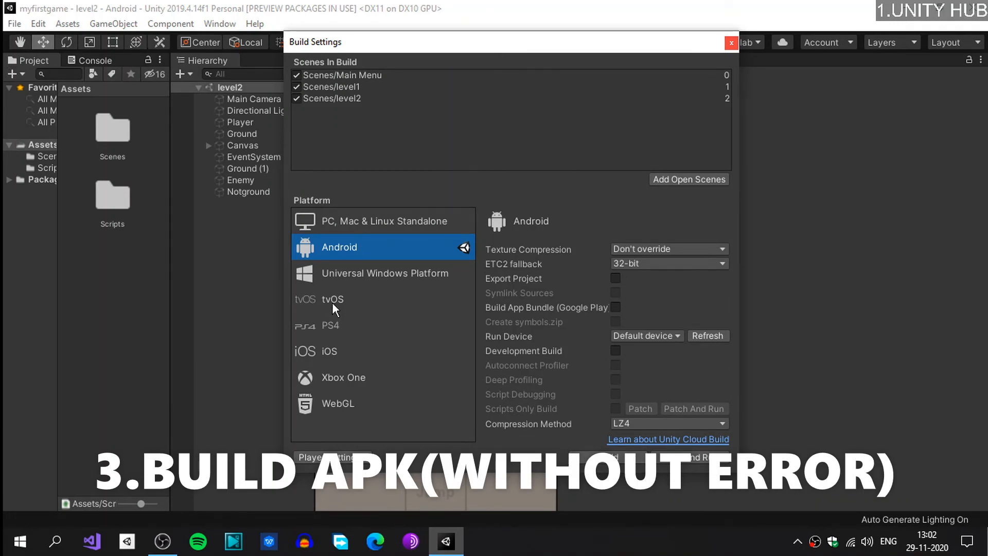
mouse_move(456, 313)
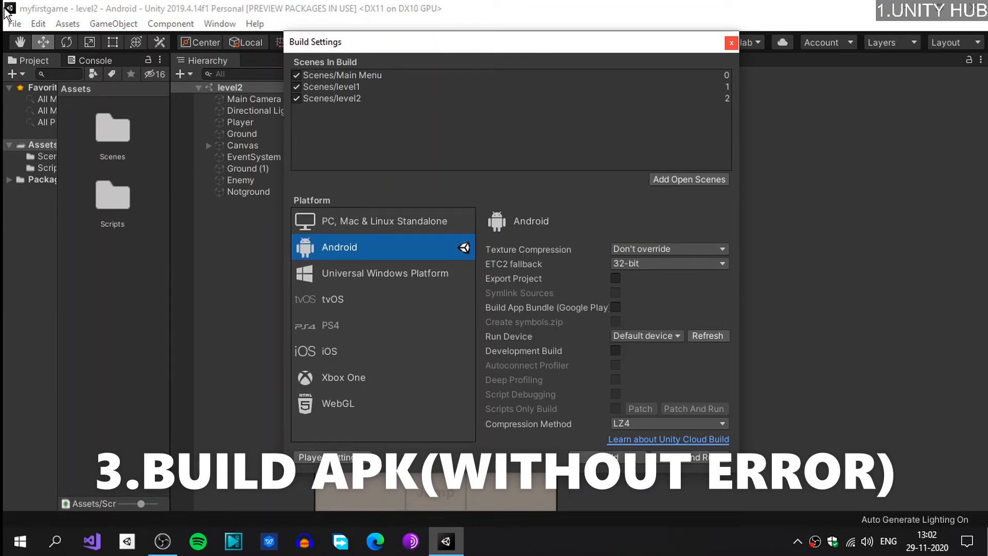
Step: In Preferences > External Tools, untick the JDK and Android SDK 'Installed with Unity' options
click(14, 23)
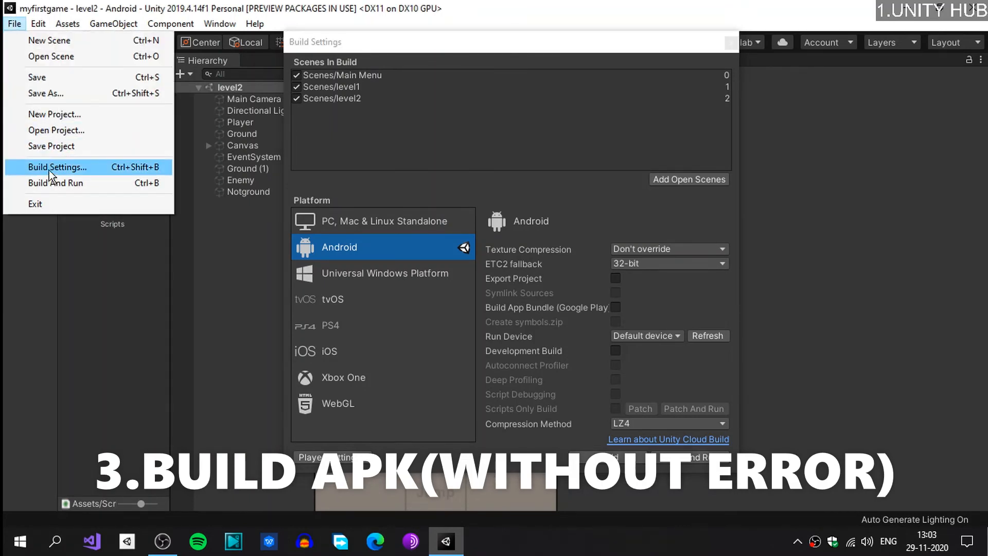
click(38, 24)
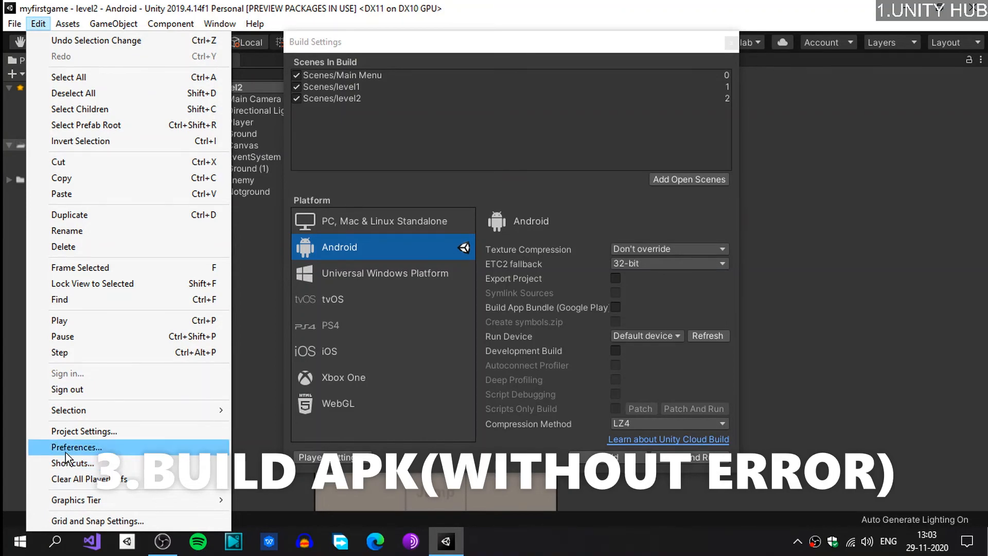
click(77, 447)
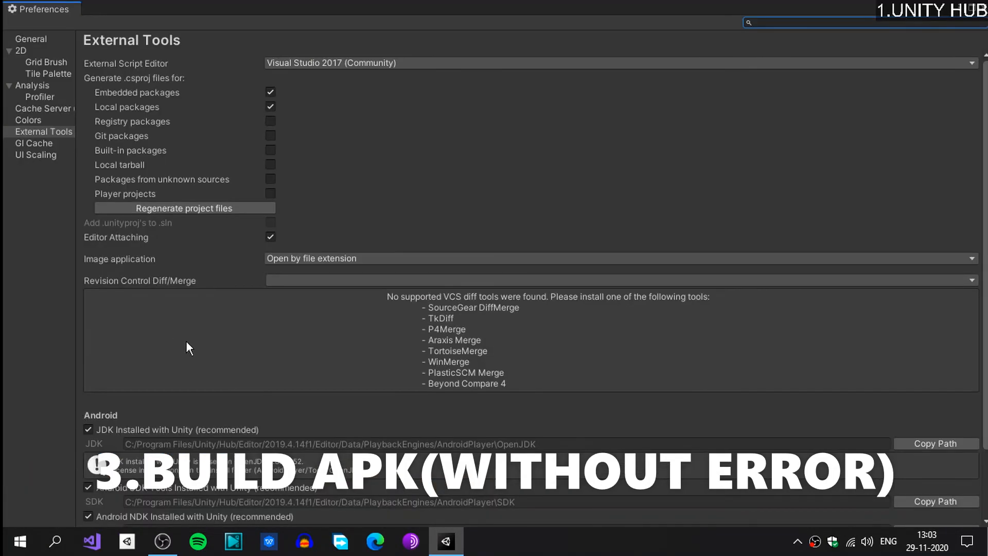
scroll(down, 3)
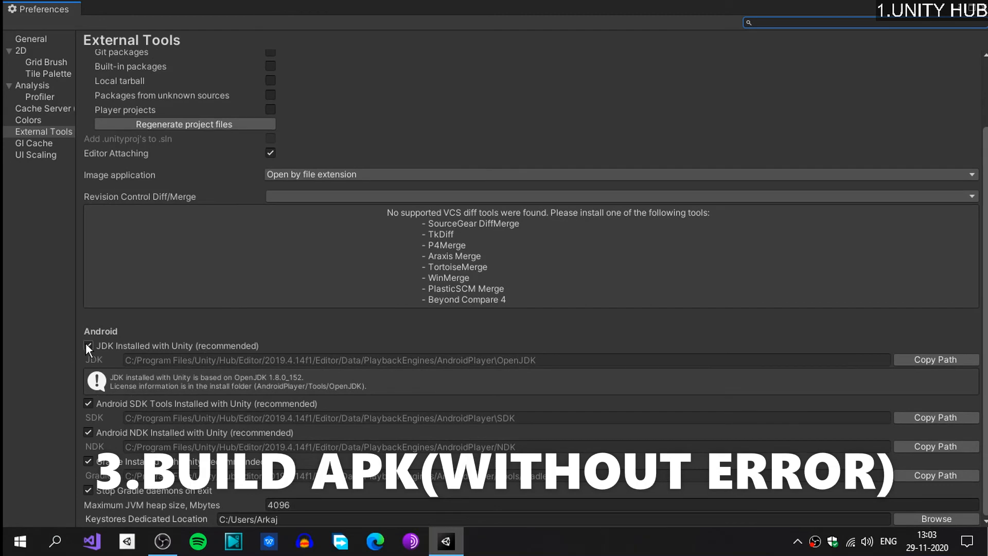
click(89, 345)
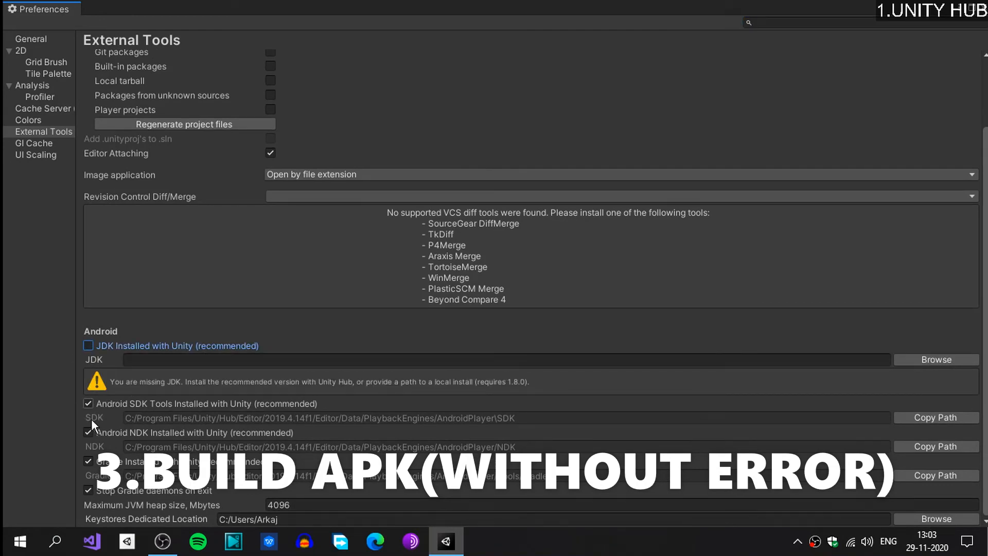
click(89, 404)
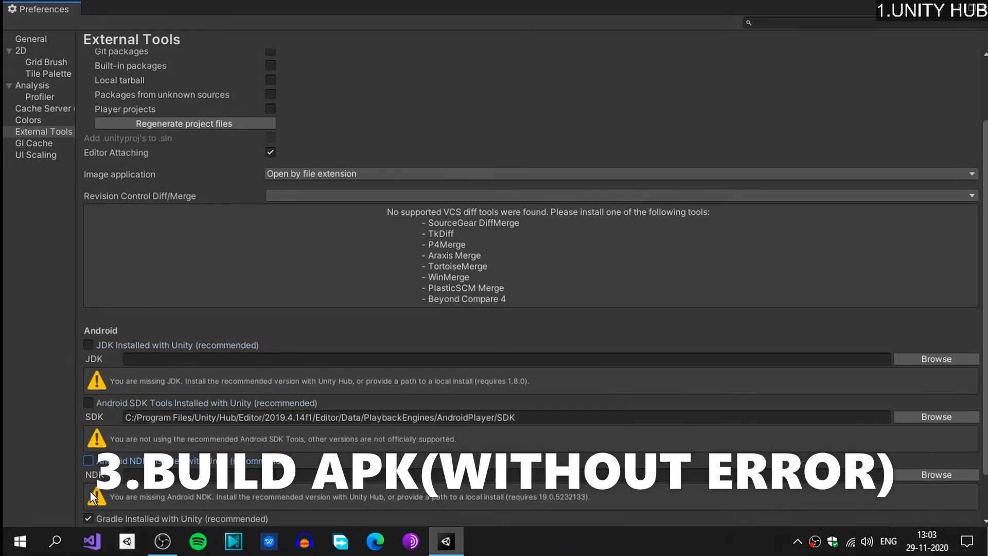
Step: Re-tick the bundled JDK, Android SDK and NDK options so all use Unity's recommended versions
scroll(down, 3)
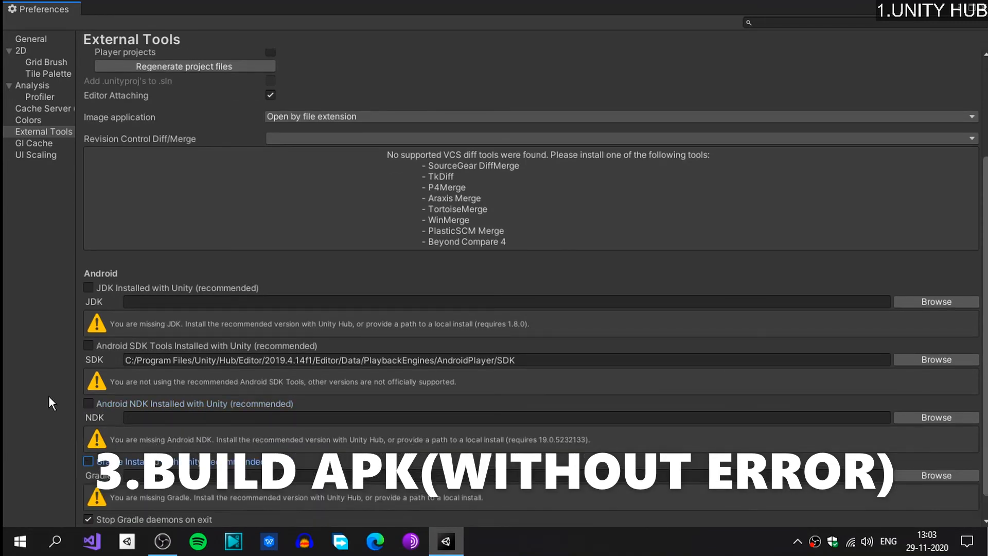
mouse_move(92, 323)
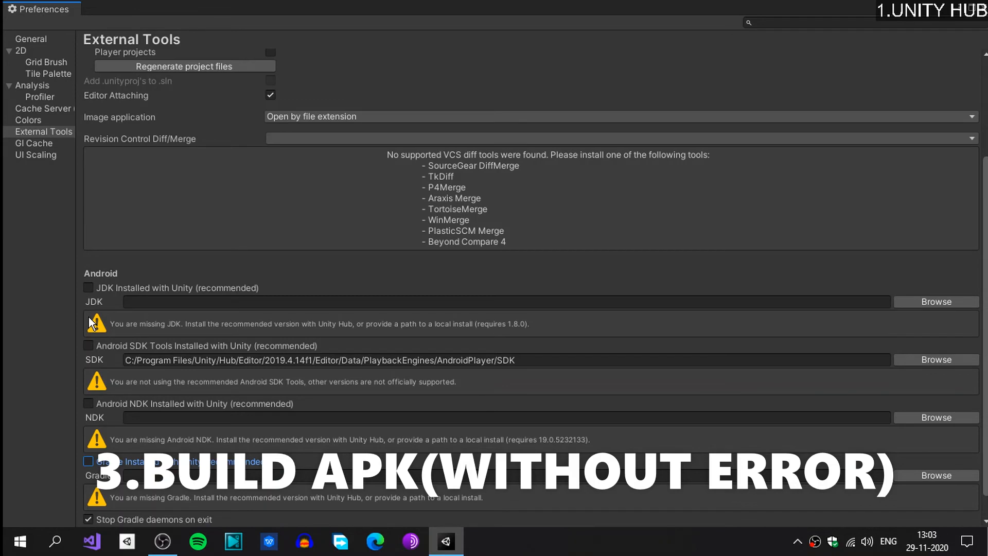
click(87, 287)
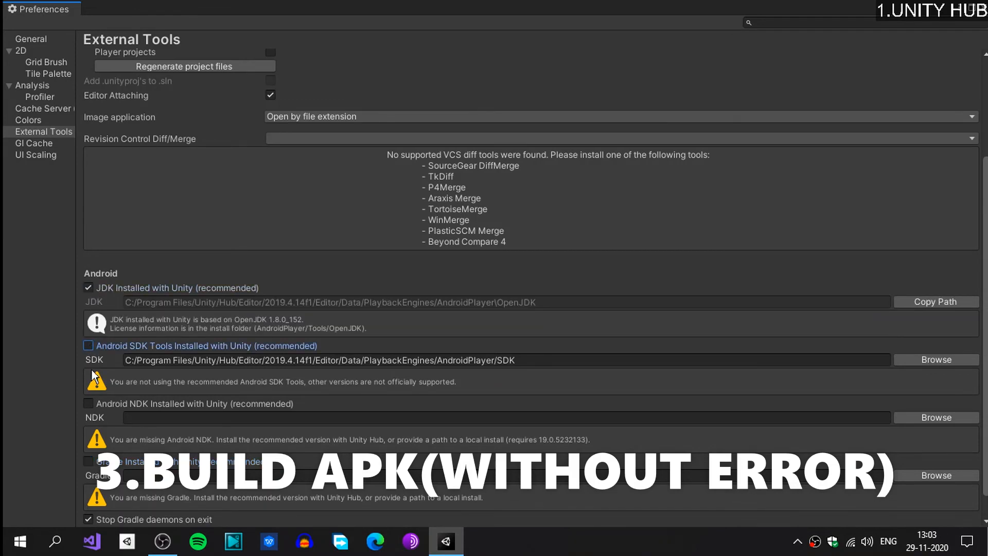
click(88, 346)
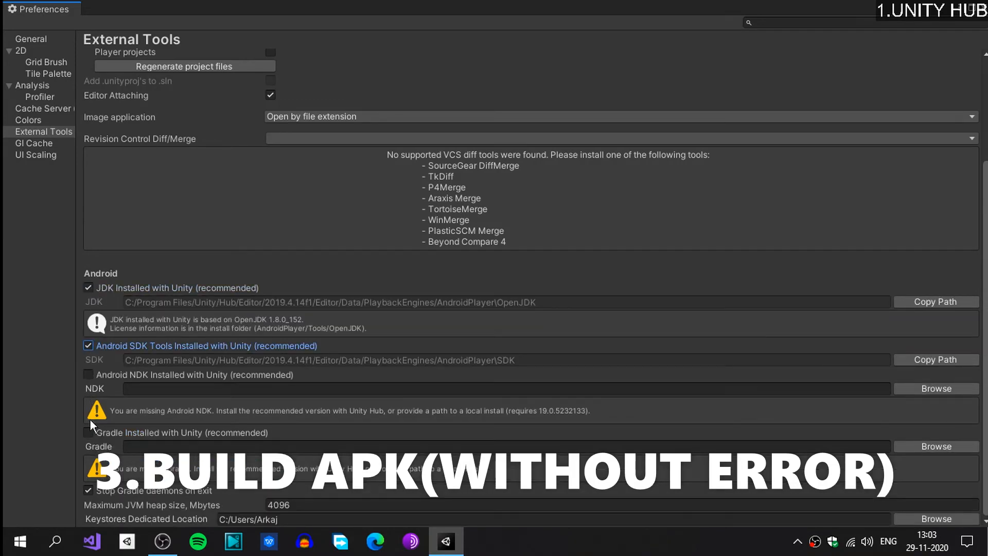
click(89, 374)
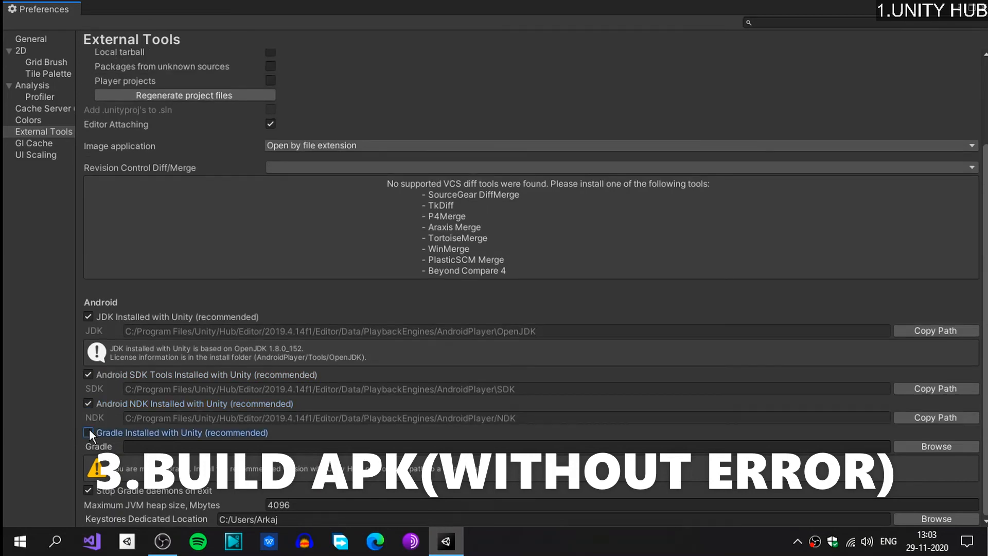
scroll(up, 3)
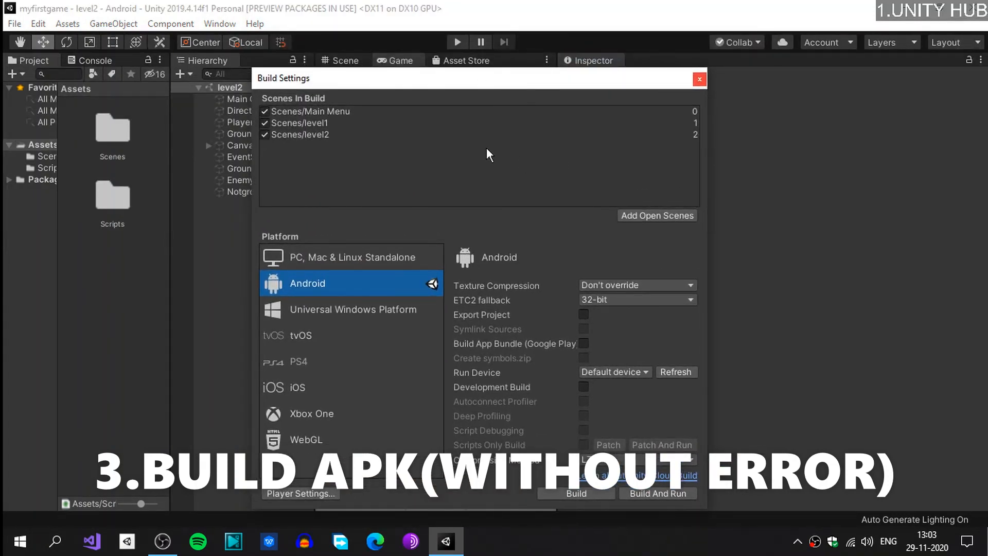
mouse_move(456, 139)
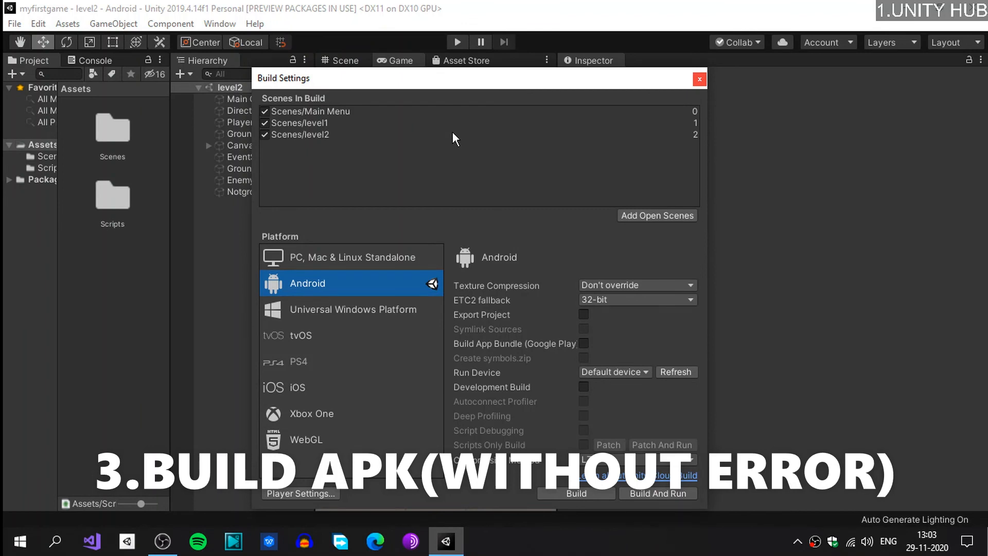
mouse_move(574, 493)
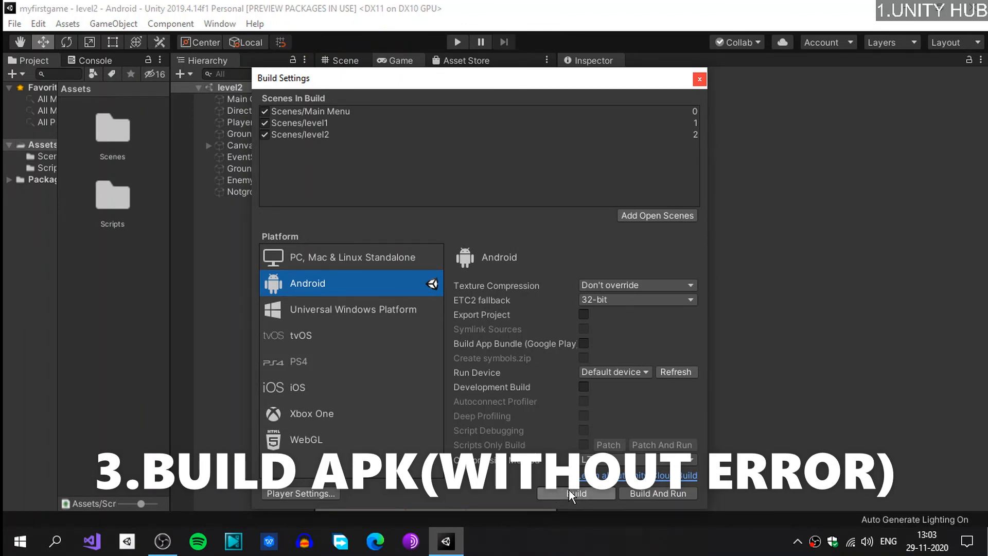
Step: Build the Android package as Jumpgame.apk on the Desktop, replacing the existing file
click(574, 493)
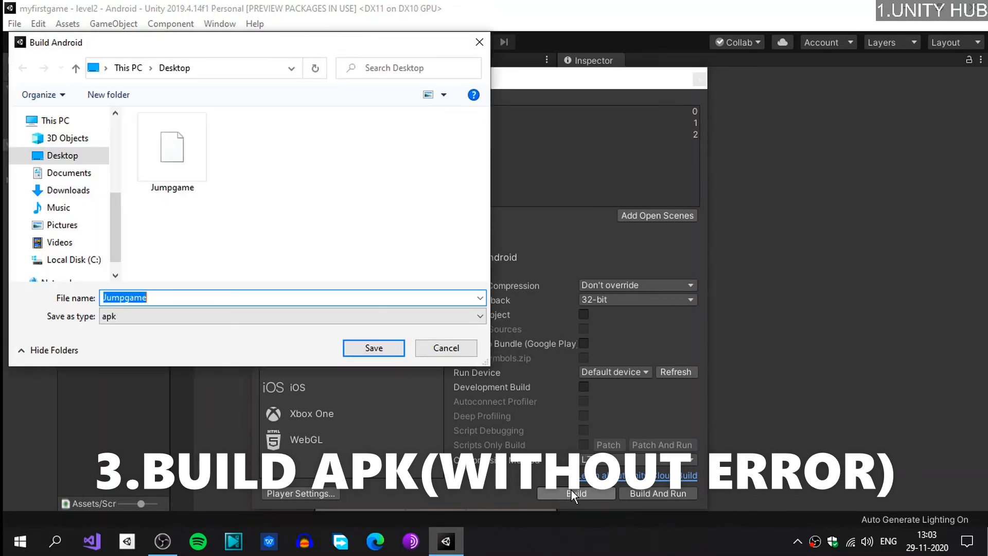
mouse_move(372, 348)
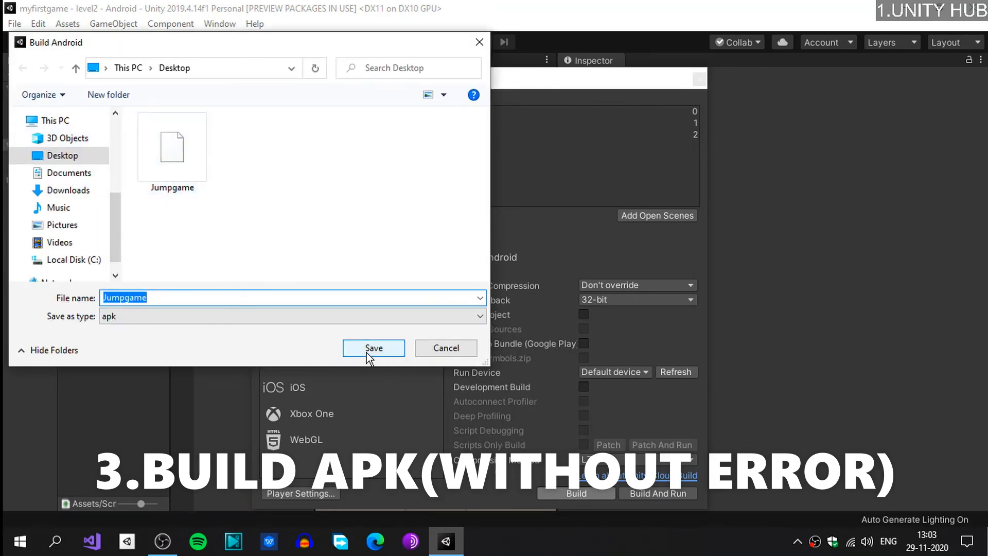
click(373, 347)
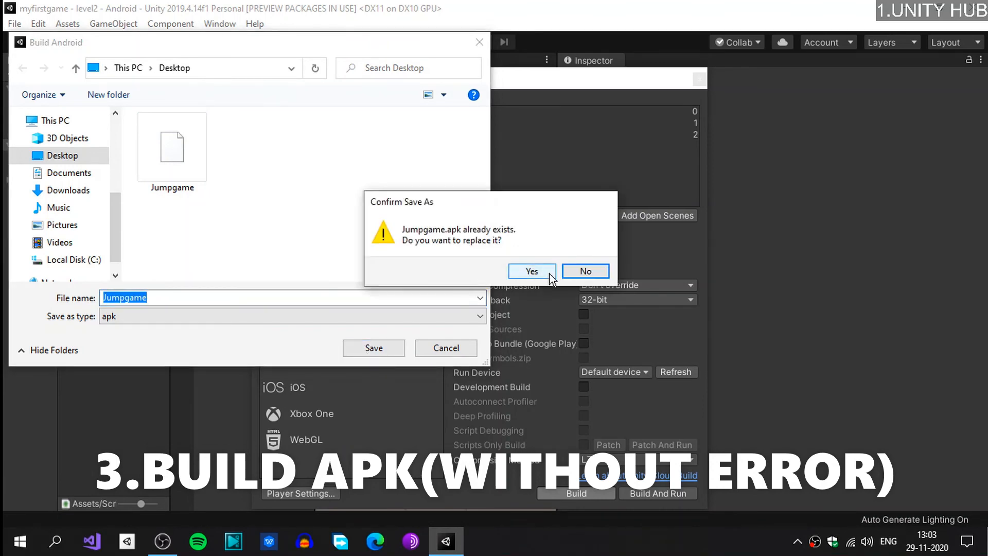
click(531, 271)
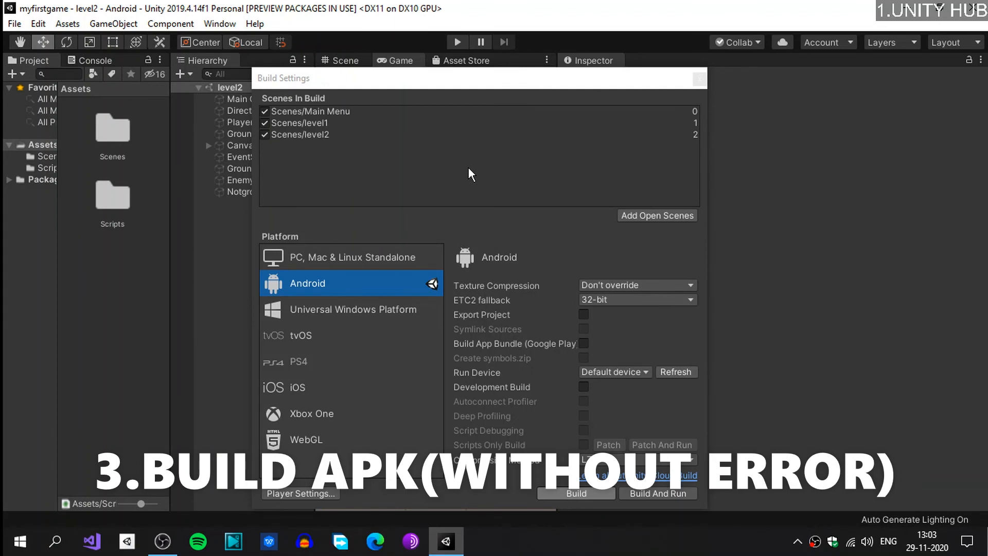
mouse_move(487, 196)
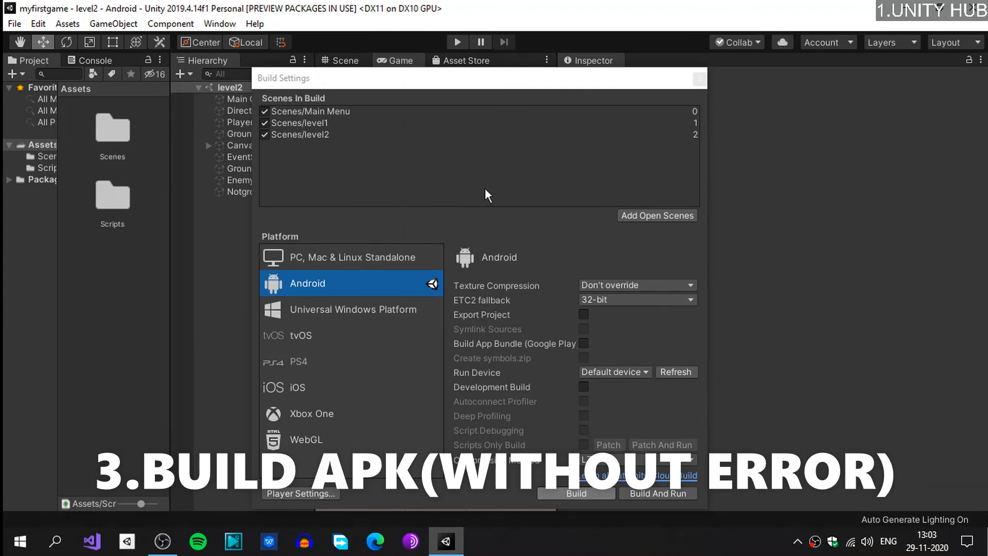
click(574, 493)
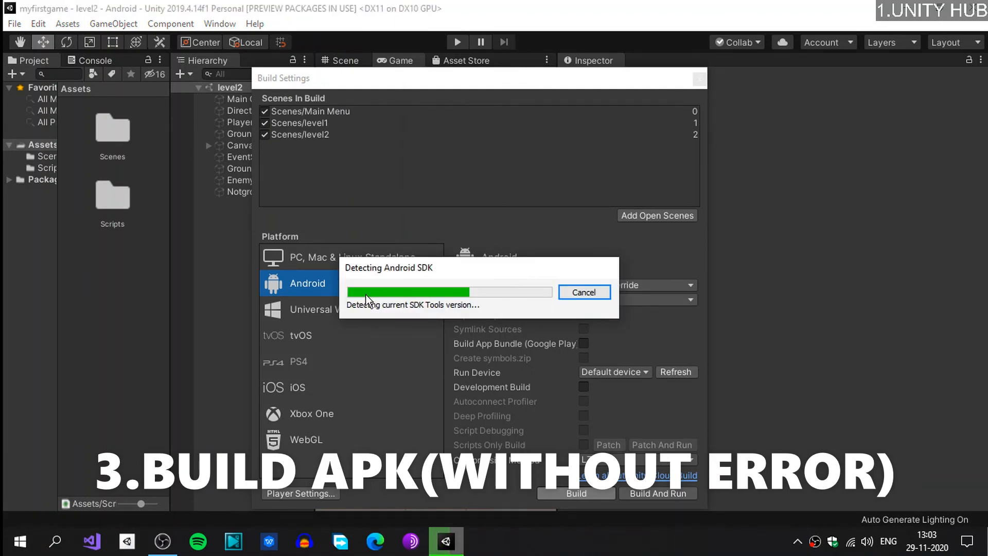
mouse_move(433, 315)
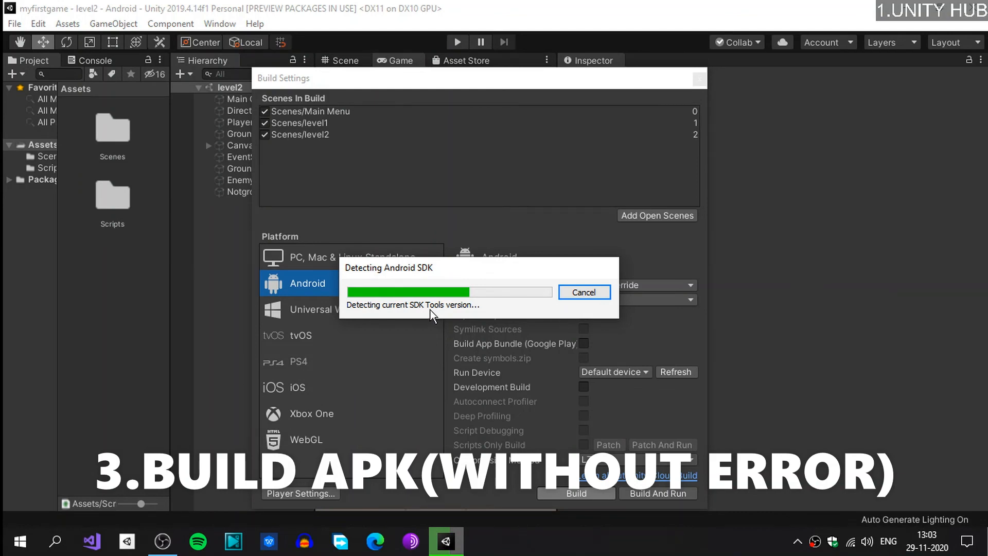